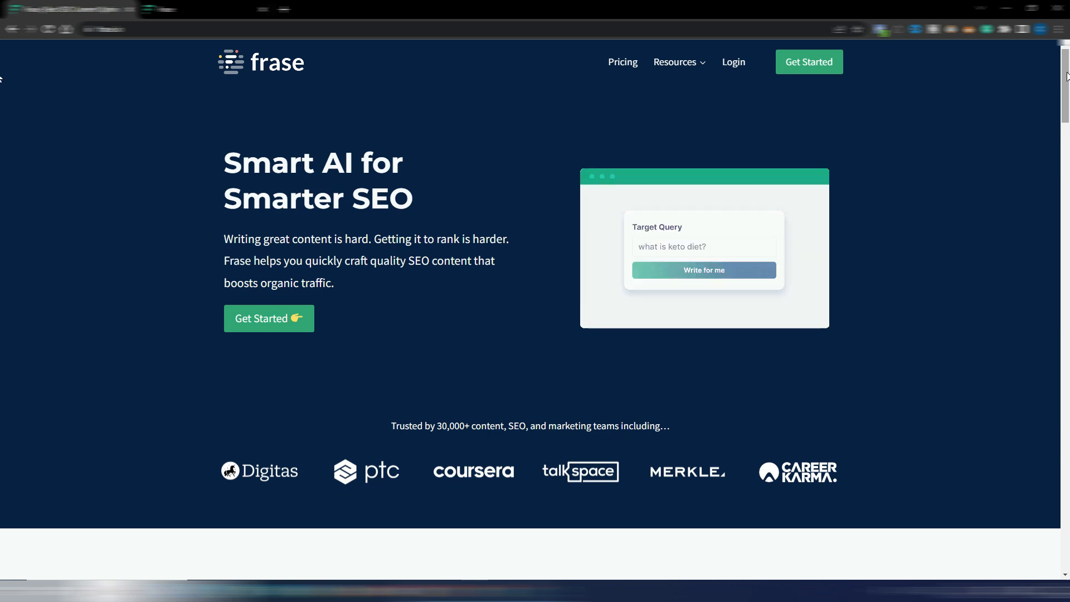
# Browse the Solo, Basic and Team plans and the $35/mo Pro Add-On on Frase's pricing page
pyautogui.scroll(-3)
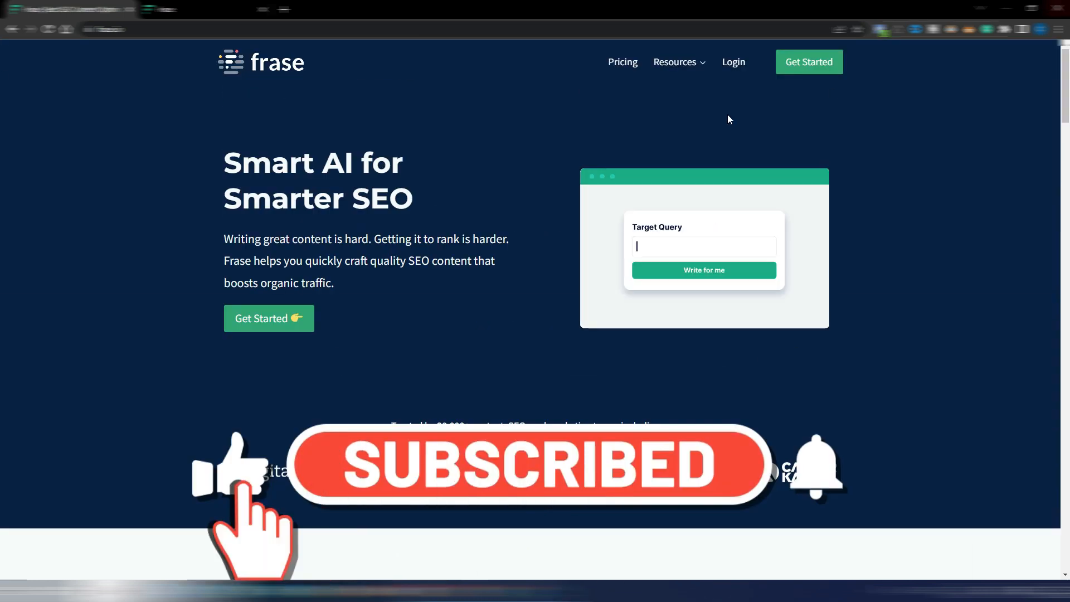
pyautogui.write('what is keto diet?')
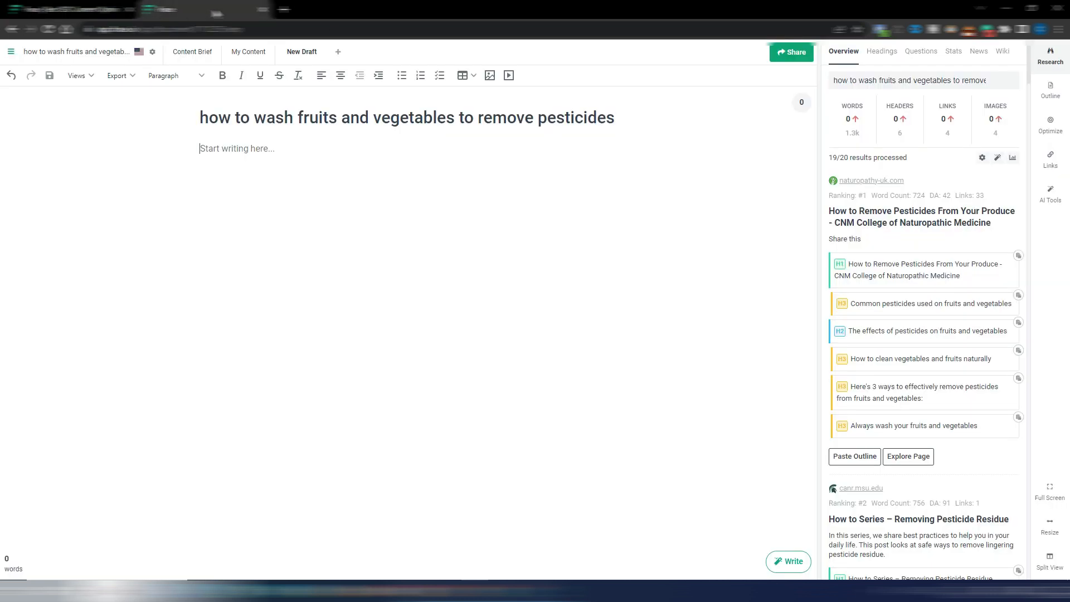
pyautogui.moveTo(592, 310)
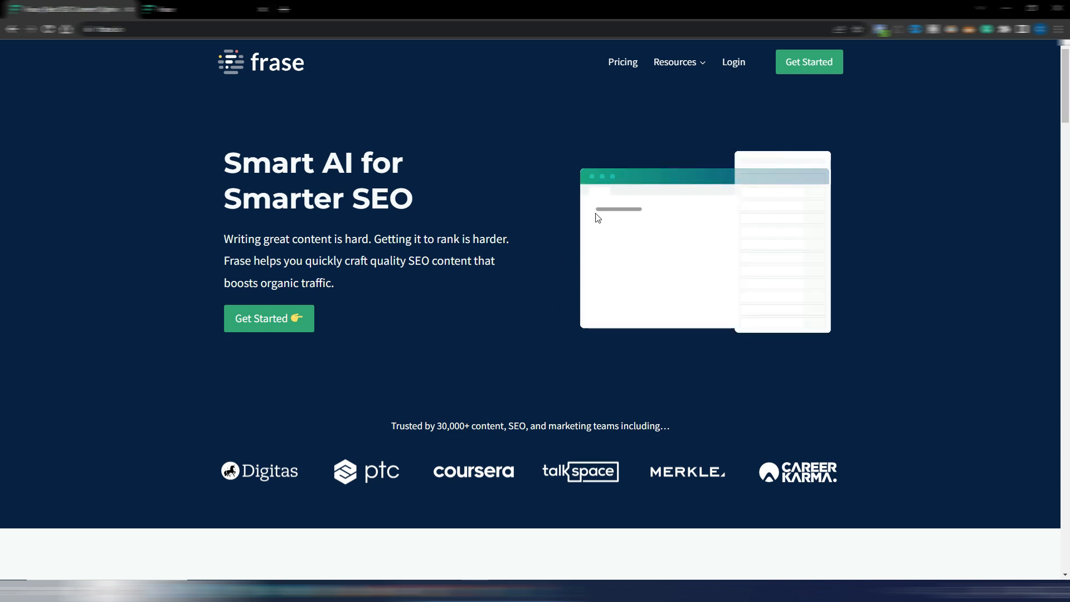
pyautogui.click(621, 62)
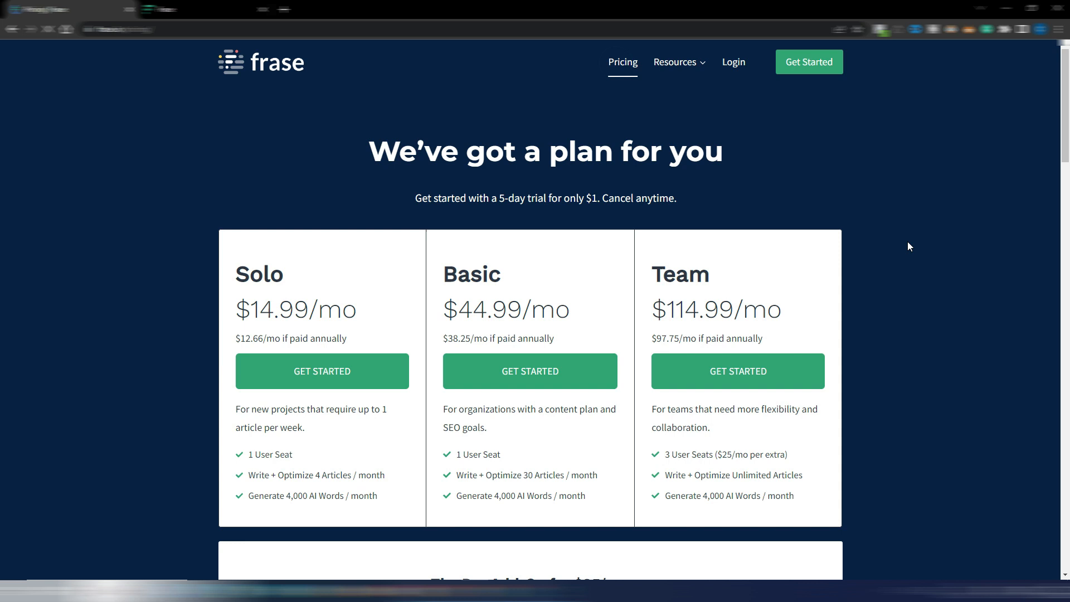
pyautogui.moveTo(496, 227)
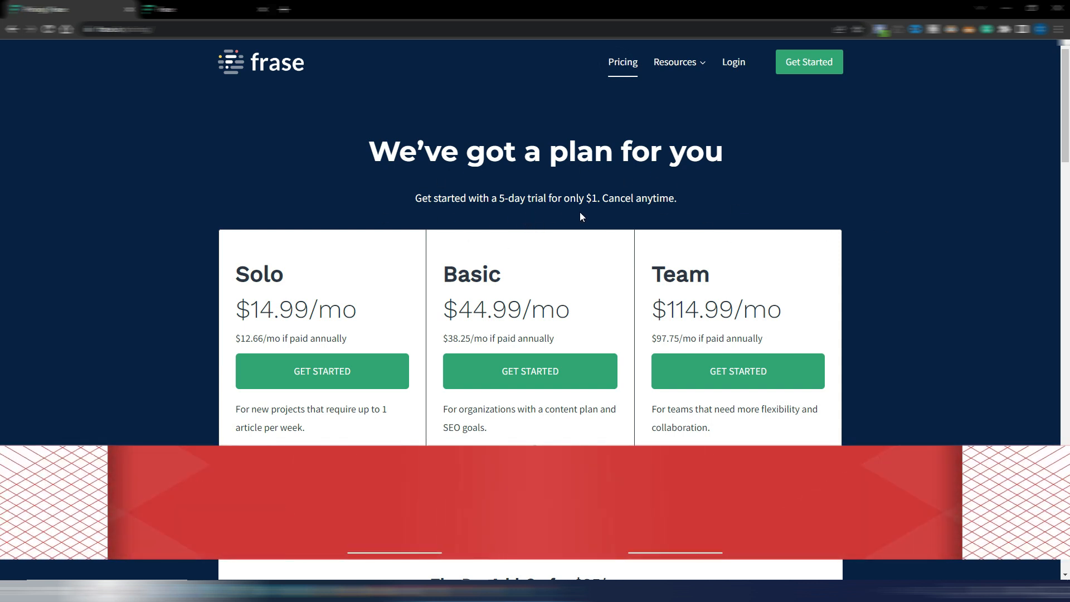
pyautogui.scroll(-3)
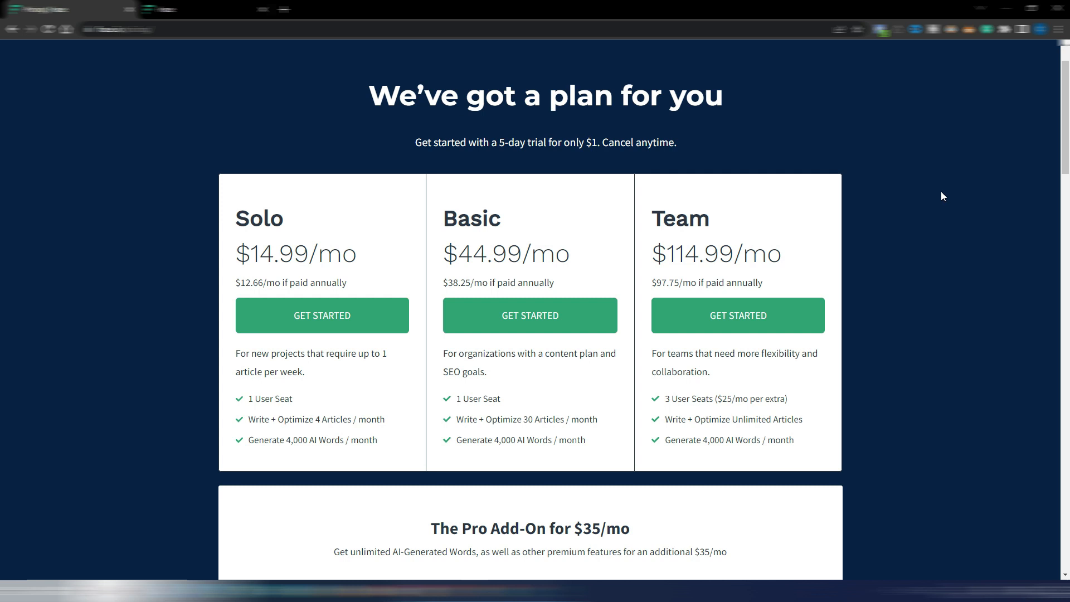
pyautogui.moveTo(361, 401)
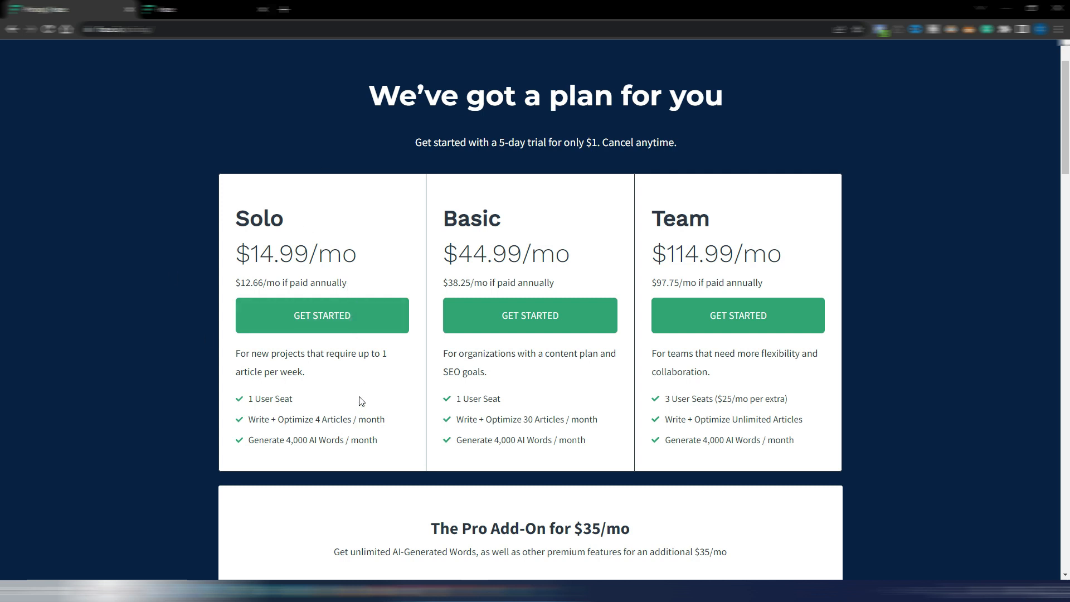
pyautogui.moveTo(380, 380)
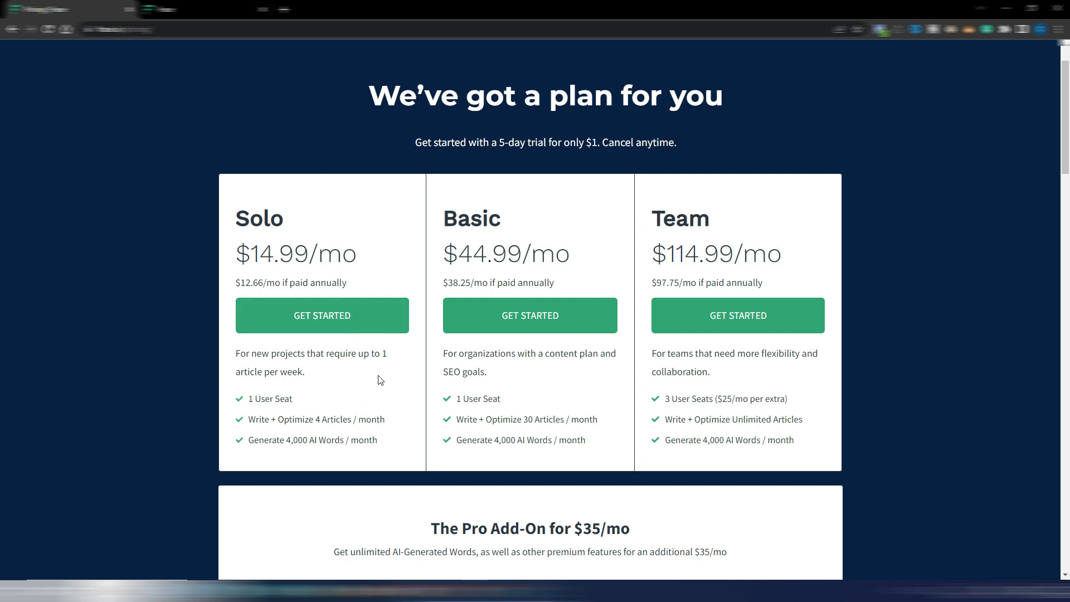
pyautogui.moveTo(364, 407)
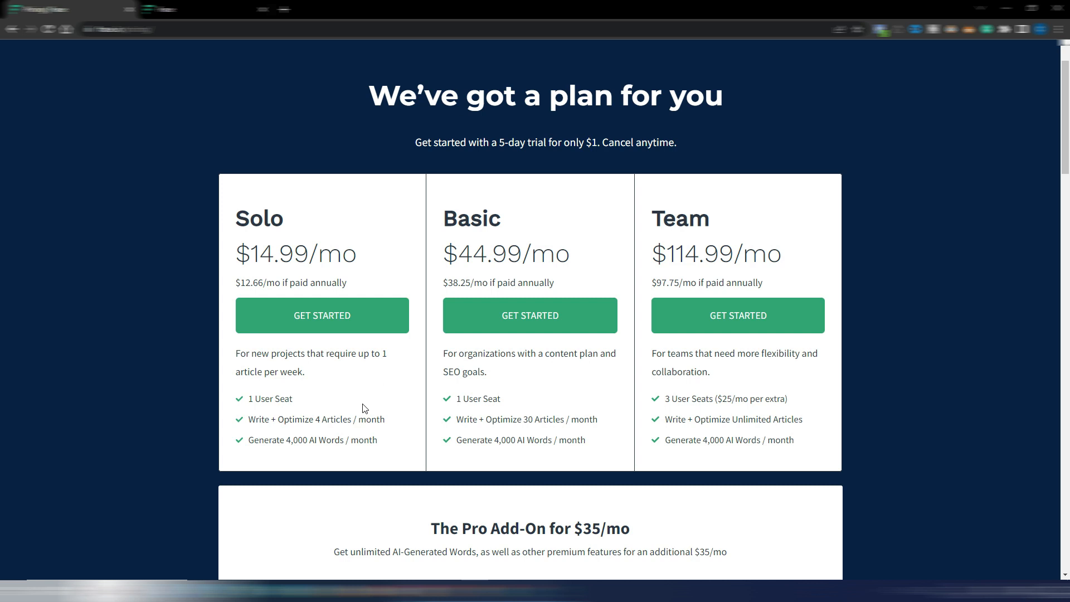
pyautogui.moveTo(574, 239)
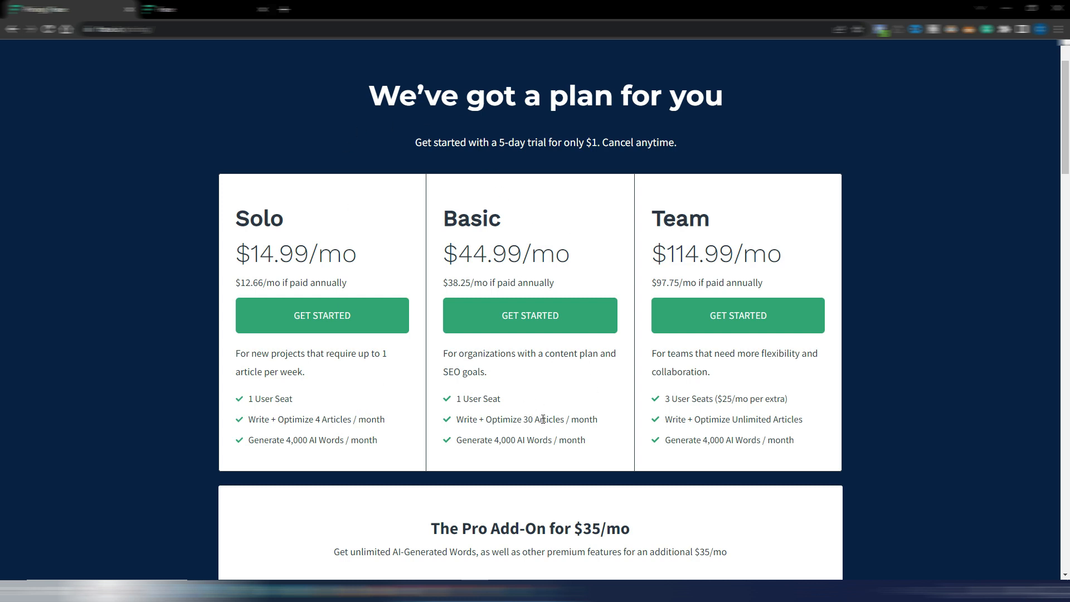
pyautogui.moveTo(549, 398)
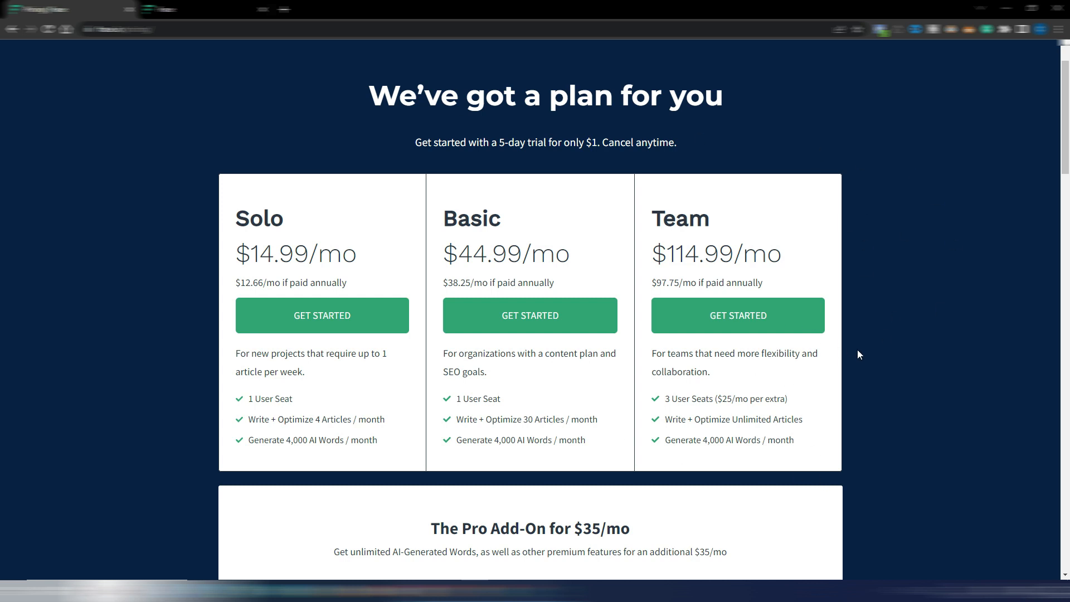
pyautogui.scroll(-3)
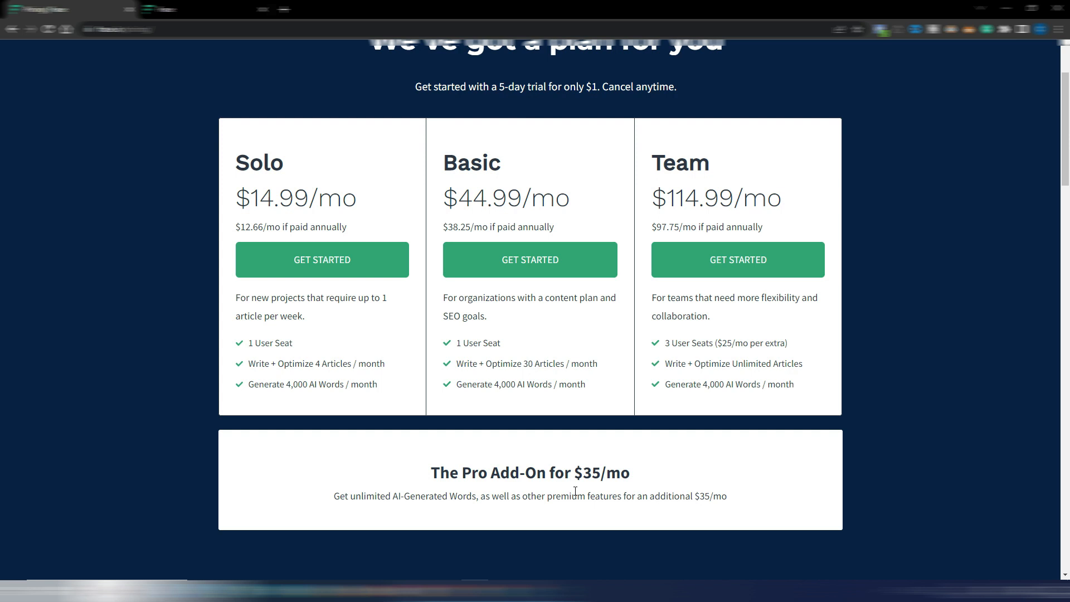
pyautogui.moveTo(402, 496)
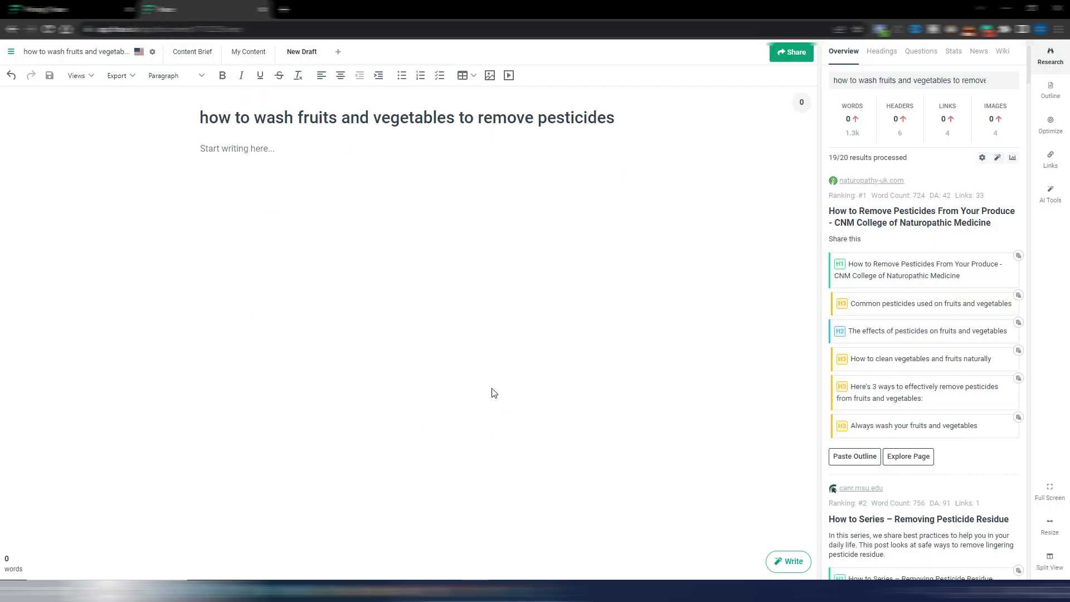
pyautogui.moveTo(292, 127)
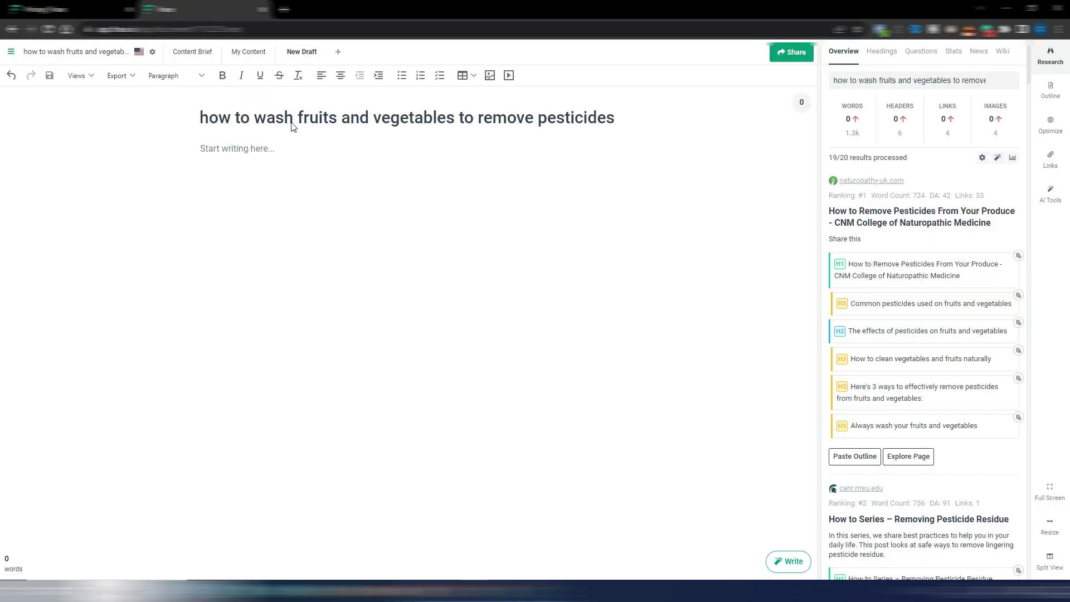
pyautogui.click(239, 148)
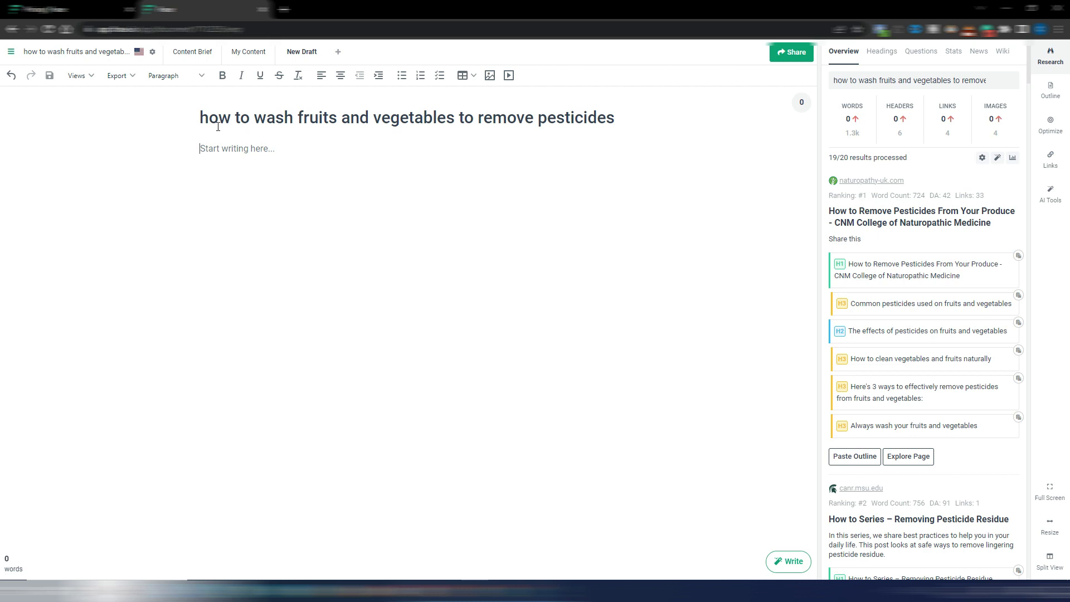
pyautogui.moveTo(515, 141)
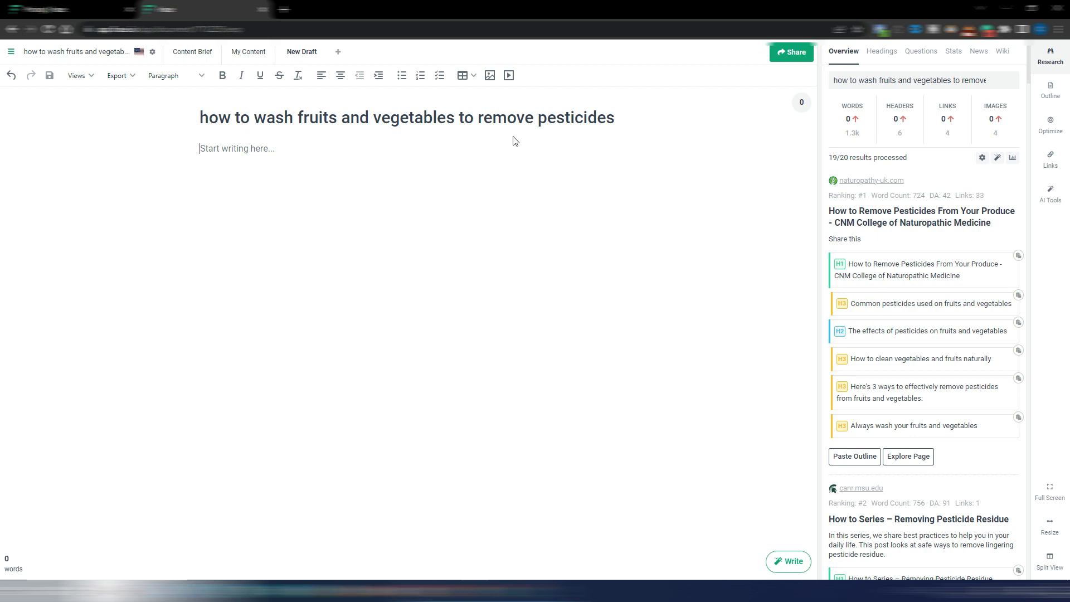
pyautogui.moveTo(622, 131)
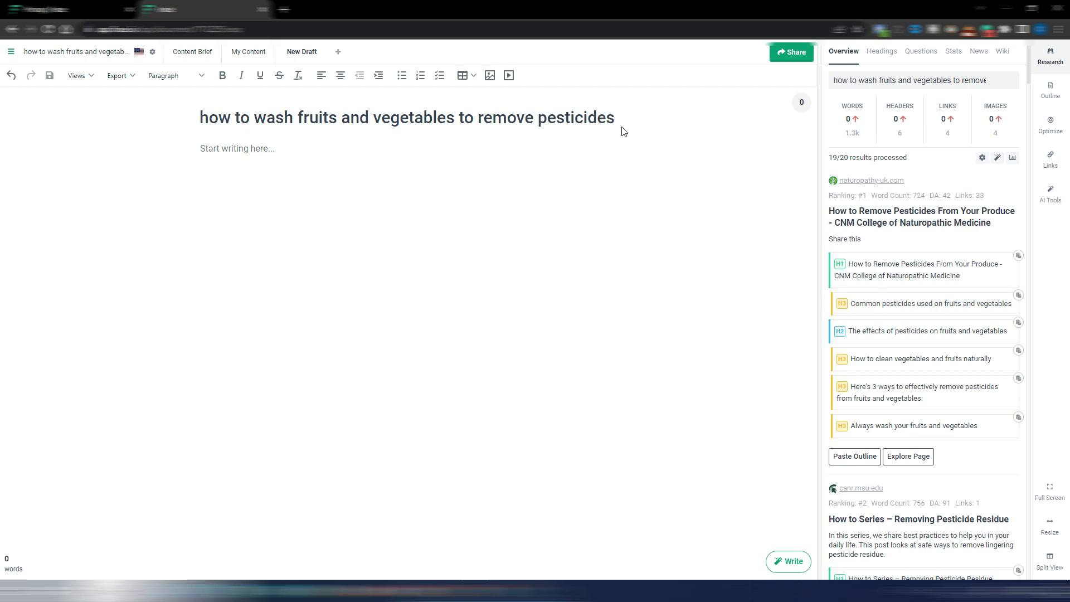
pyautogui.moveTo(976, 93)
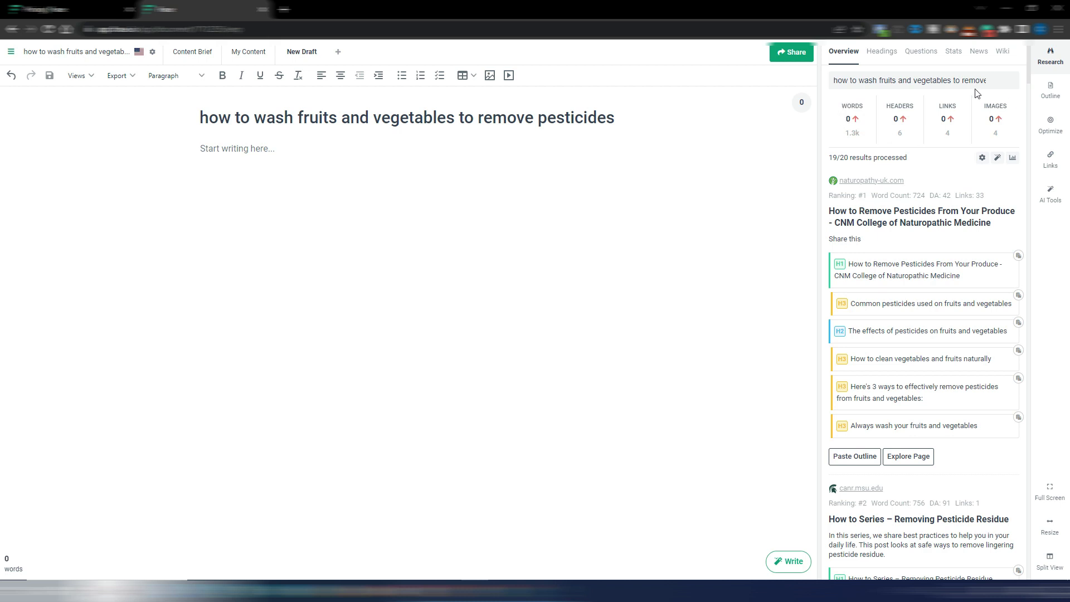
pyautogui.moveTo(1016, 143)
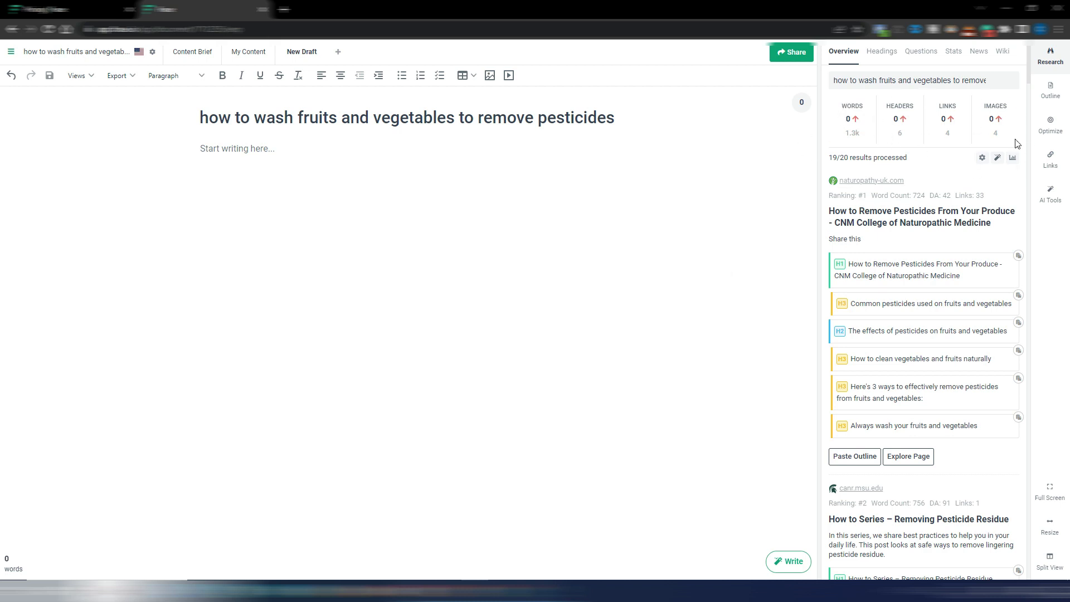
pyautogui.moveTo(948, 118)
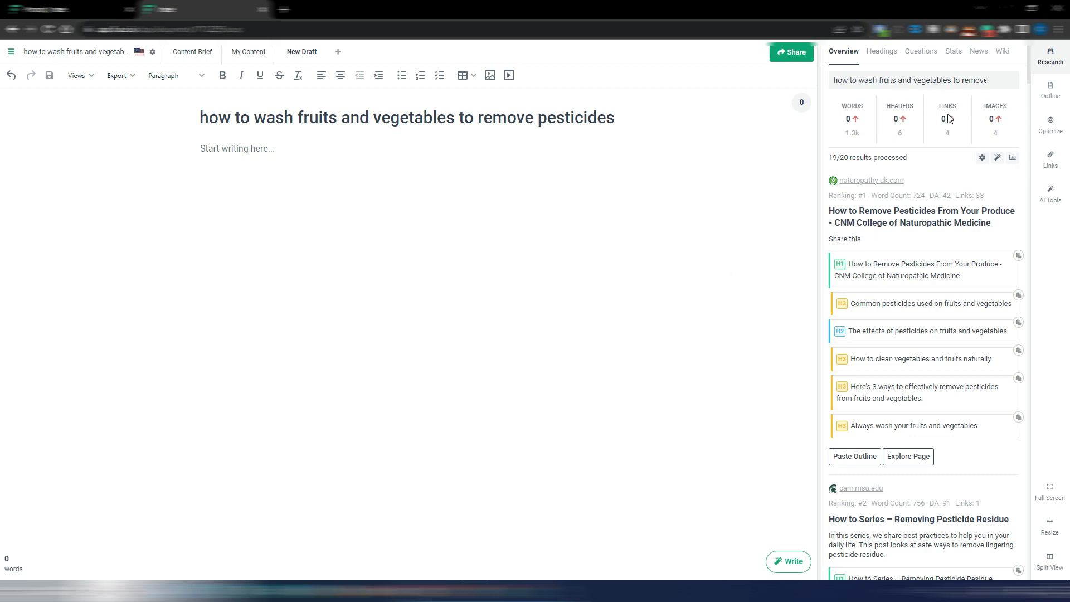
pyautogui.moveTo(900, 294)
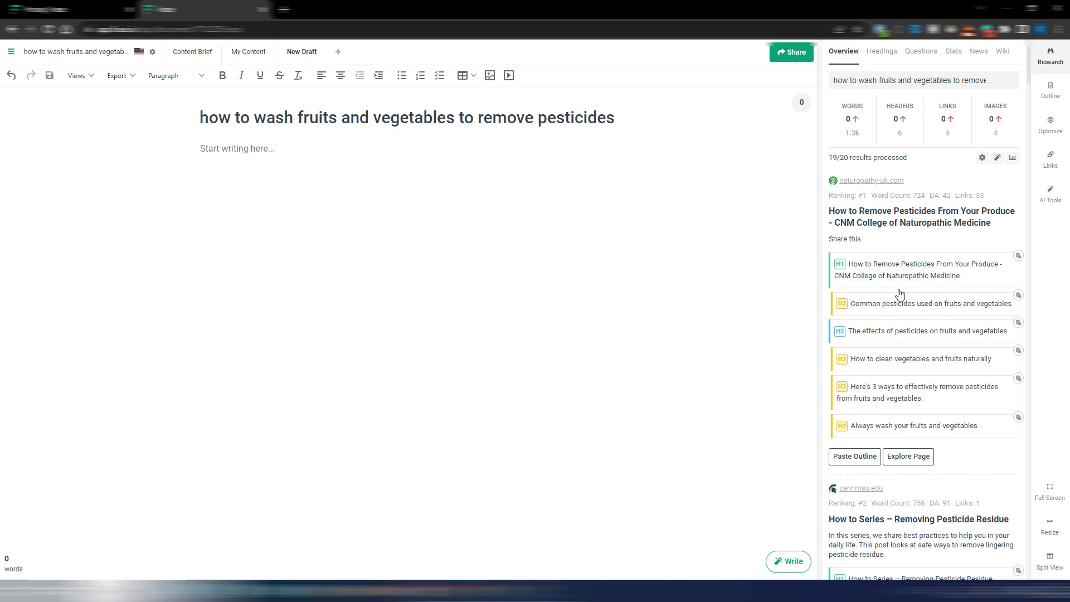
pyautogui.moveTo(905, 304)
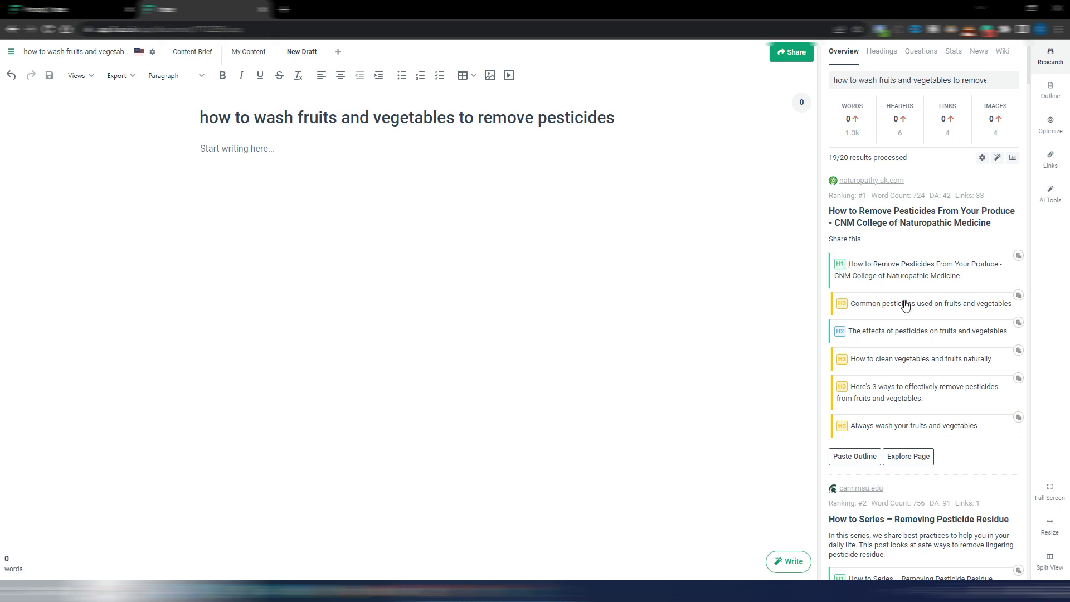
pyautogui.moveTo(1033, 71)
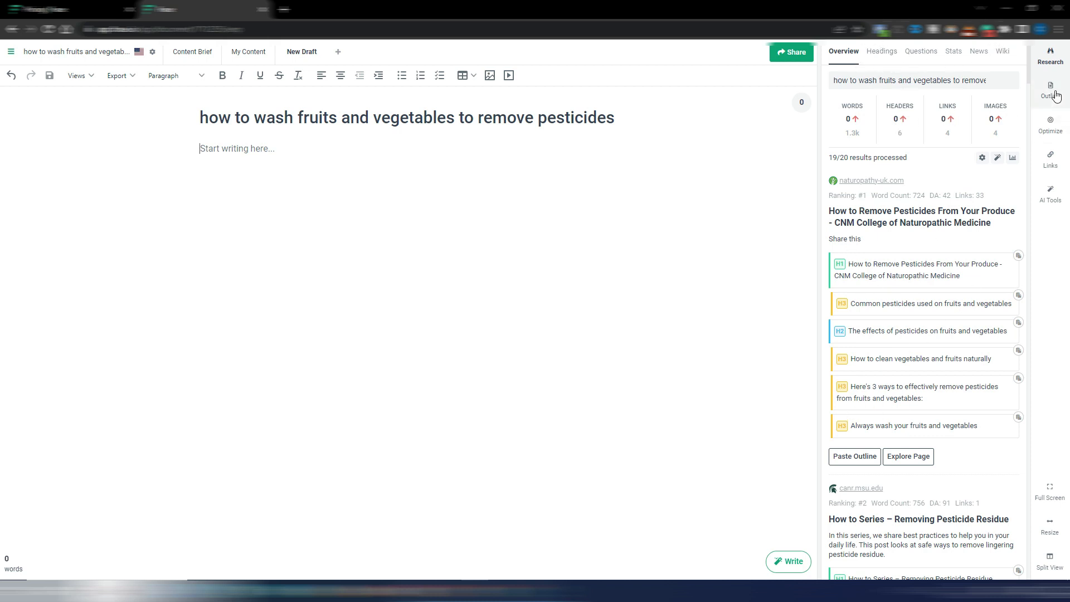
# Open the Outline panel from the right-hand sidebar
pyautogui.click(1049, 91)
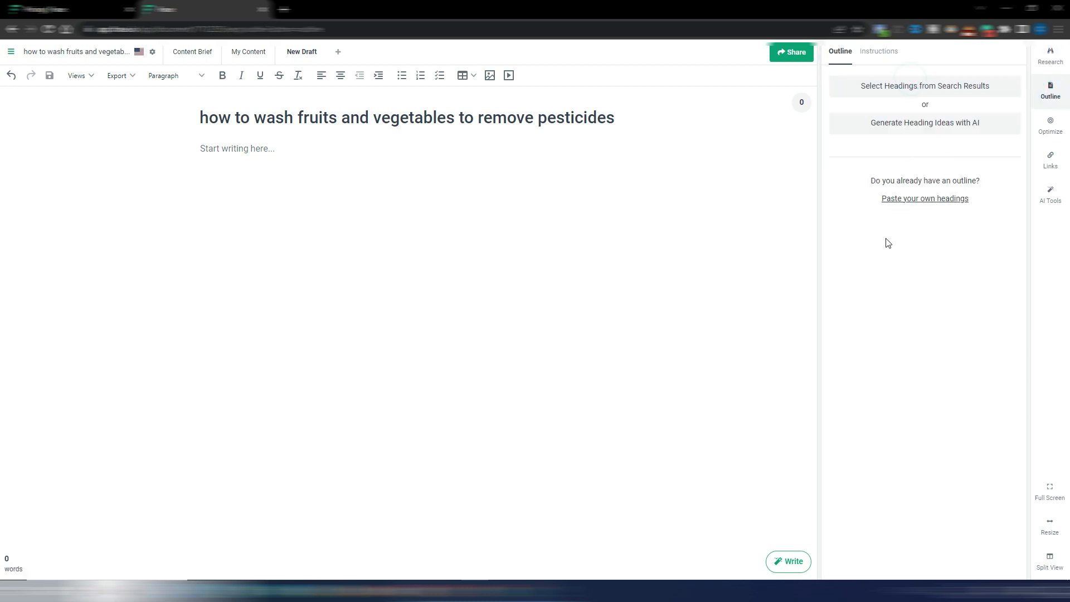
pyautogui.moveTo(560, 232)
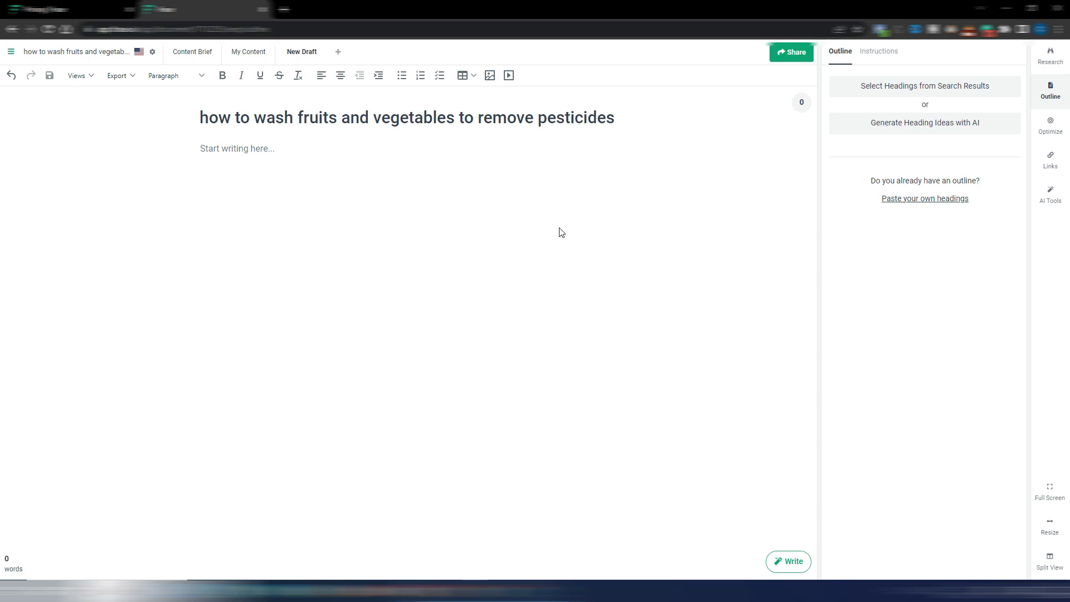
pyautogui.moveTo(543, 219)
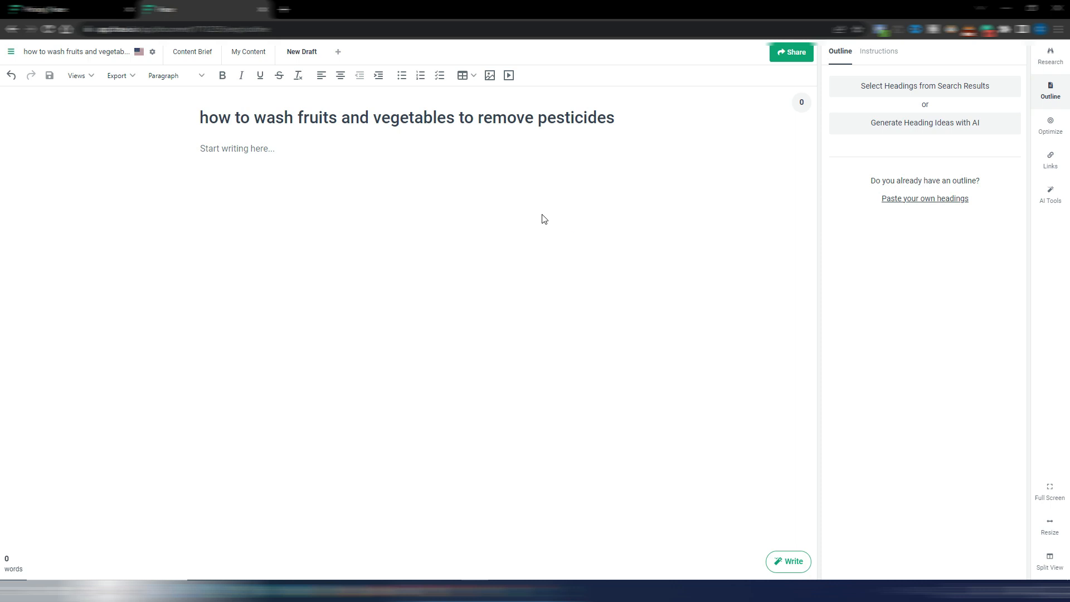
pyautogui.moveTo(761, 89)
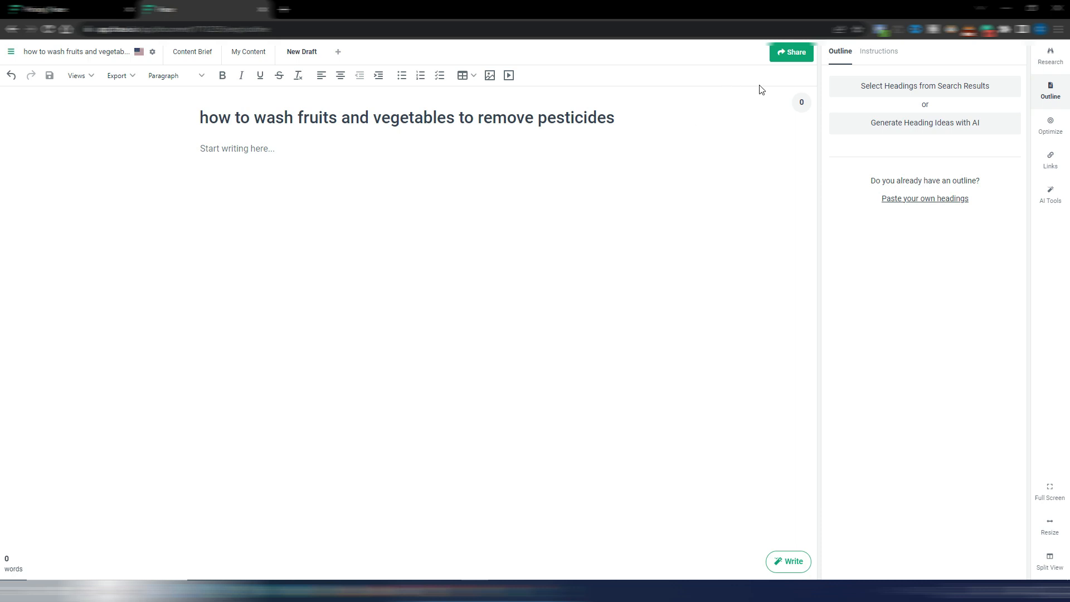
pyautogui.moveTo(913, 91)
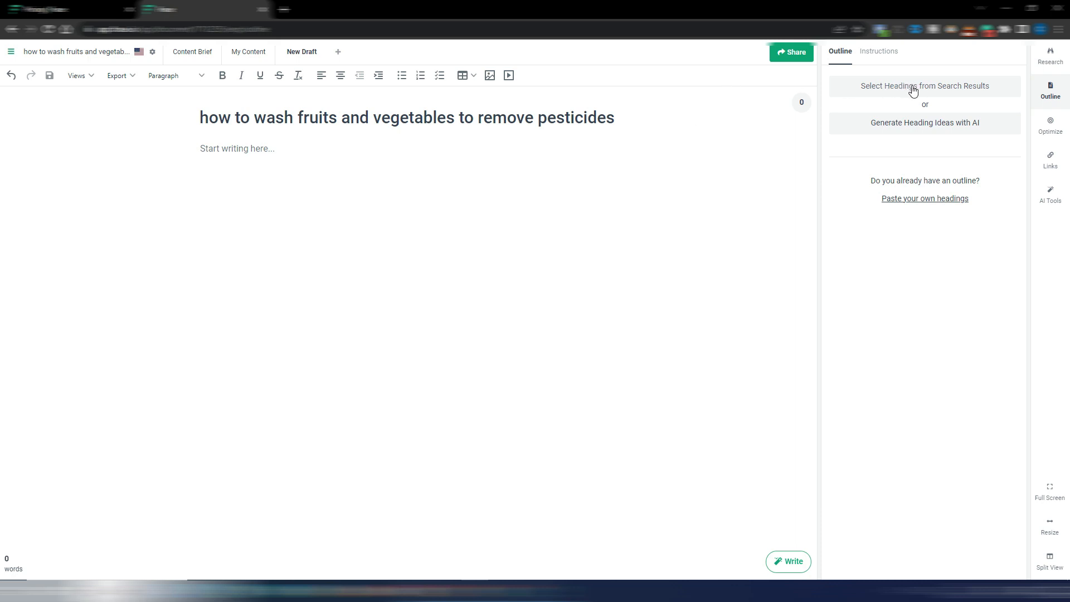
# Pick 'The effects of pesticides' and other competitor headings, then discard them
pyautogui.click(924, 85)
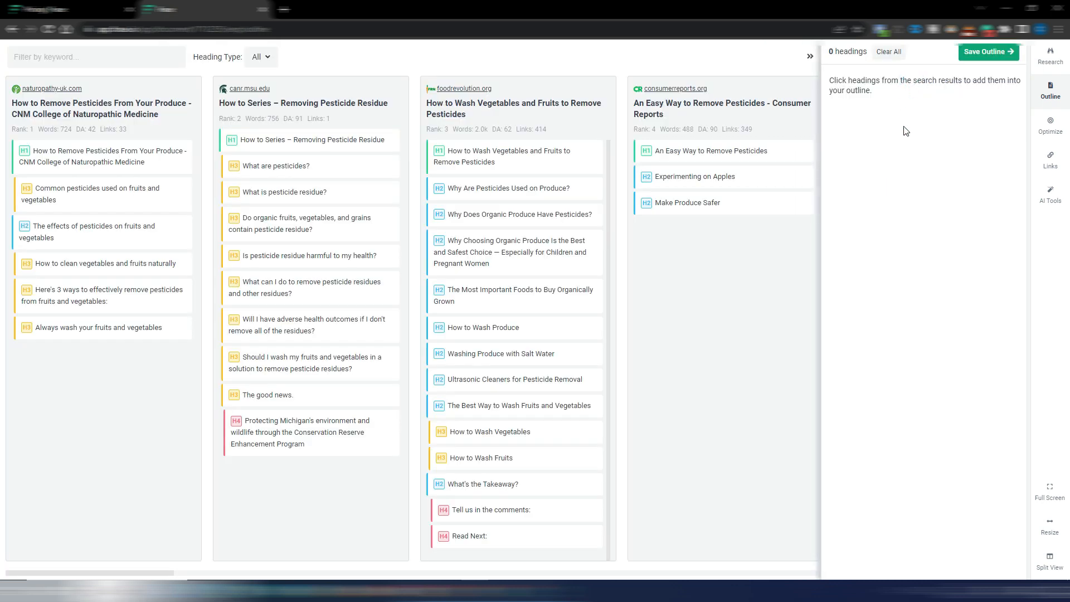
pyautogui.moveTo(687, 388)
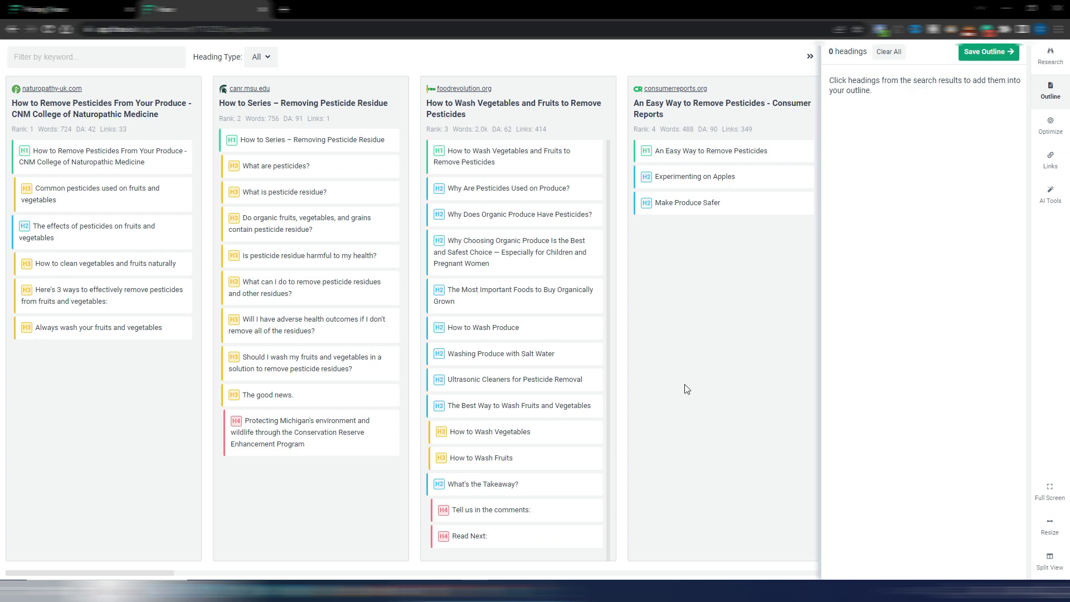
pyautogui.moveTo(133, 164)
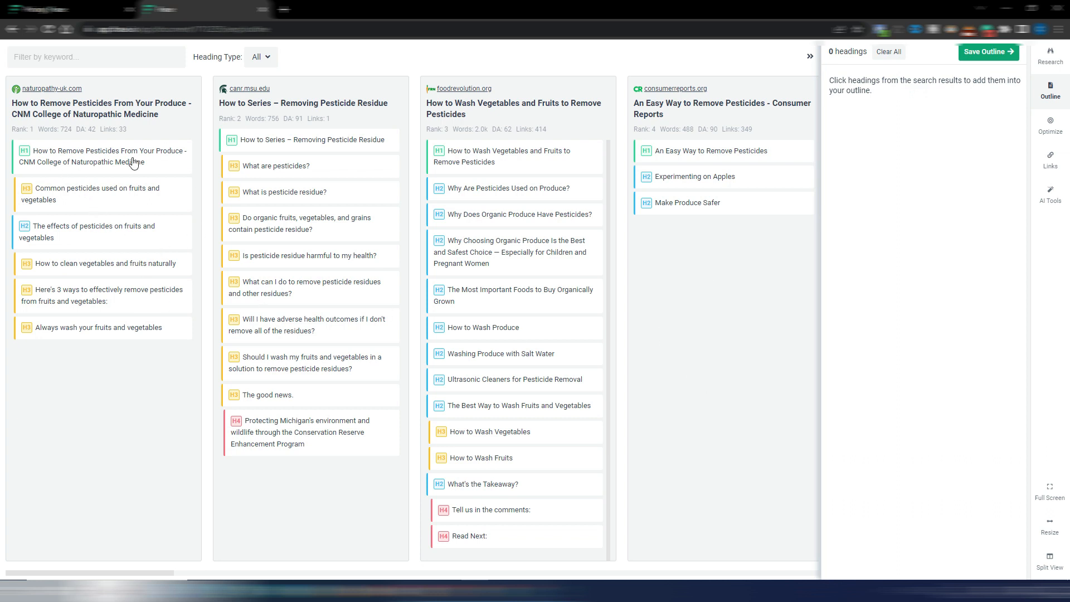
pyautogui.click(92, 232)
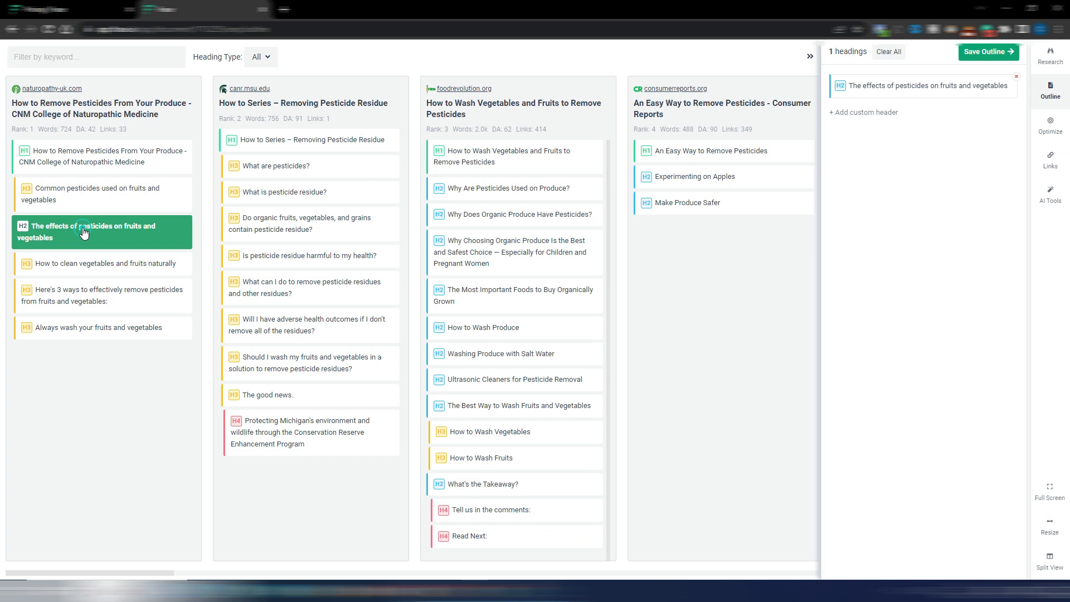
pyautogui.click(514, 214)
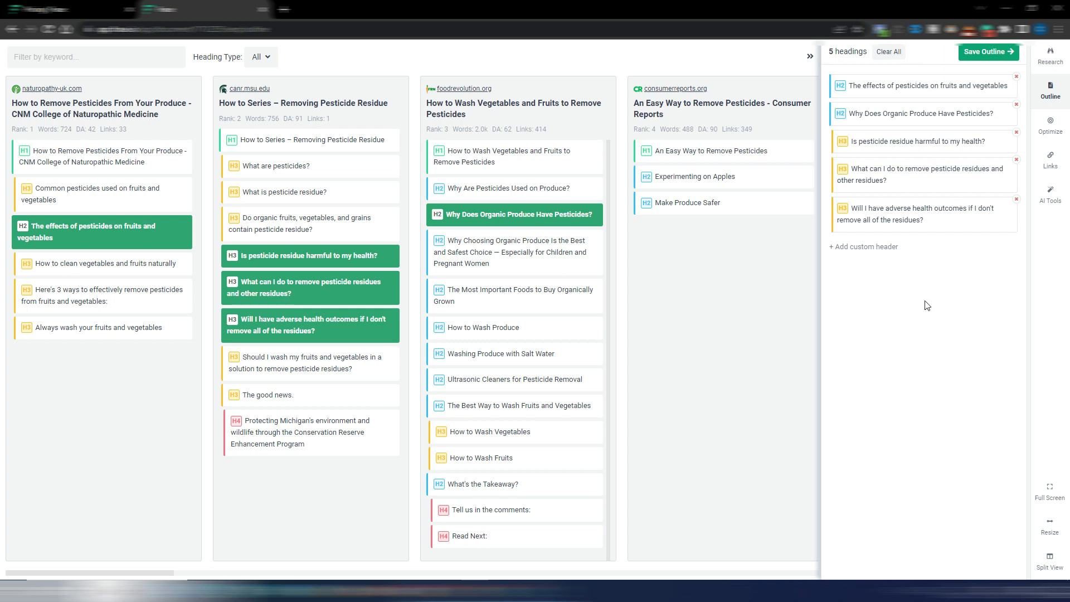
pyautogui.moveTo(565, 418)
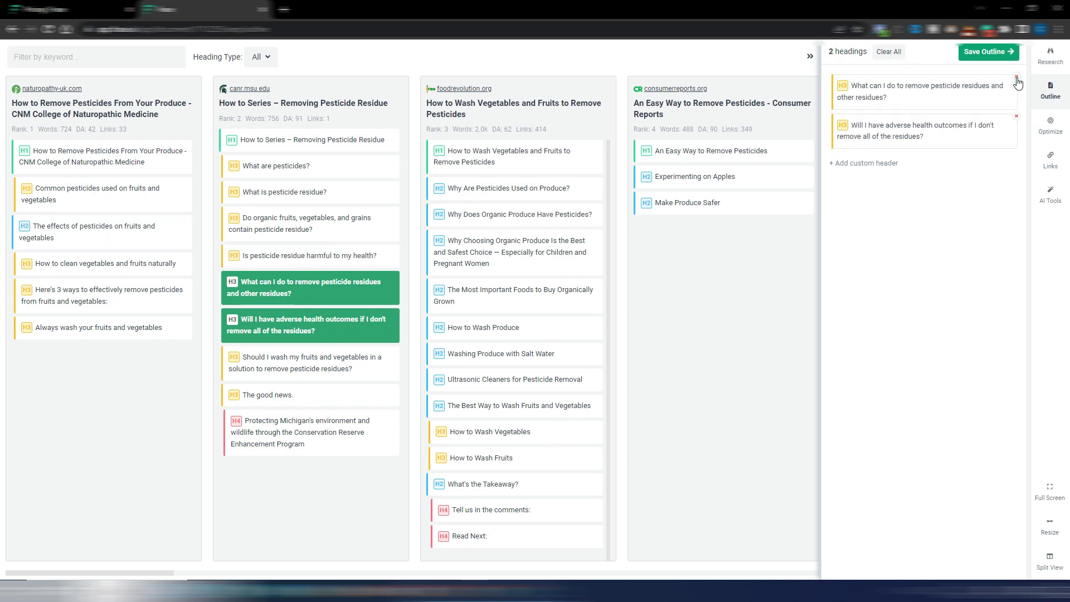
pyautogui.click(887, 51)
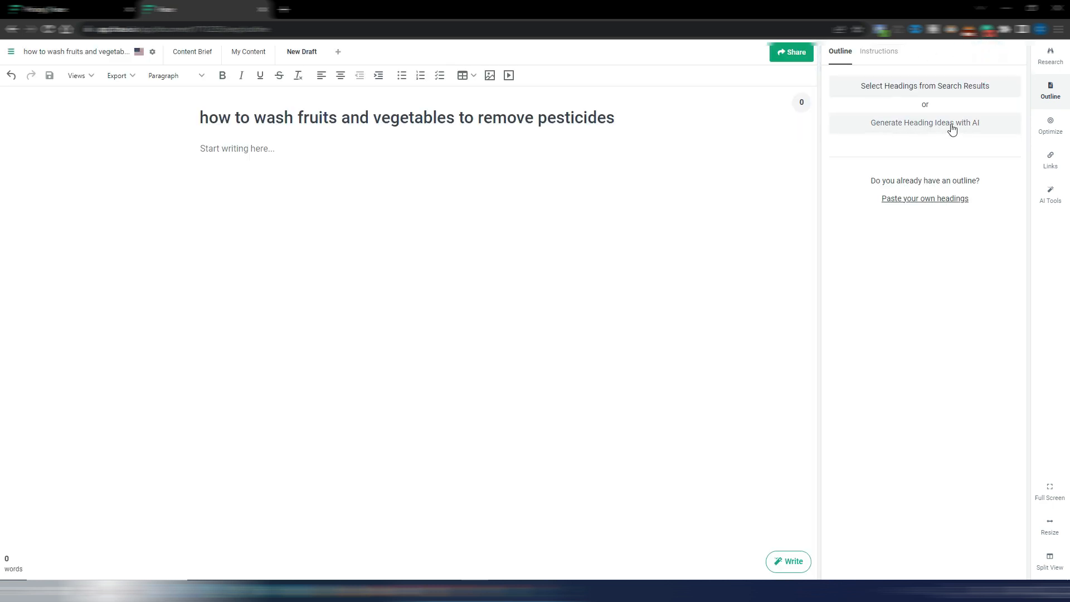
# Generate AI headings from Definition of Pesticides through Step 1: Preparing the Supplies Needed
pyautogui.click(924, 123)
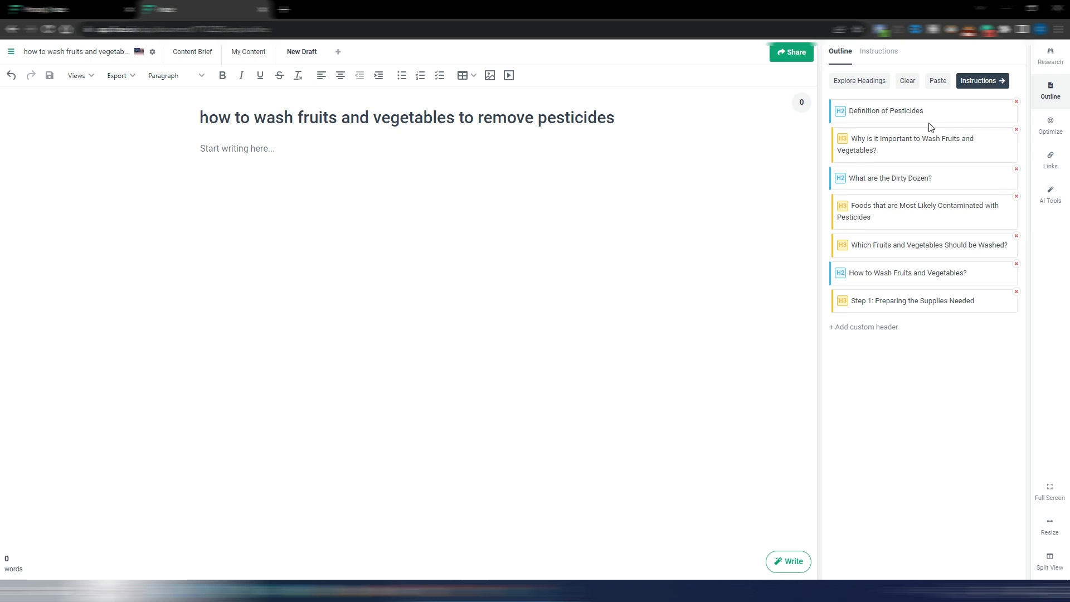
pyautogui.moveTo(756, 167)
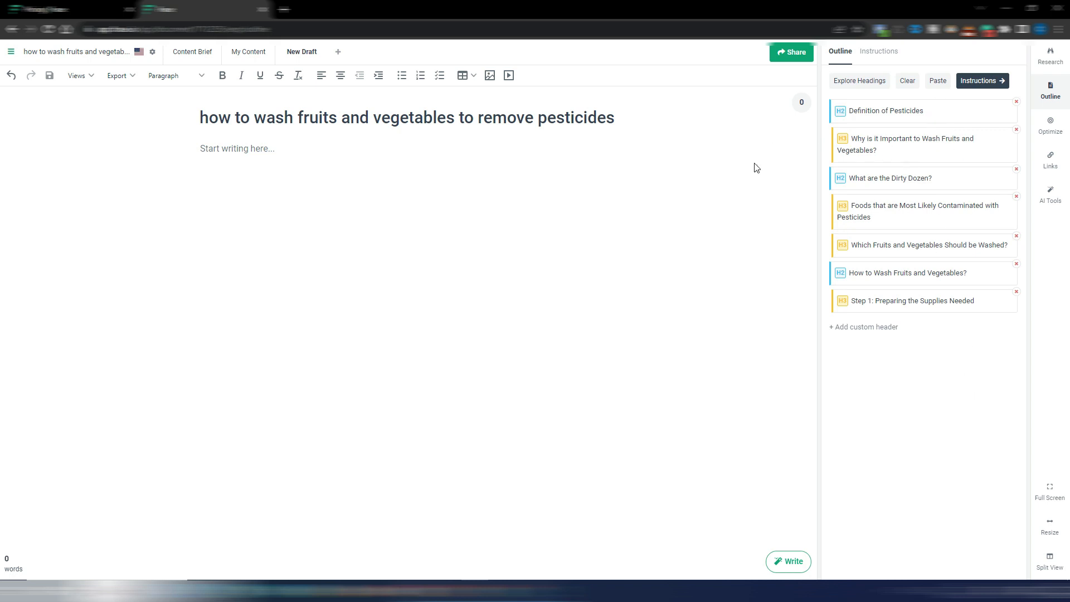
pyautogui.moveTo(885, 358)
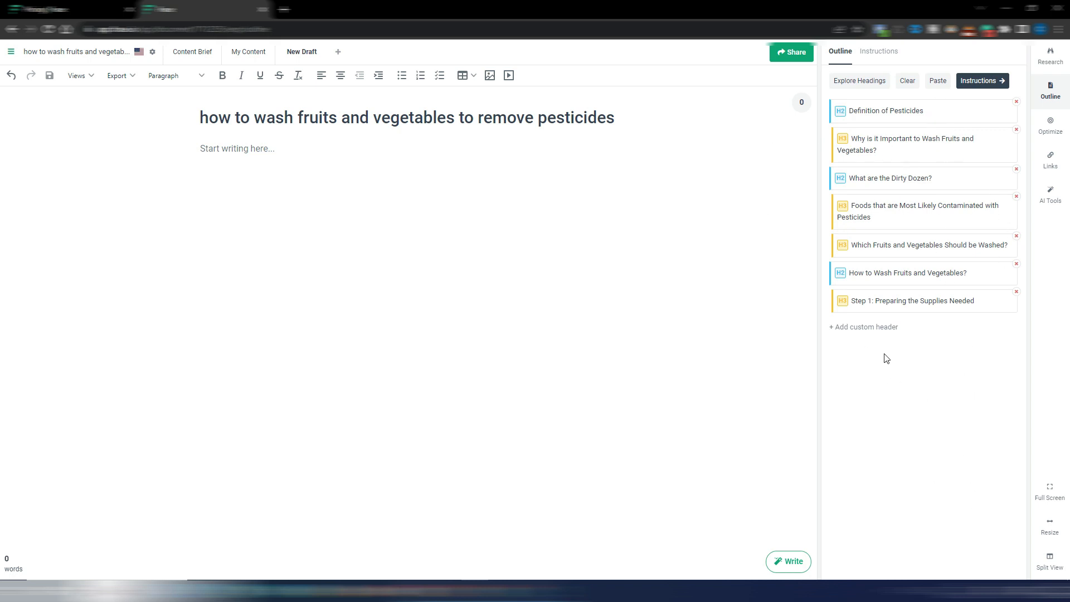
pyautogui.moveTo(866, 335)
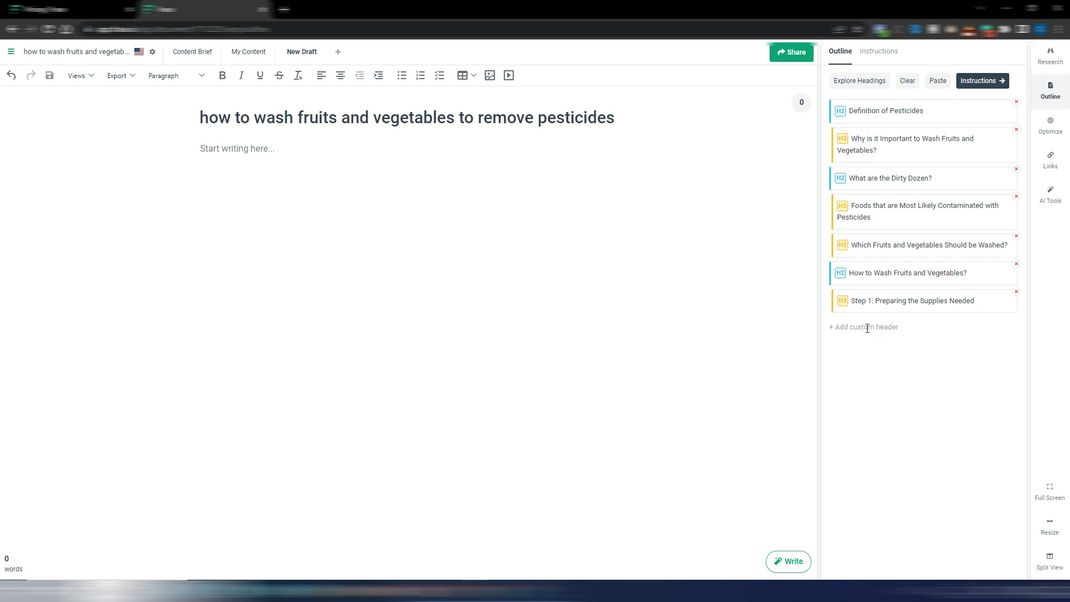
# Add custom h2 headings 'Introduction' at the top and 'Conclusion' at the end
pyautogui.click(863, 327)
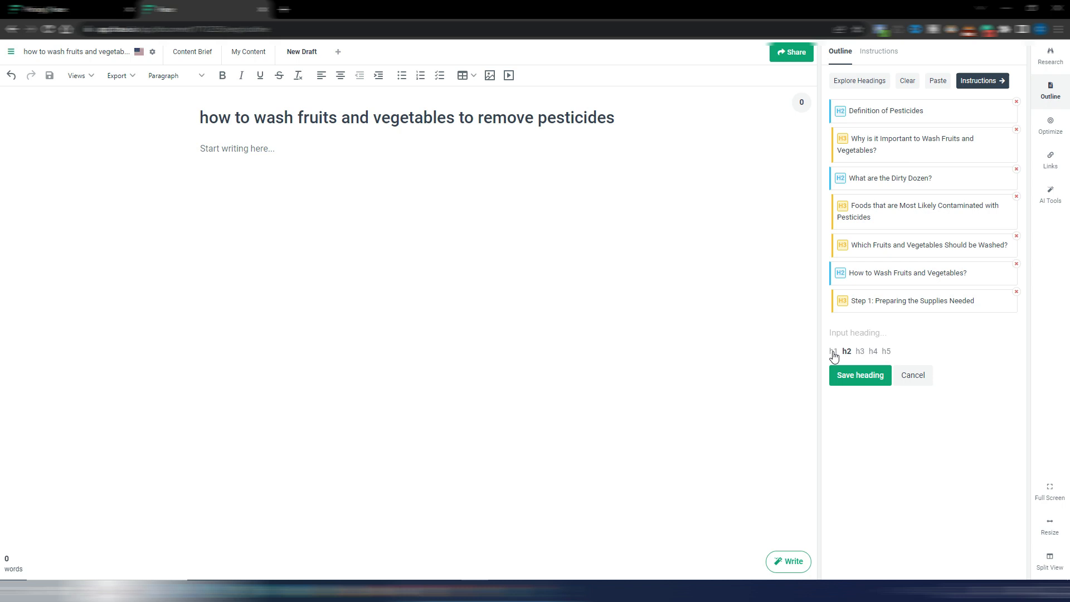
pyautogui.write('Conclusion')
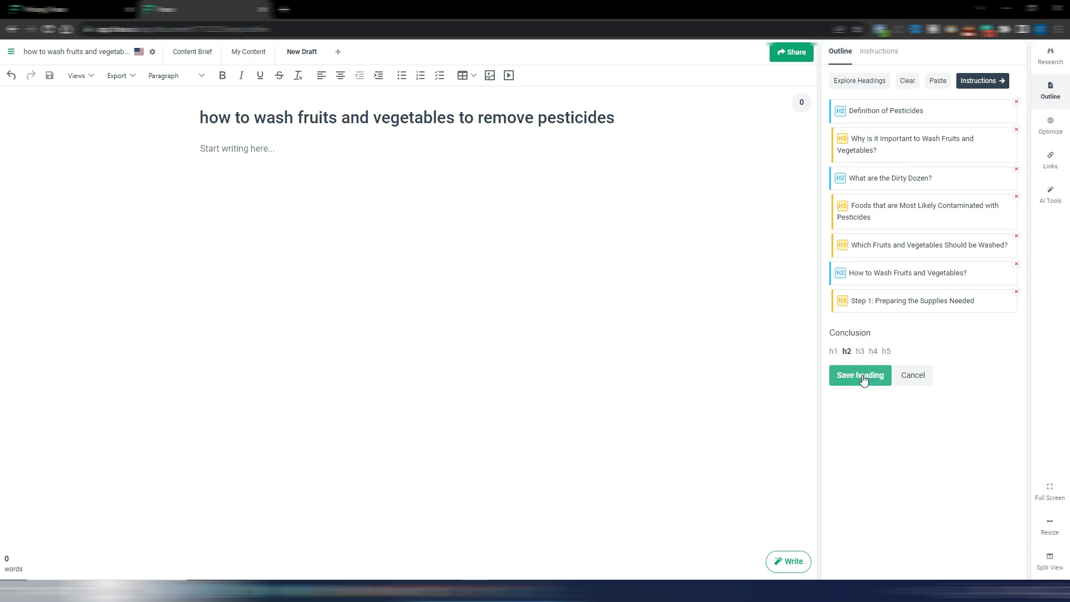
pyautogui.click(859, 374)
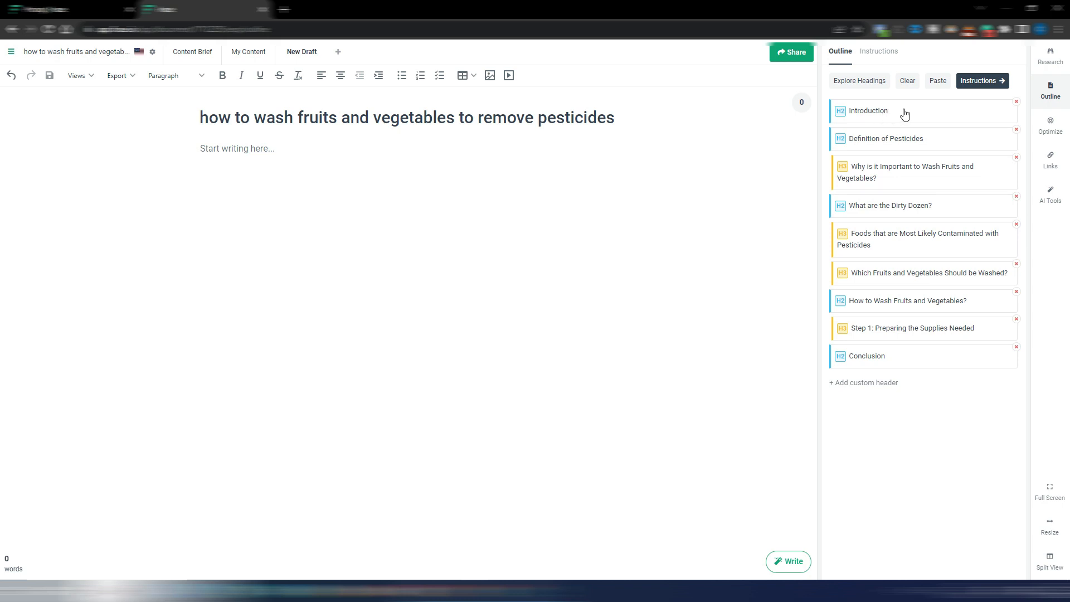
pyautogui.moveTo(982, 80)
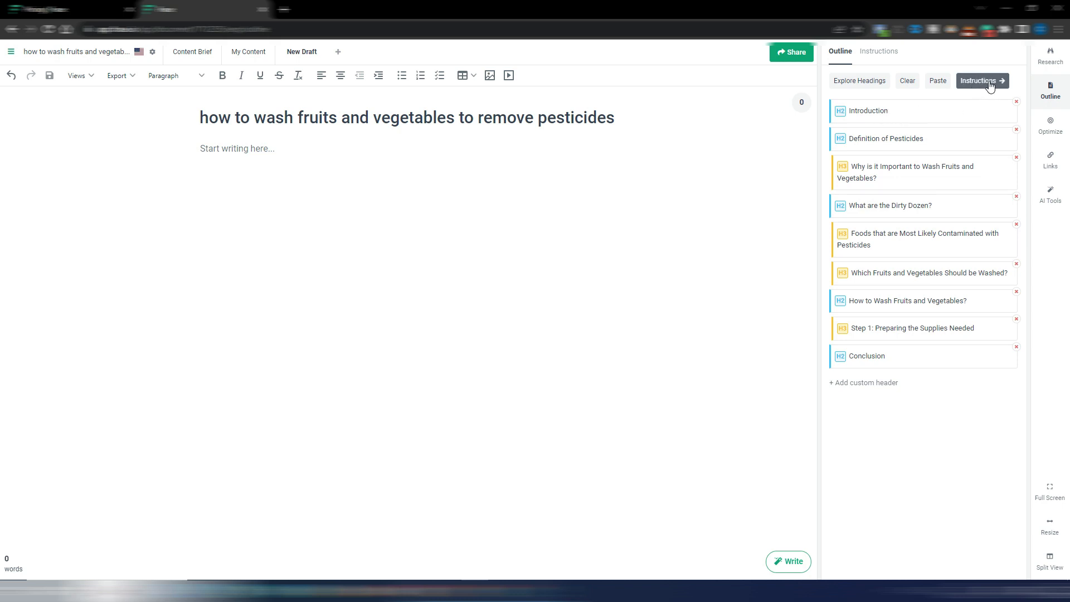
# Show the per-heading Instructions list and place the cursor in the Introduction field
pyautogui.click(878, 51)
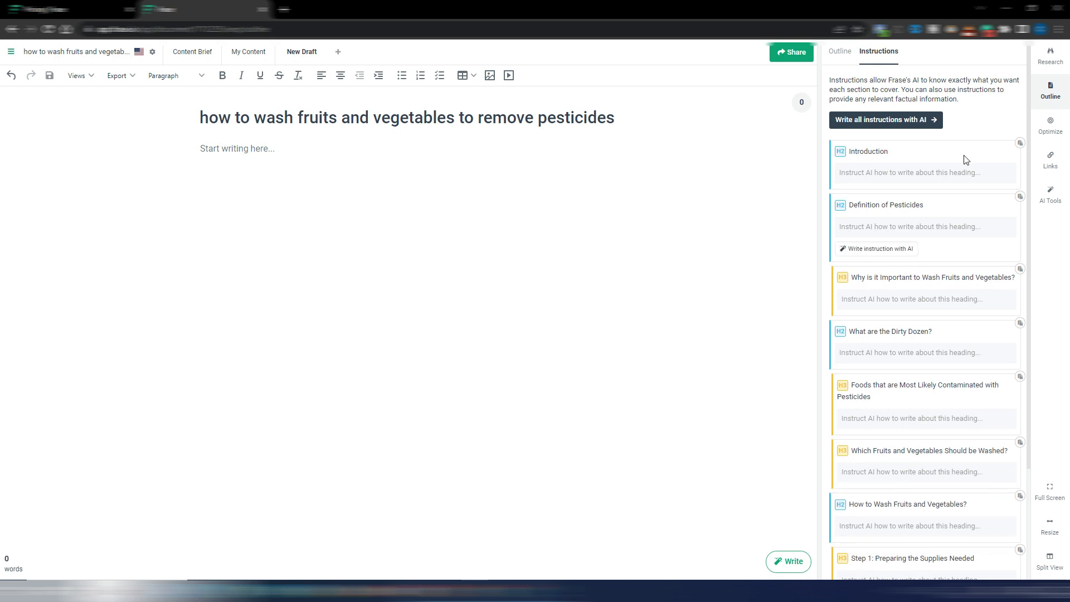
pyautogui.click(908, 172)
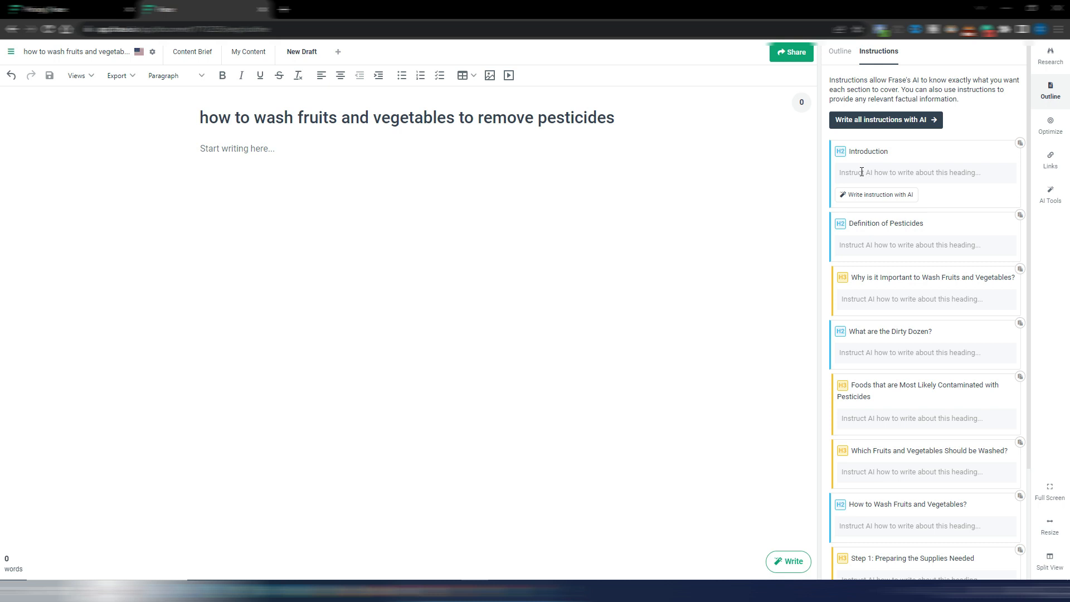
pyautogui.moveTo(925, 189)
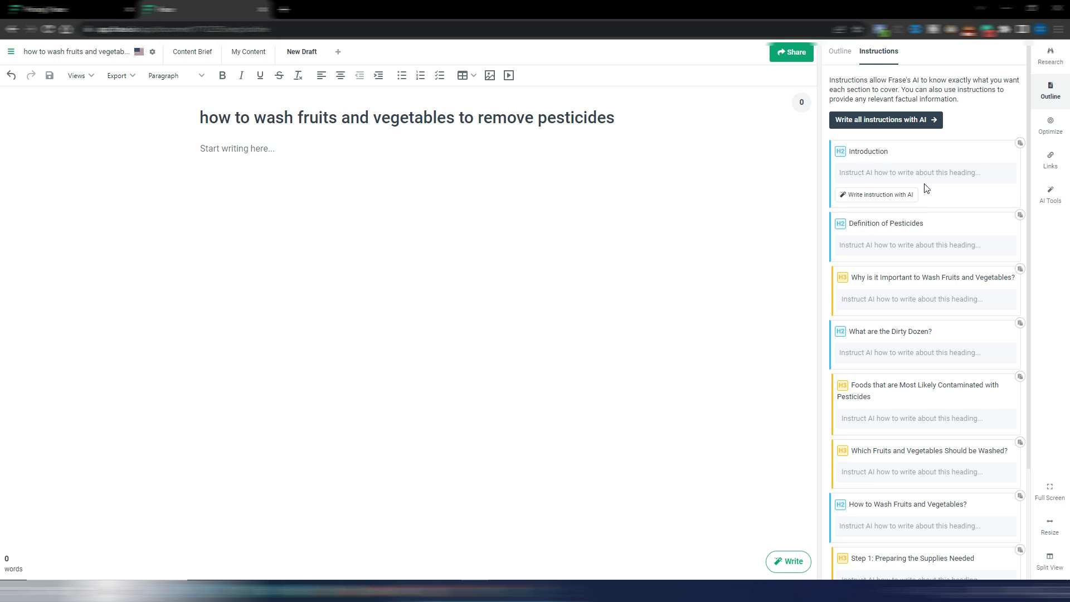
pyautogui.scroll(-3)
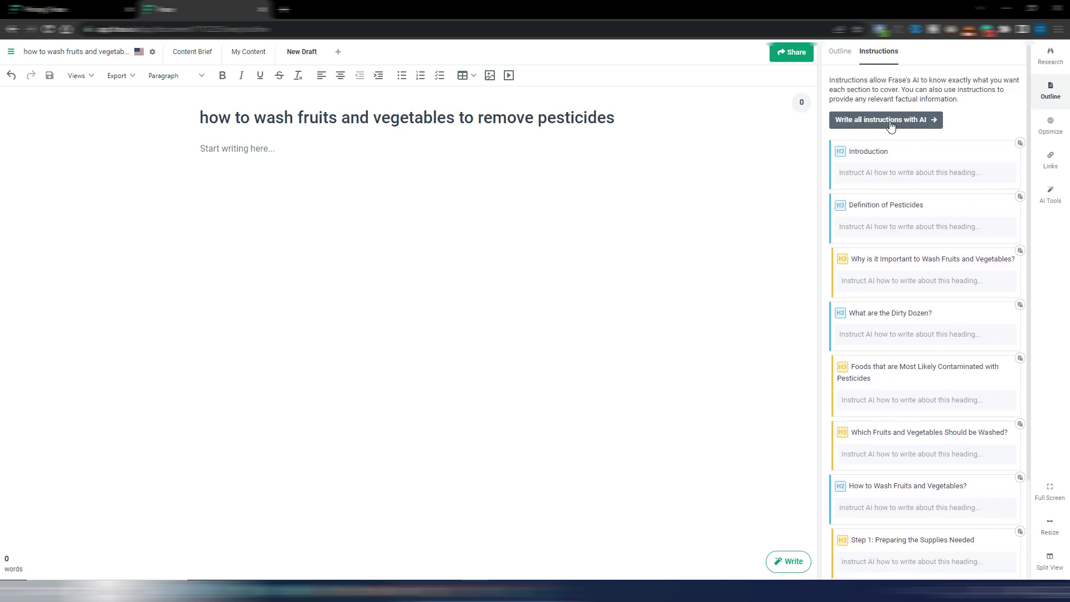
# Fill every heading's instructions with AI, from Introduction through the Dirty Dozen sections
pyautogui.click(885, 120)
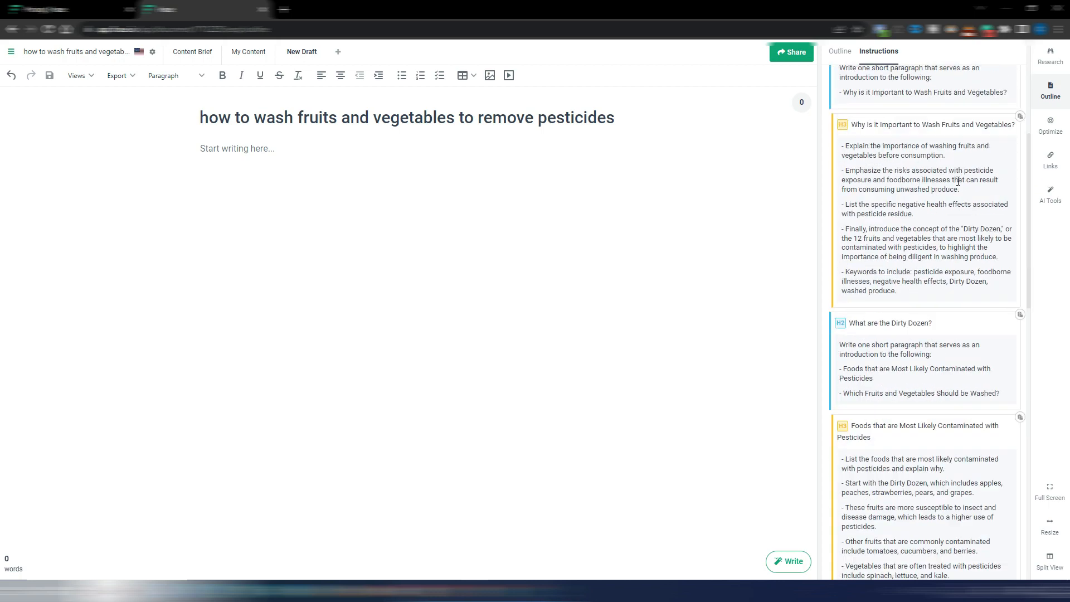
pyautogui.scroll(-3)
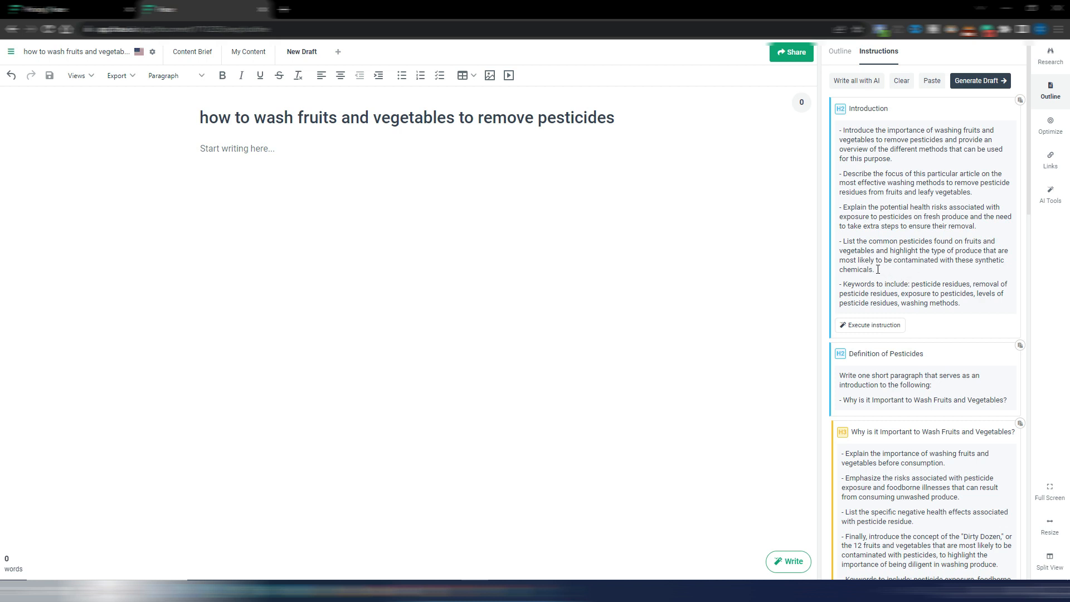
pyautogui.moveTo(900, 150)
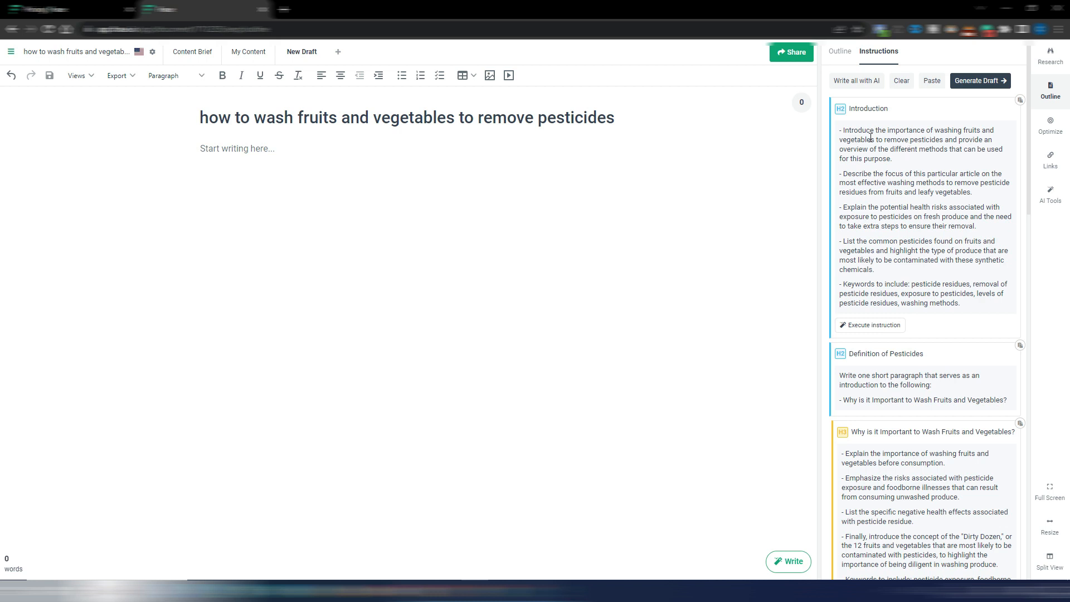
pyautogui.moveTo(893, 143)
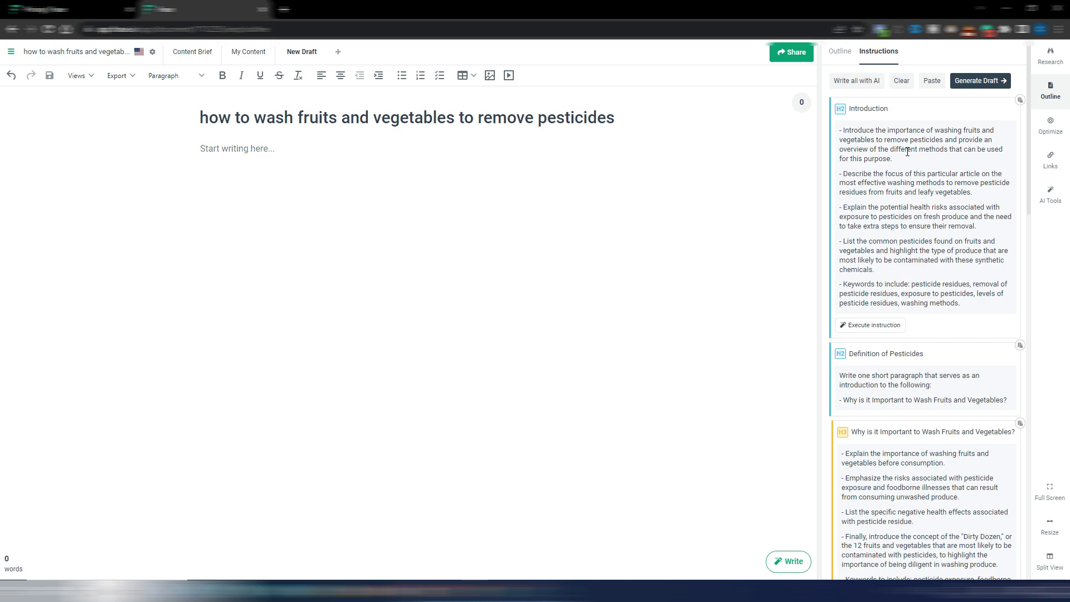
pyautogui.moveTo(960, 238)
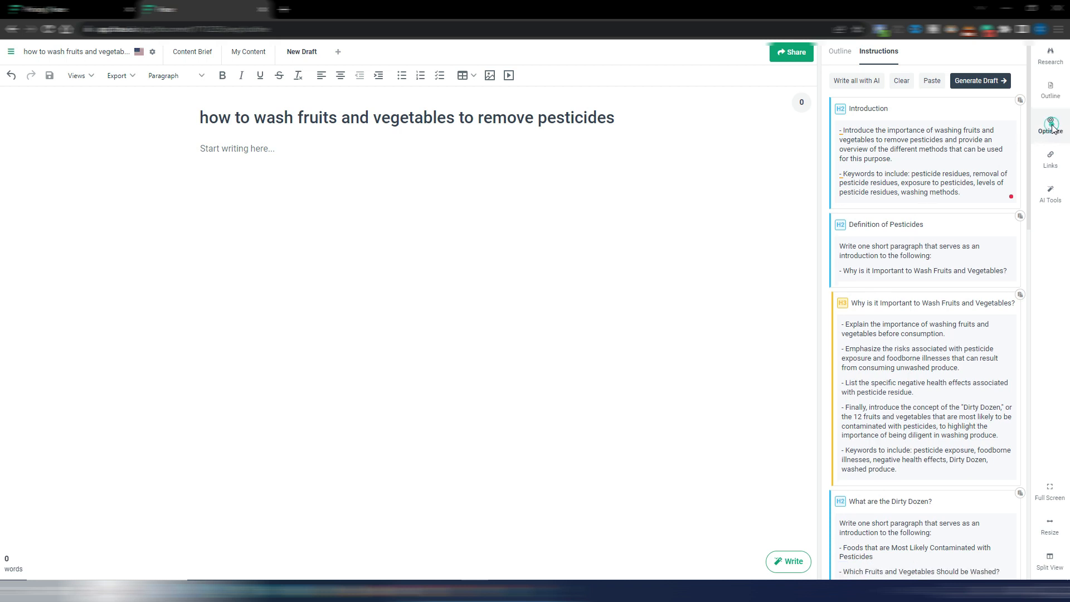
pyautogui.click(1050, 125)
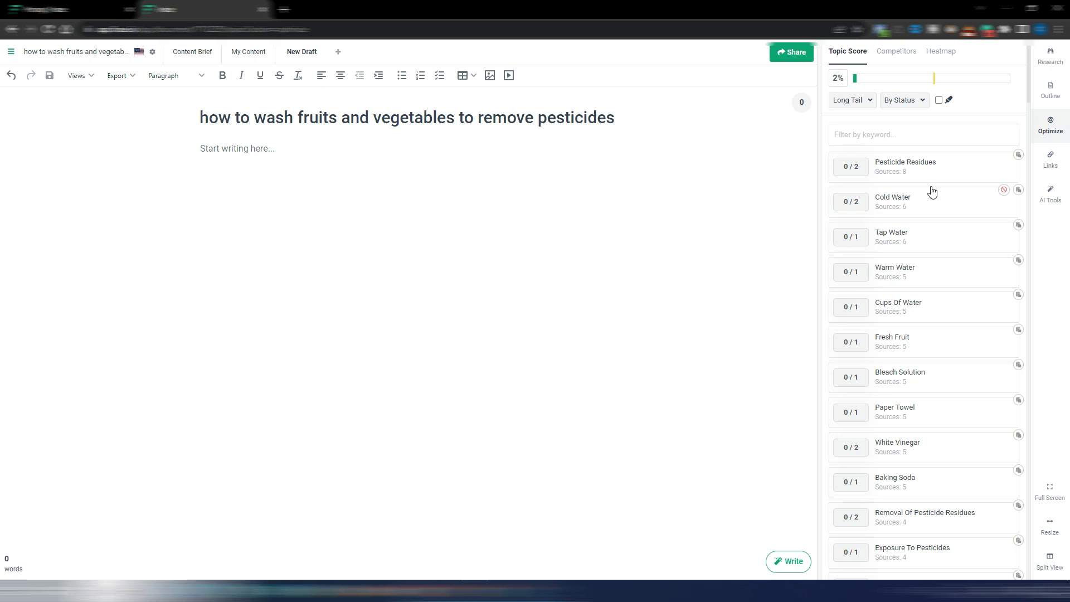
pyautogui.scroll(-3)
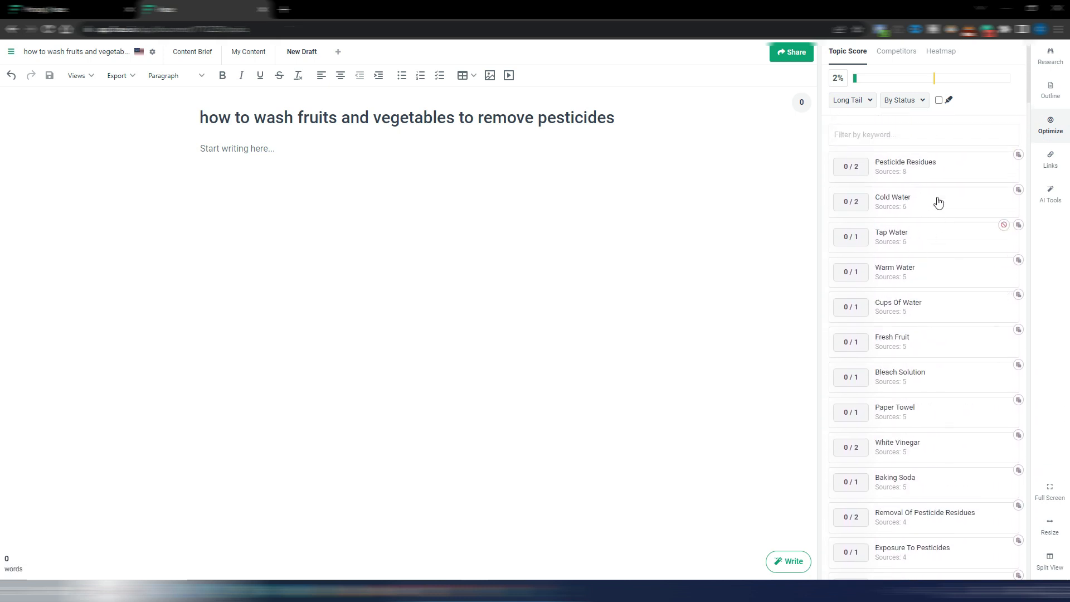
pyautogui.click(1049, 91)
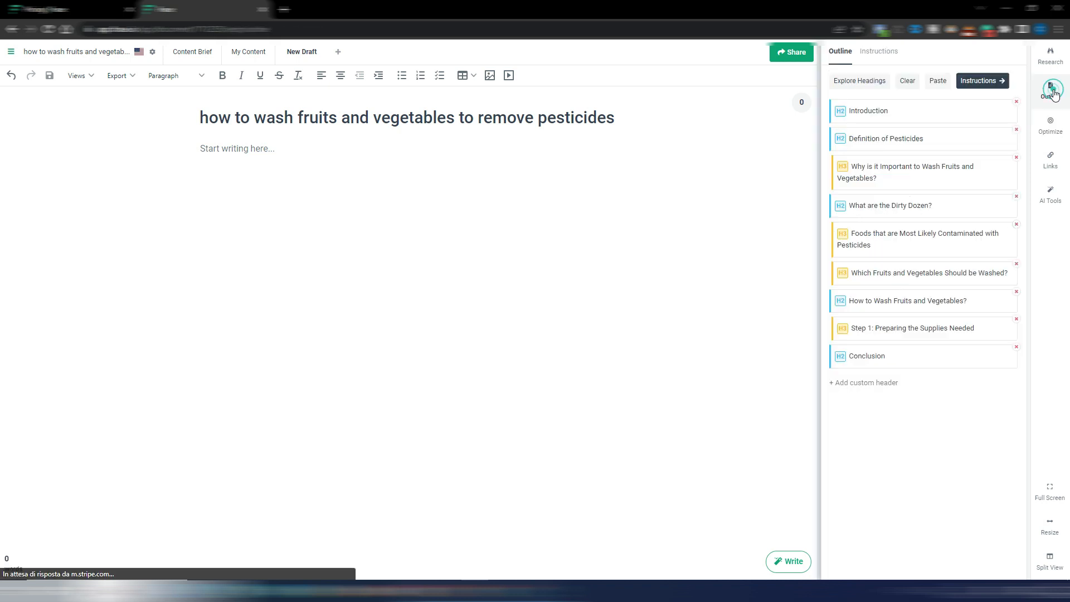
pyautogui.click(878, 51)
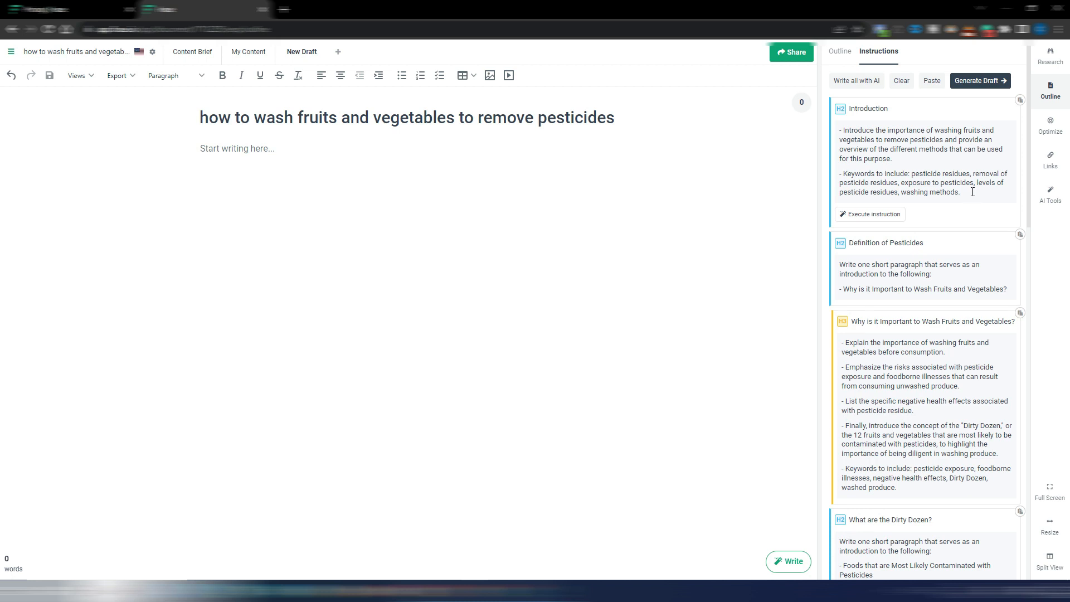
pyautogui.moveTo(872, 243)
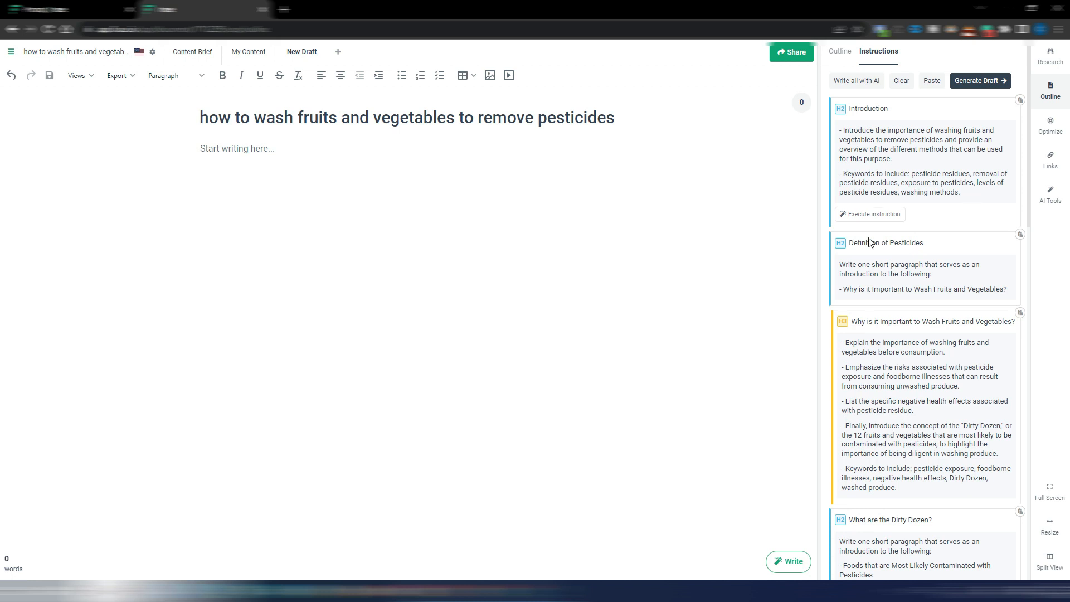
# Replace 'short paragraph' with 'sentence' in the Definition of Pesticides instruction
pyautogui.scroll(-3)
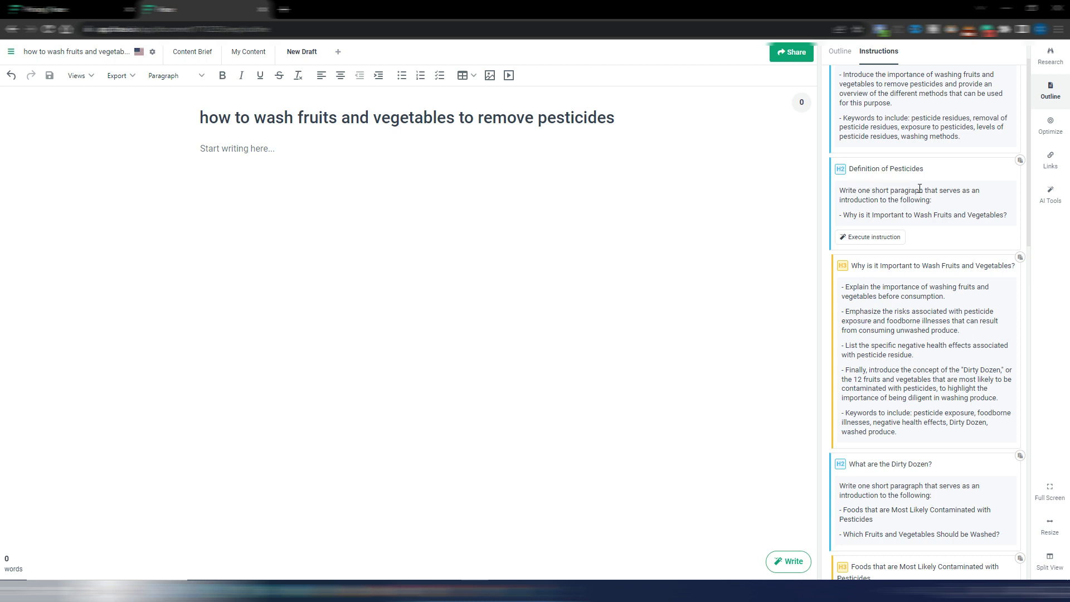
pyautogui.doubleClick(912, 190)
pyautogui.write('entence')
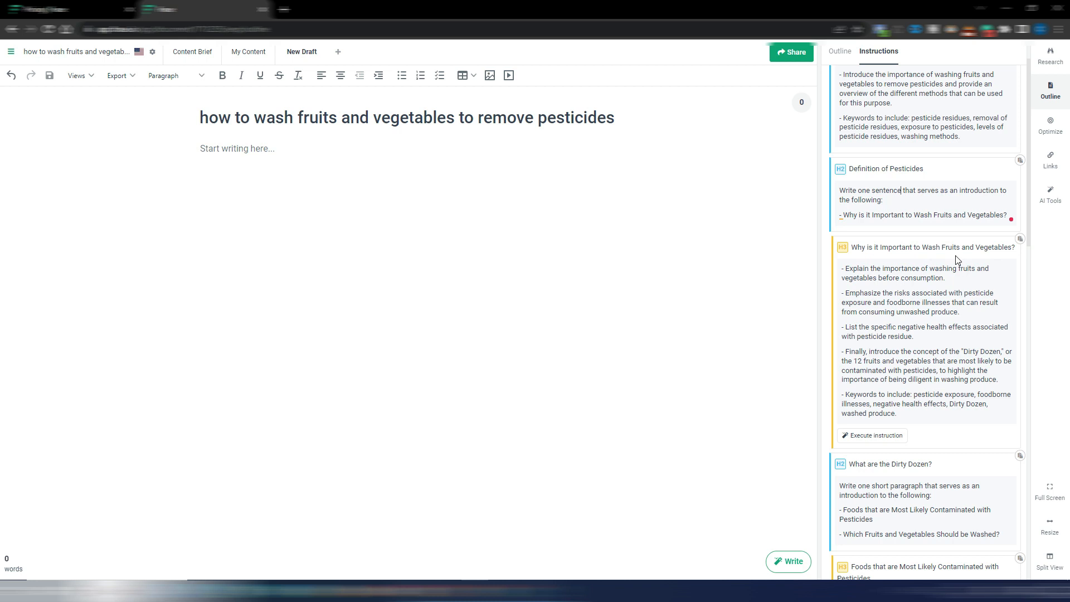
pyautogui.scroll(-3)
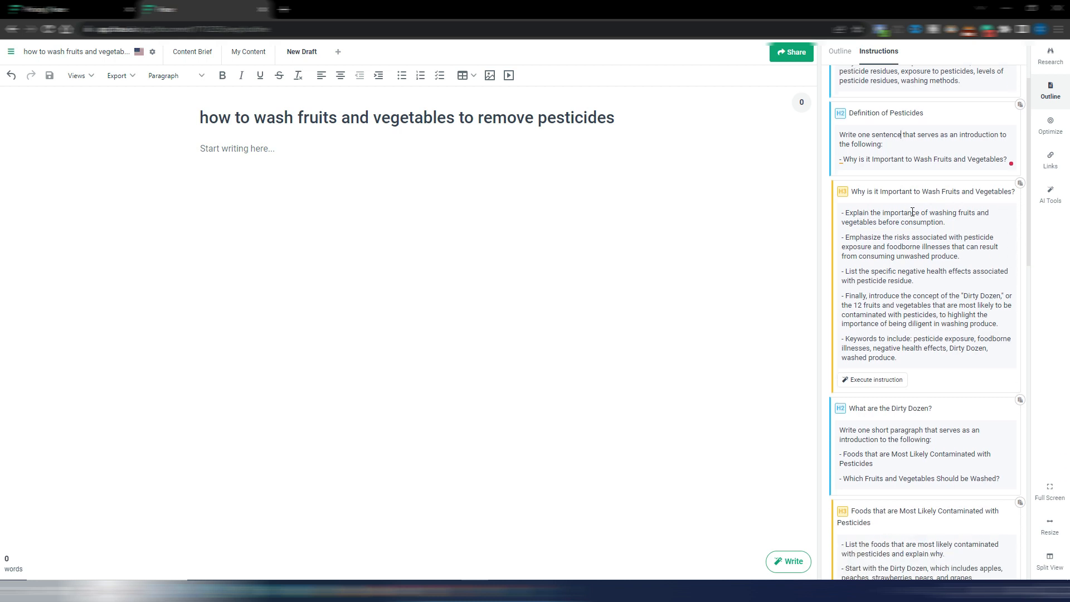
pyautogui.moveTo(908, 224)
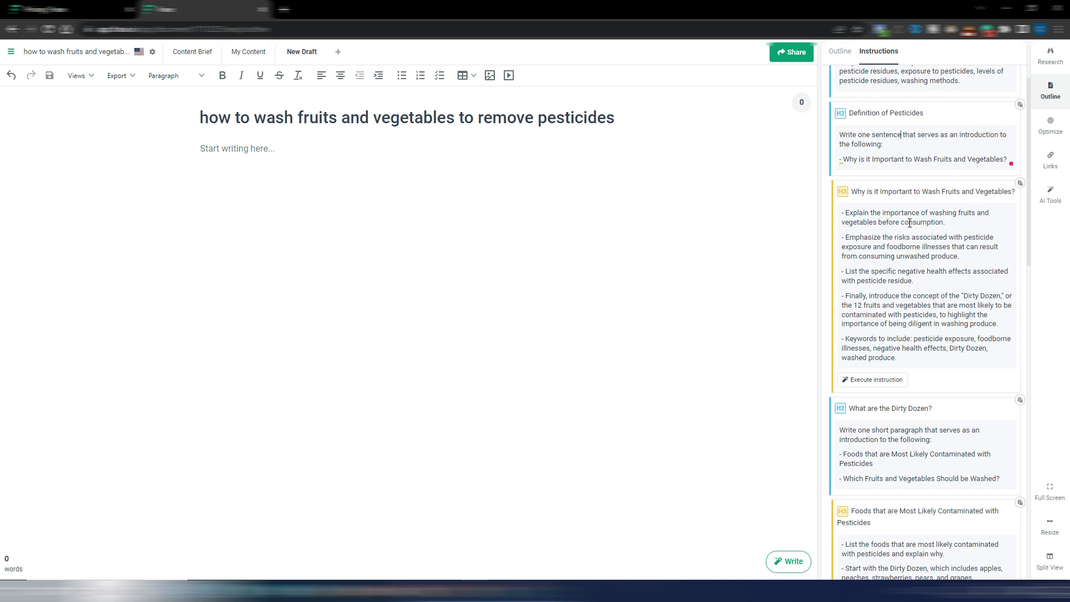
pyautogui.moveTo(867, 274)
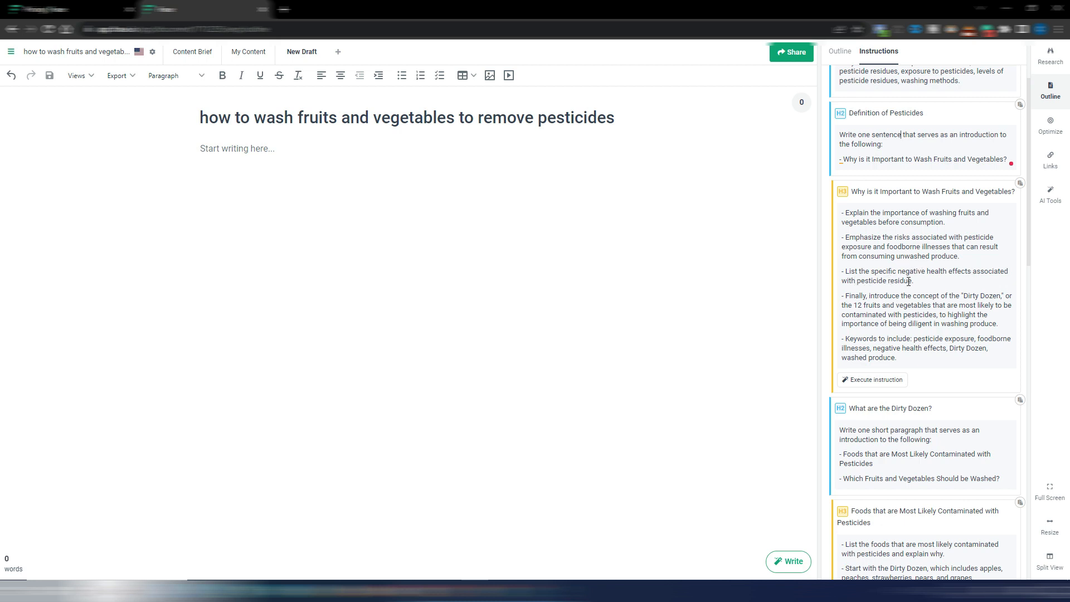
pyautogui.moveTo(848, 267)
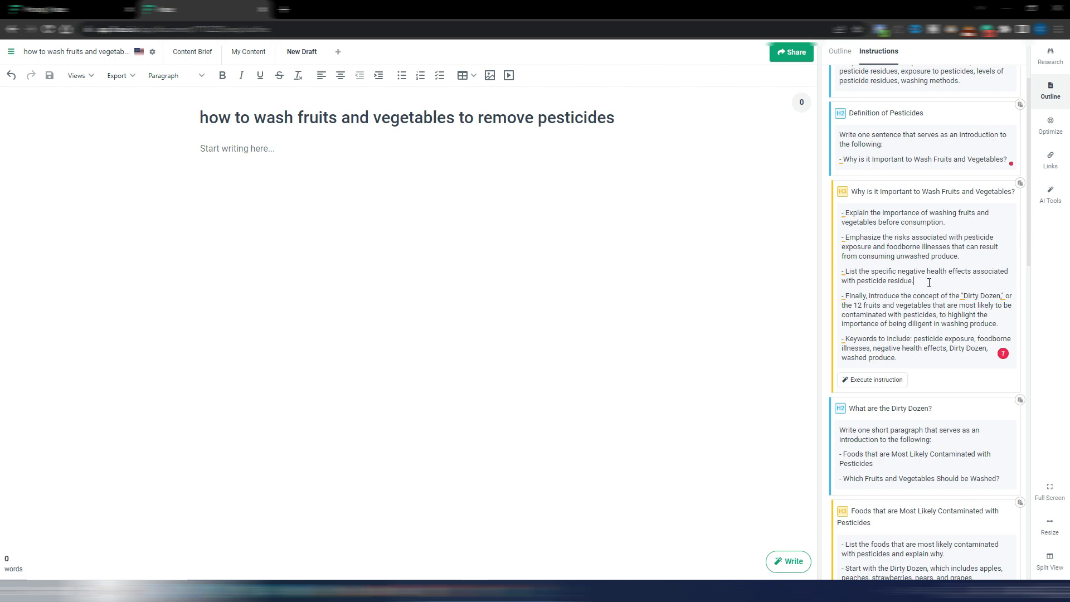
# Append 'Generate a table for the Dirty Dozen.' to the Why Wash Fruits and Vegetables brief
pyautogui.write('Write in a bullet list format.')
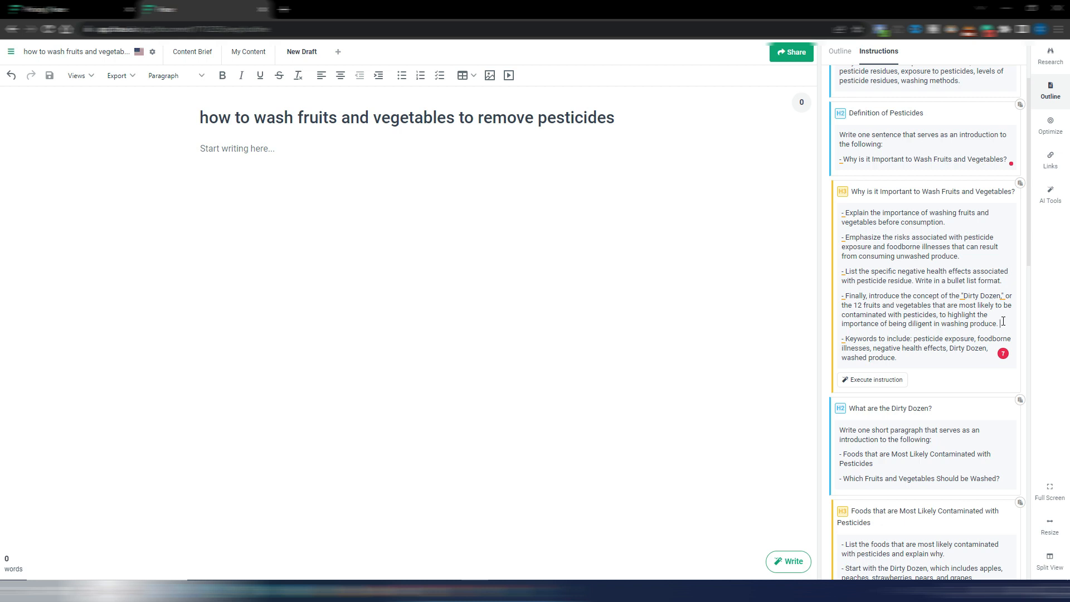
pyautogui.write('Generate a table for the Dirty Dozen.')
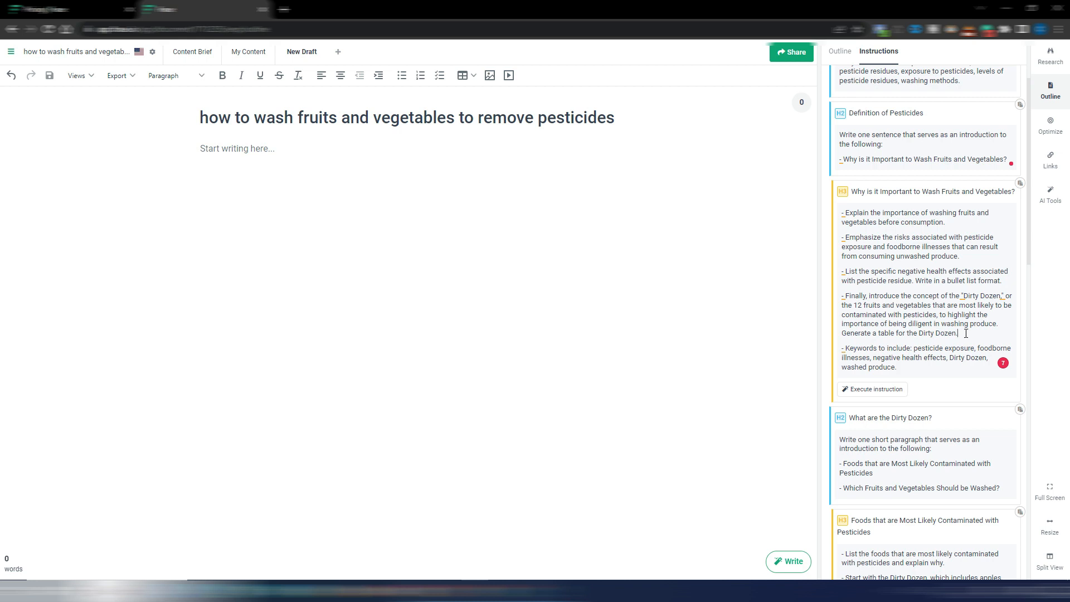
pyautogui.moveTo(962, 333)
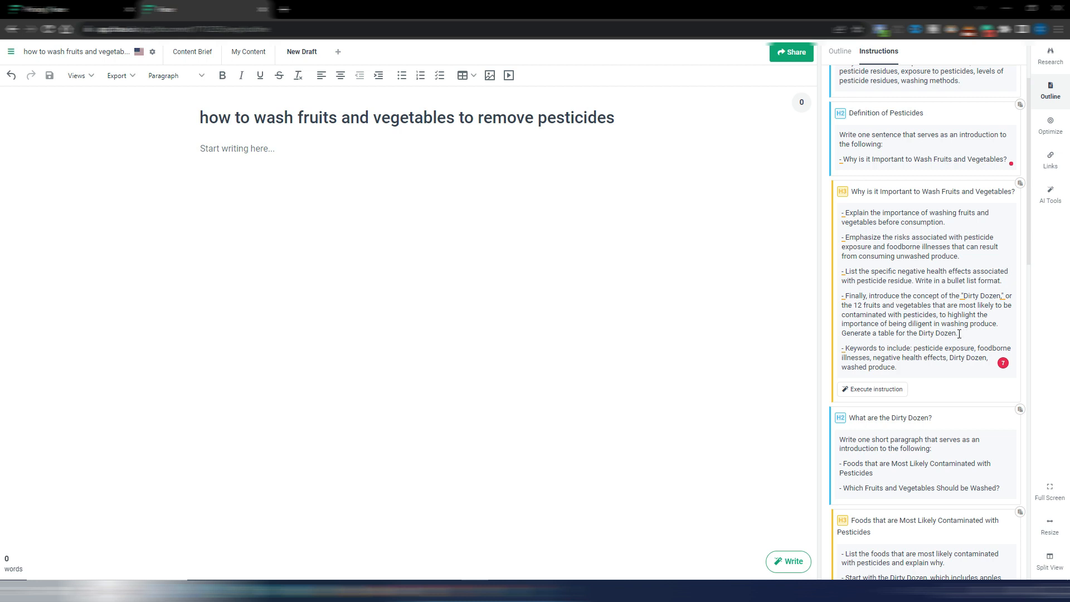
pyautogui.moveTo(928, 375)
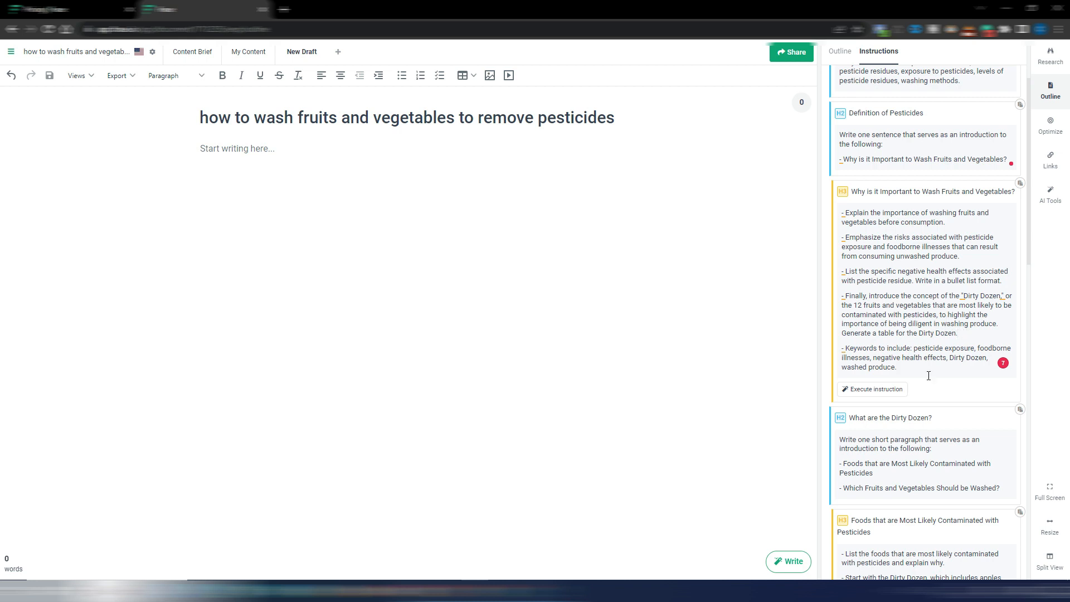
pyautogui.scroll(-3)
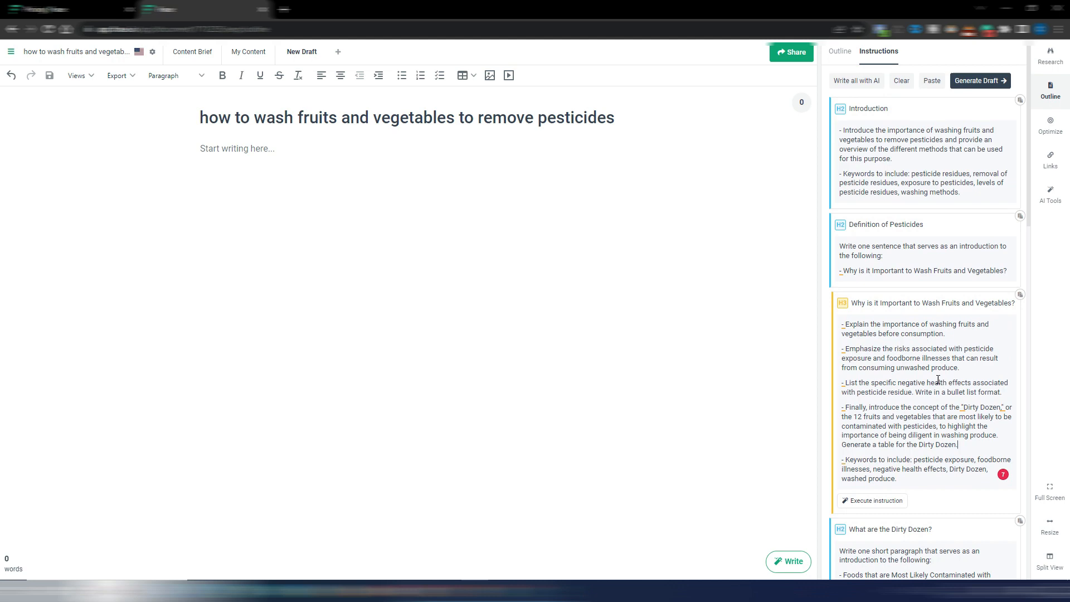
pyautogui.scroll(-3)
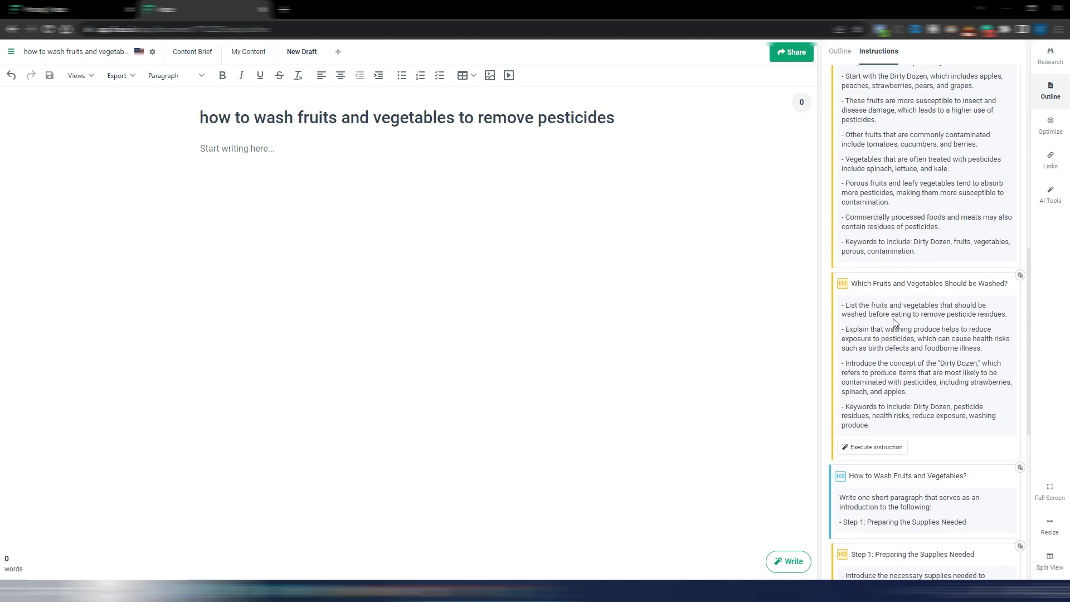
pyautogui.scroll(-3)
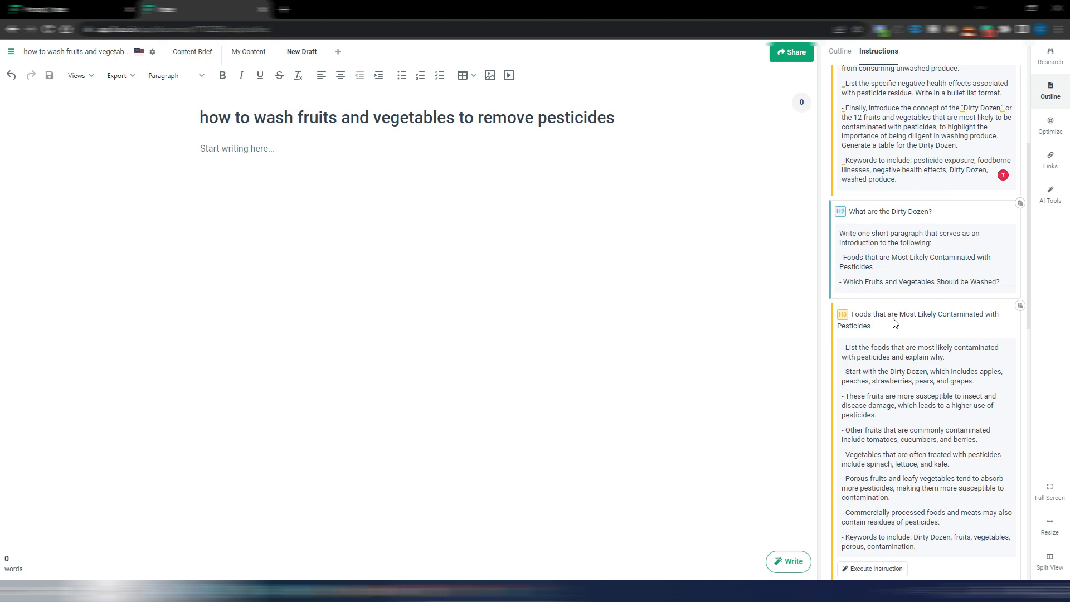
pyautogui.click(957, 146)
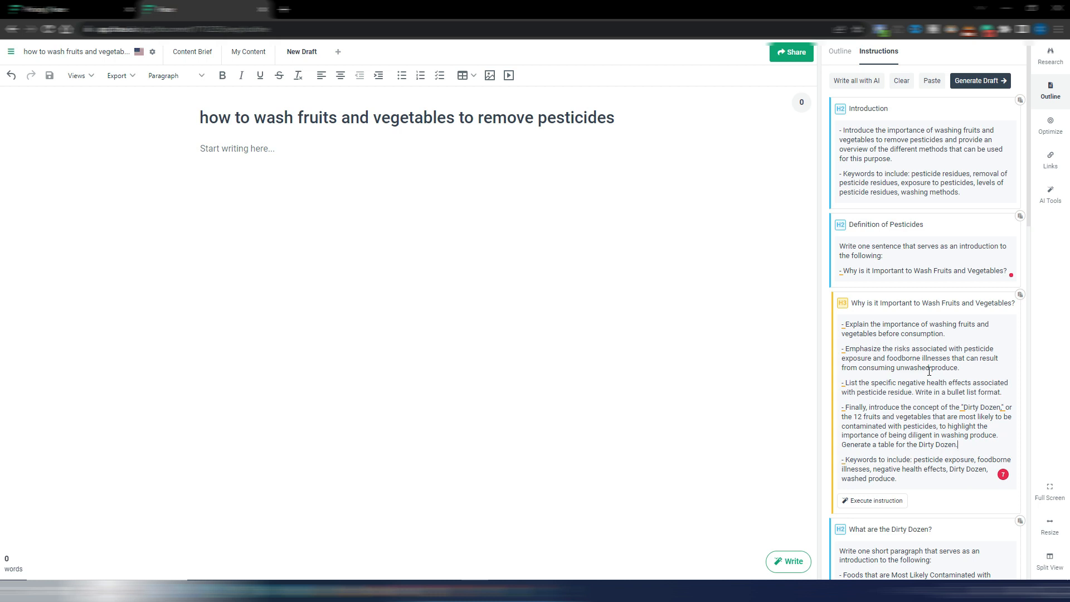
# Begin the Why Wash Fruits and Vegetables brief with 'Write with a professional tone of voice:'
pyautogui.scroll(-3)
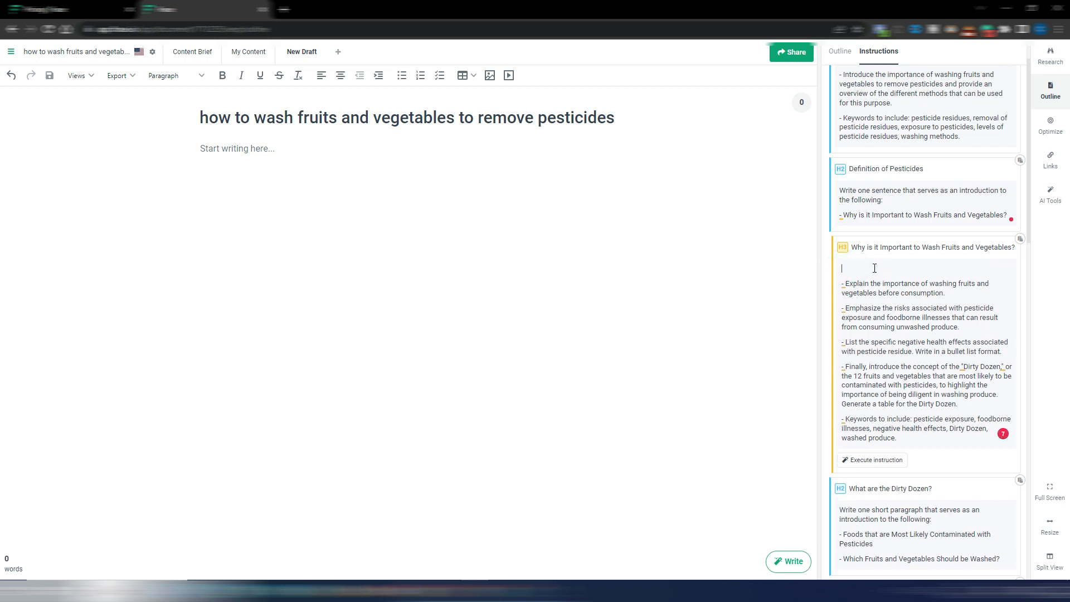
pyautogui.write('Write')
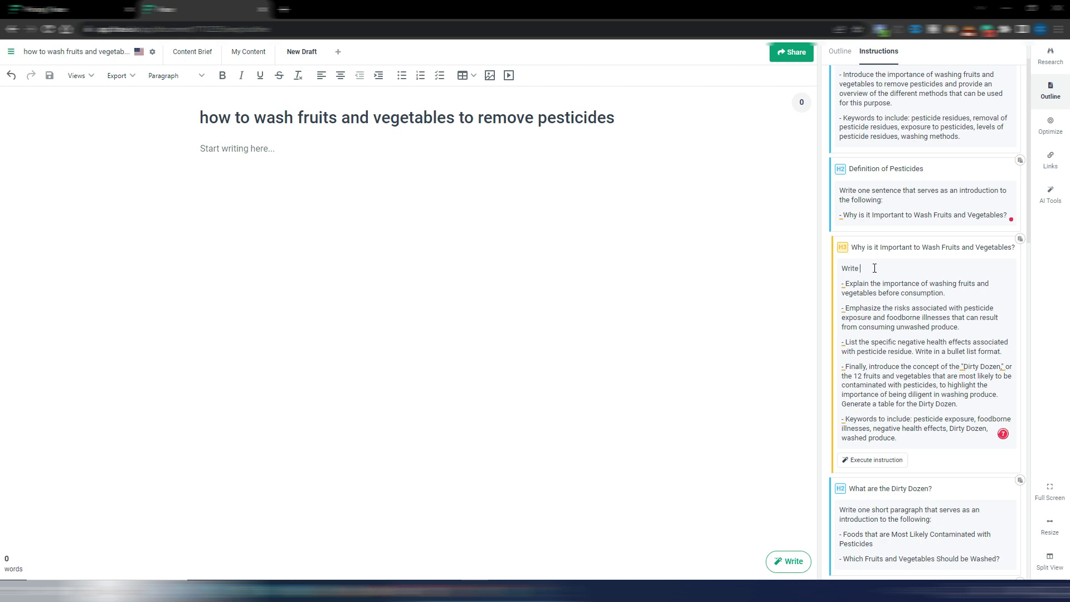
pyautogui.write('with a professional tone of')
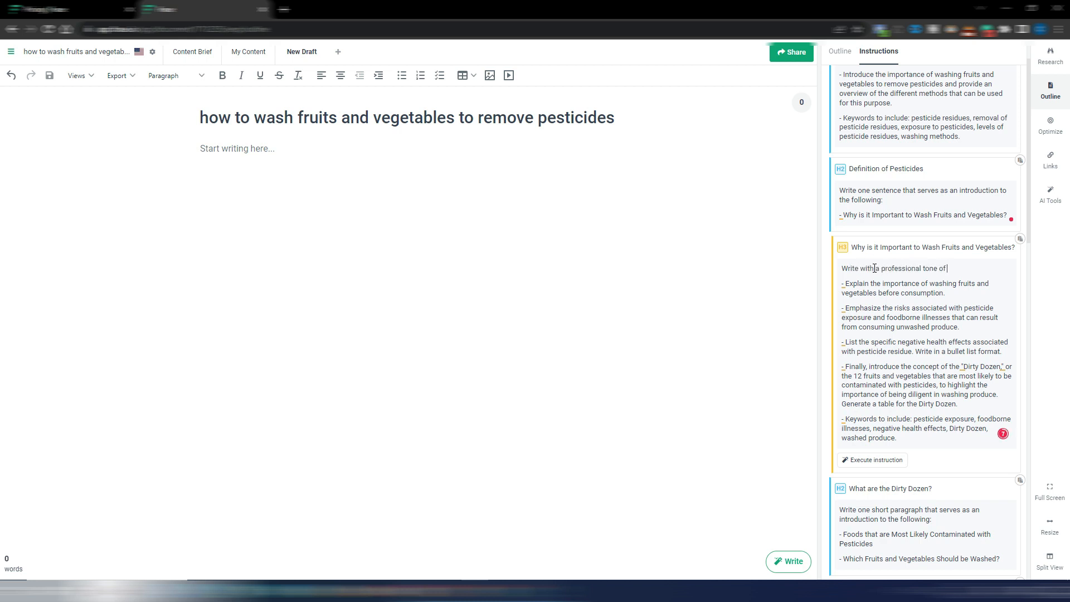
pyautogui.write('voice:')
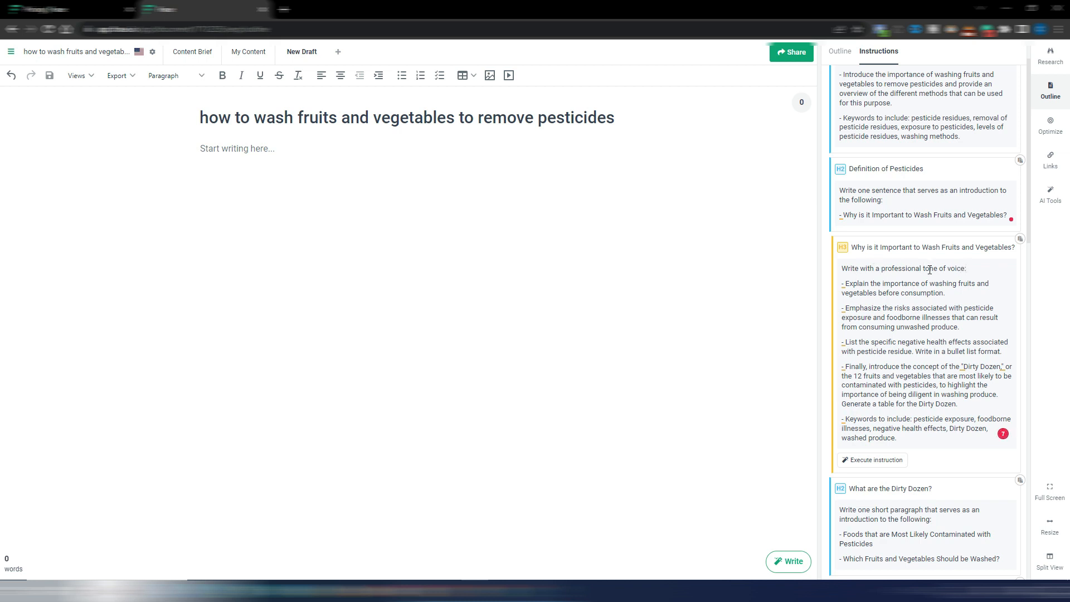
pyautogui.scroll(-3)
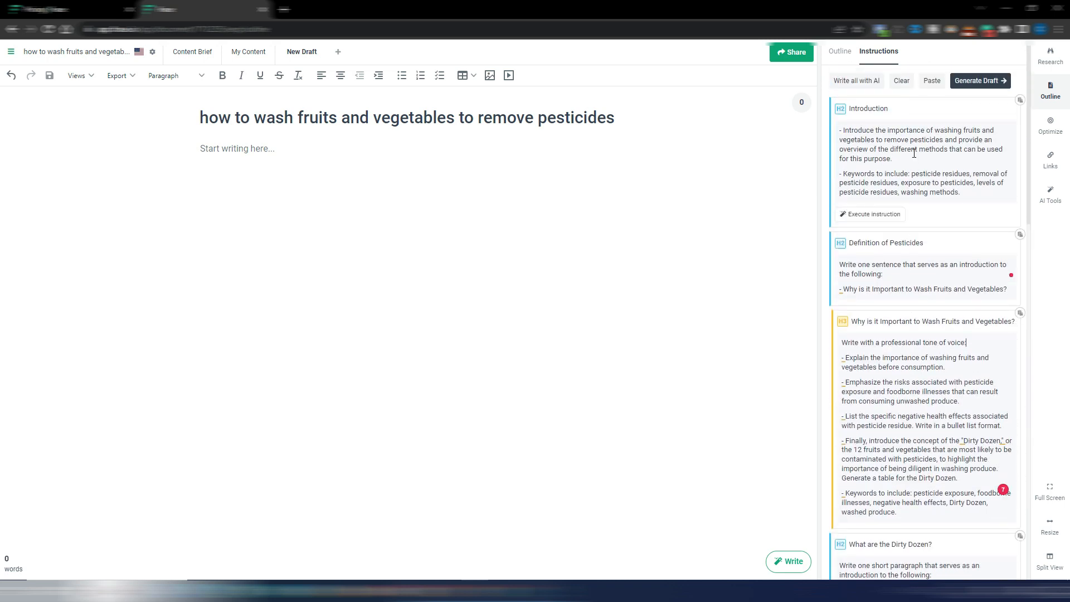
pyautogui.moveTo(913, 119)
pyautogui.write(':')
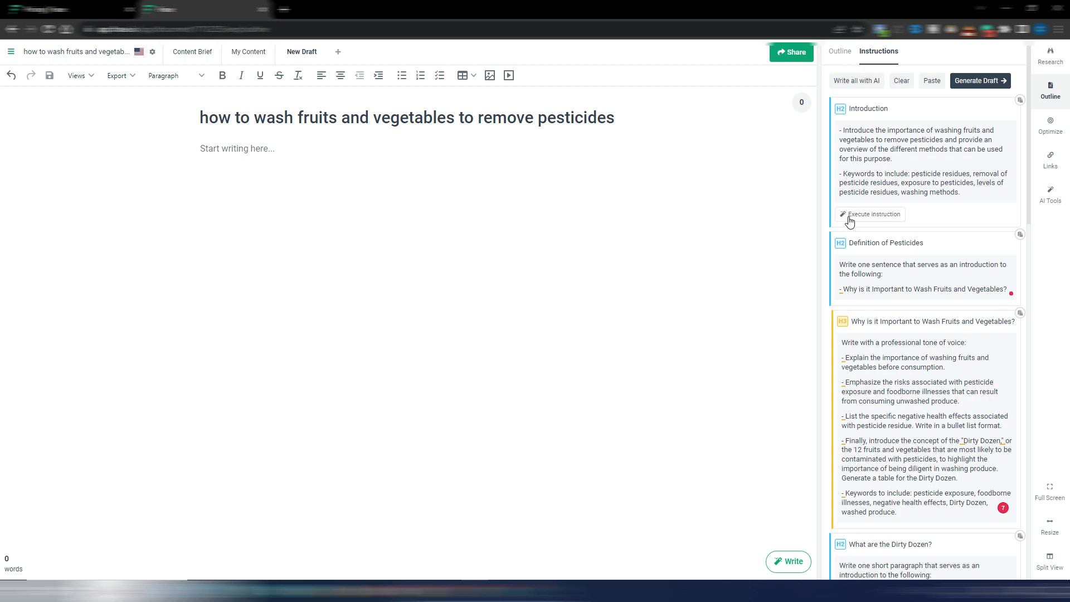
pyautogui.moveTo(878, 215)
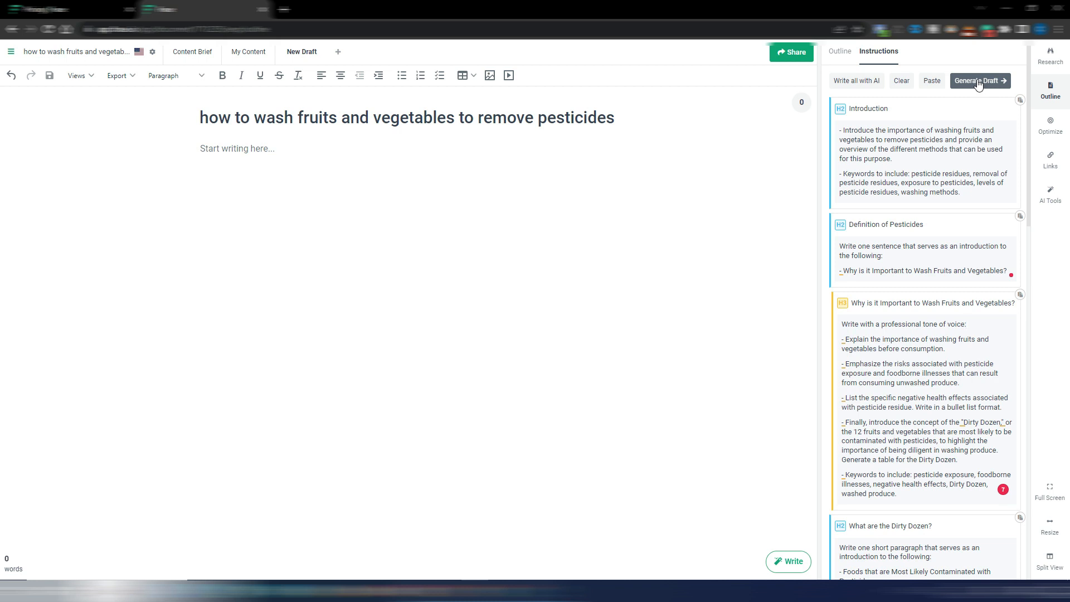
# Generate the AI draft from the outline and scroll through the roughly 1,736-word article
pyautogui.click(979, 80)
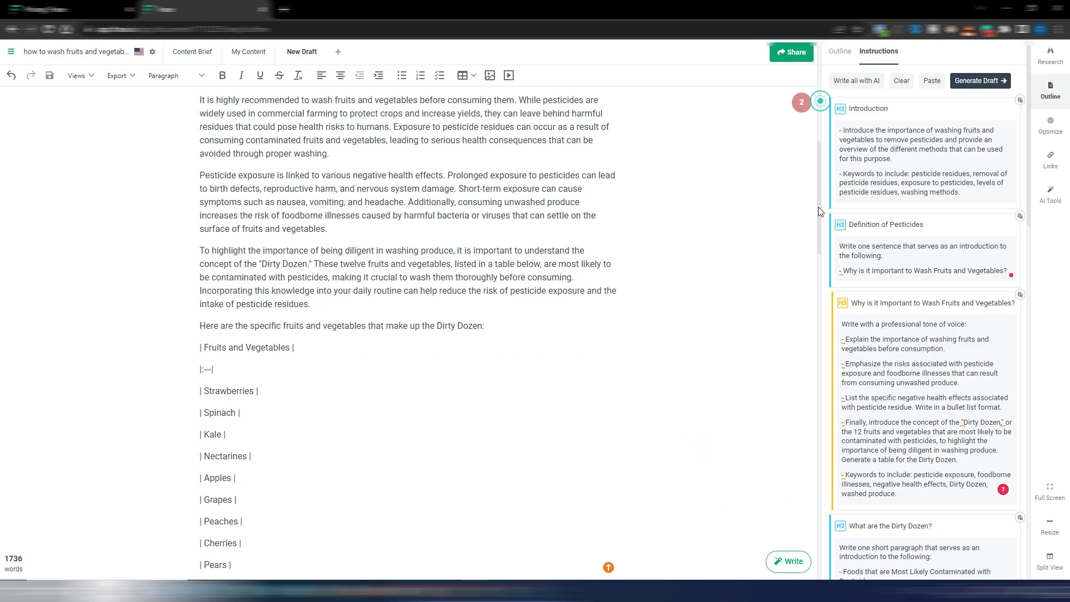
pyautogui.scroll(-3)
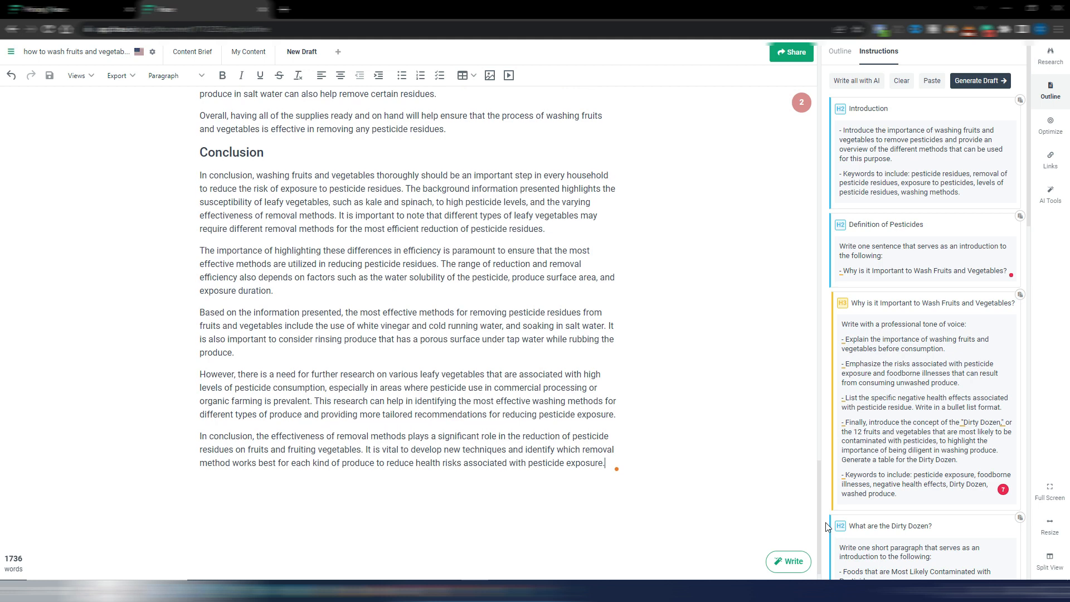
pyautogui.moveTo(23, 567)
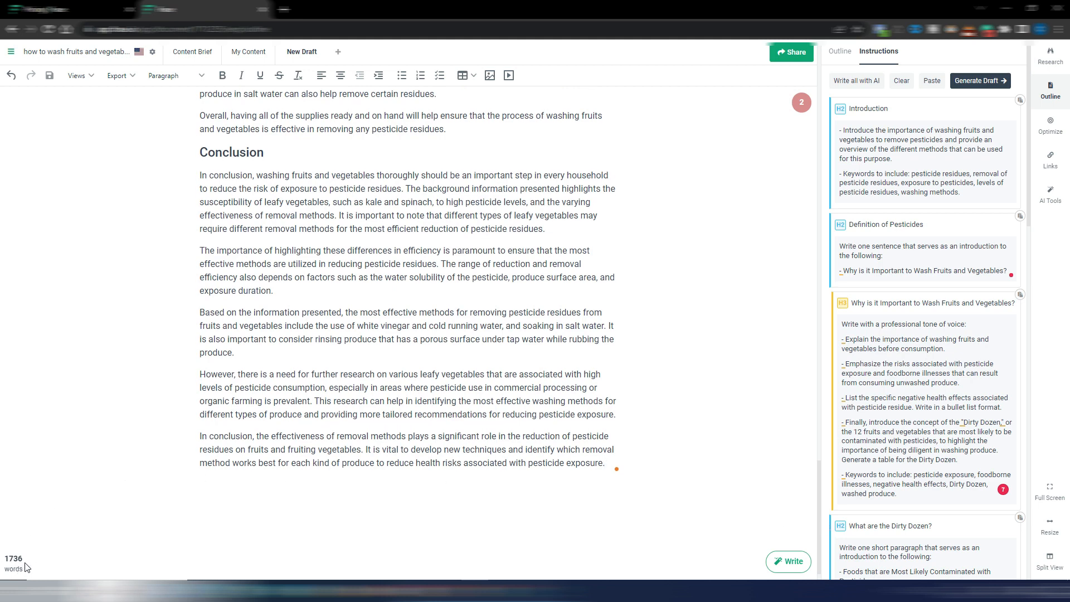
pyautogui.moveTo(110, 560)
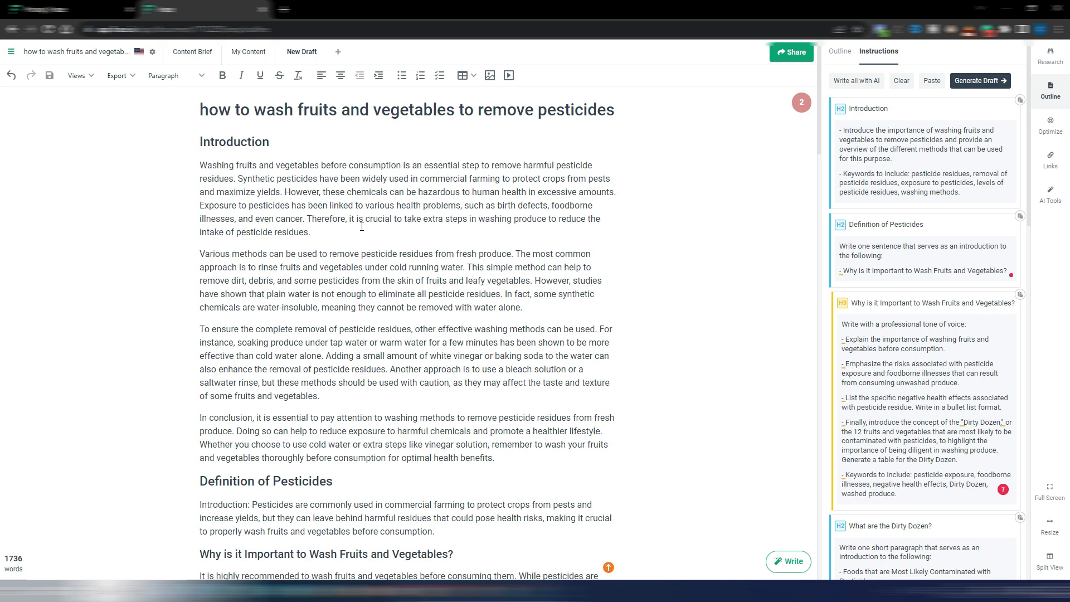
pyautogui.moveTo(410, 185)
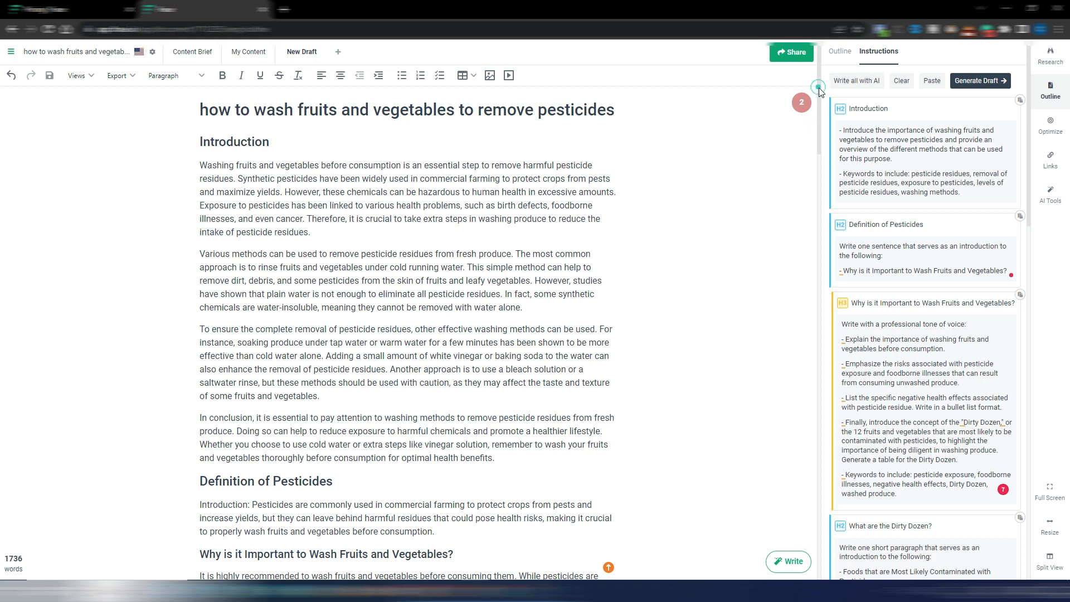
# Delete the 'Introduction:' label from the Definition of Pesticides paragraph, then scroll to the Dirty Dozen table
pyautogui.scroll(-3)
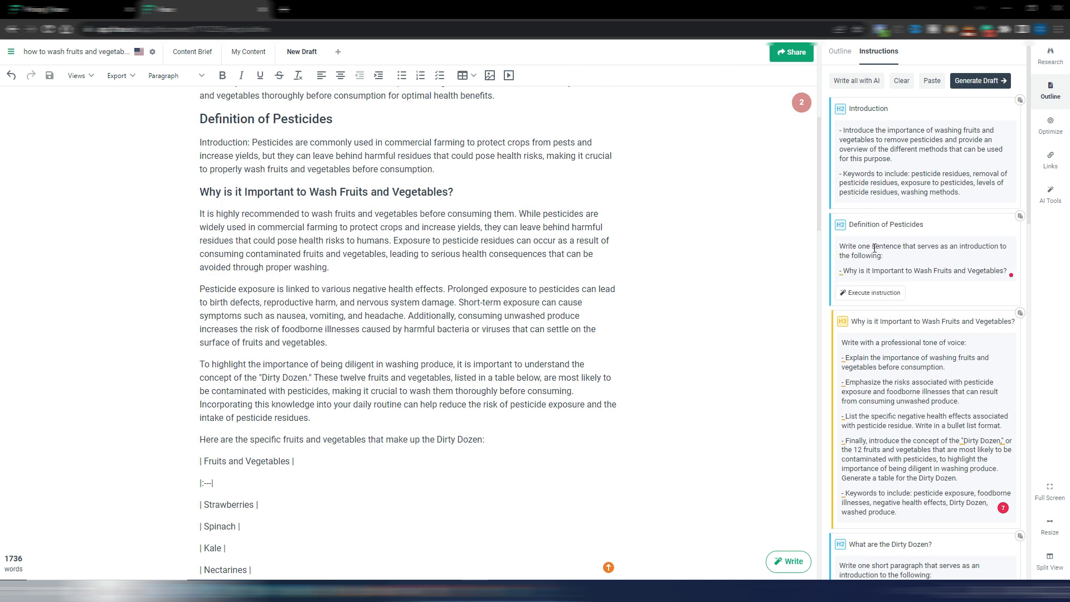
pyautogui.moveTo(911, 246)
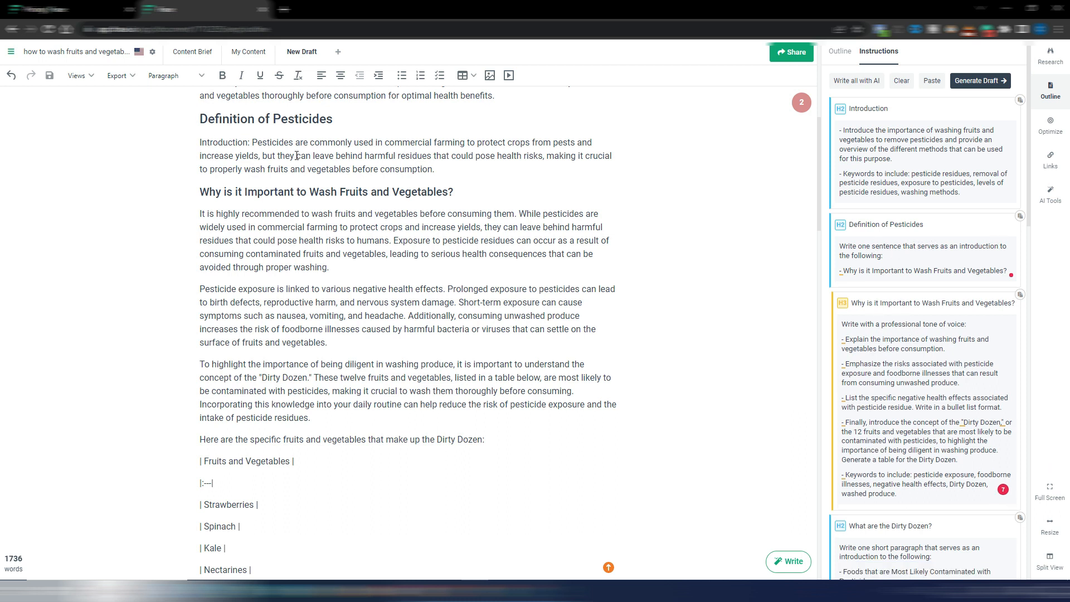
pyautogui.click(251, 143)
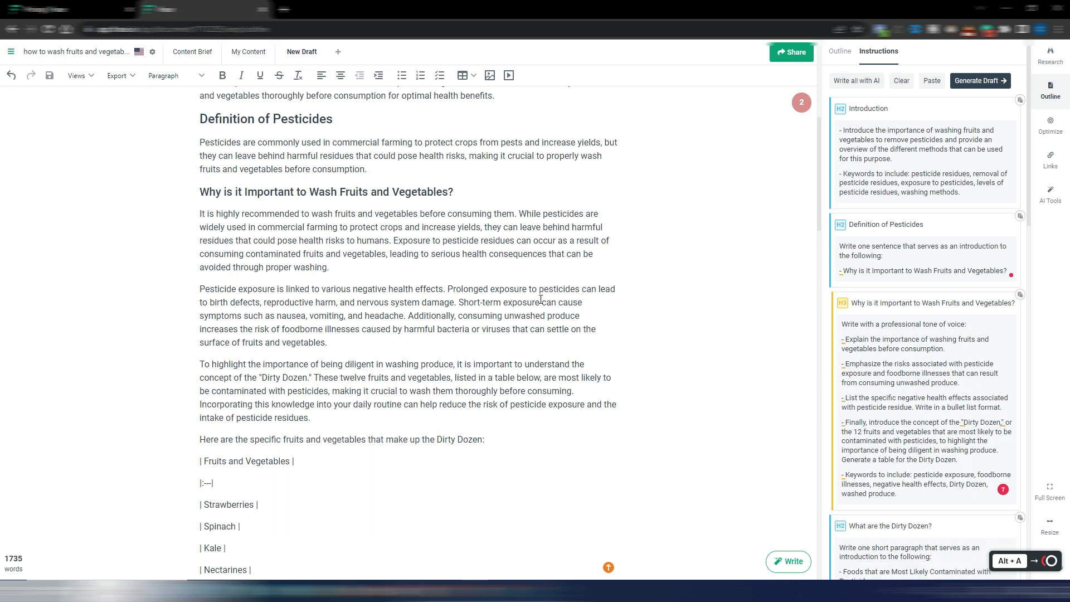
pyautogui.scroll(-3)
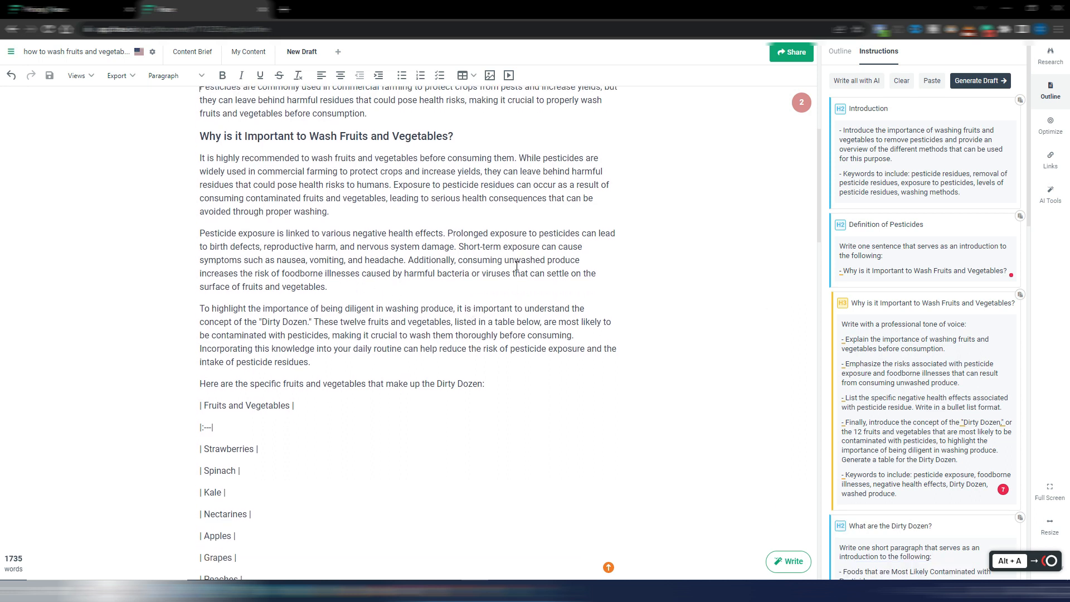
pyautogui.moveTo(486, 273)
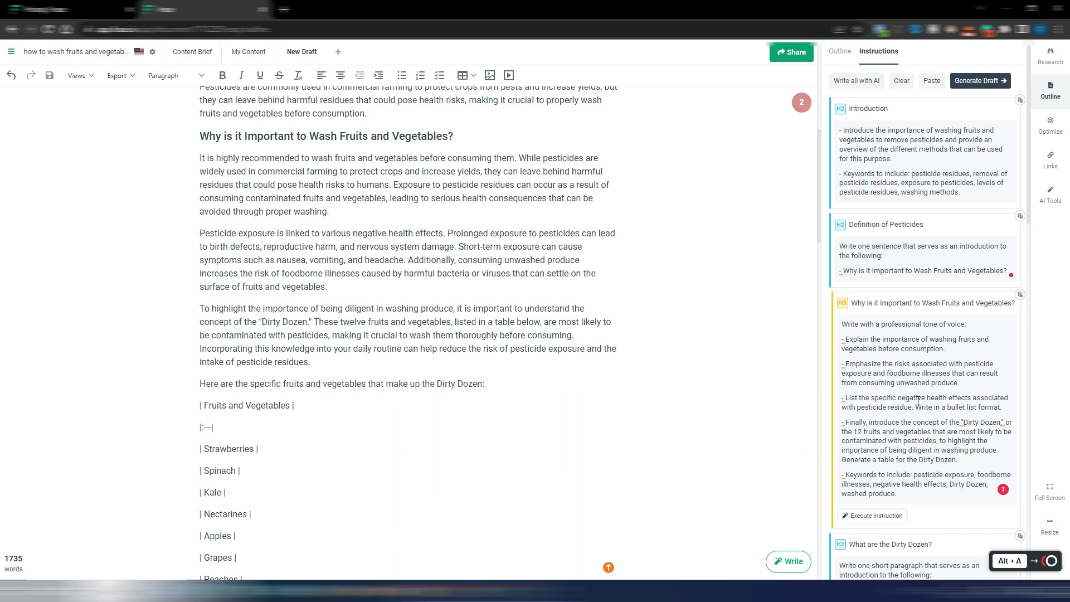
pyautogui.moveTo(875, 510)
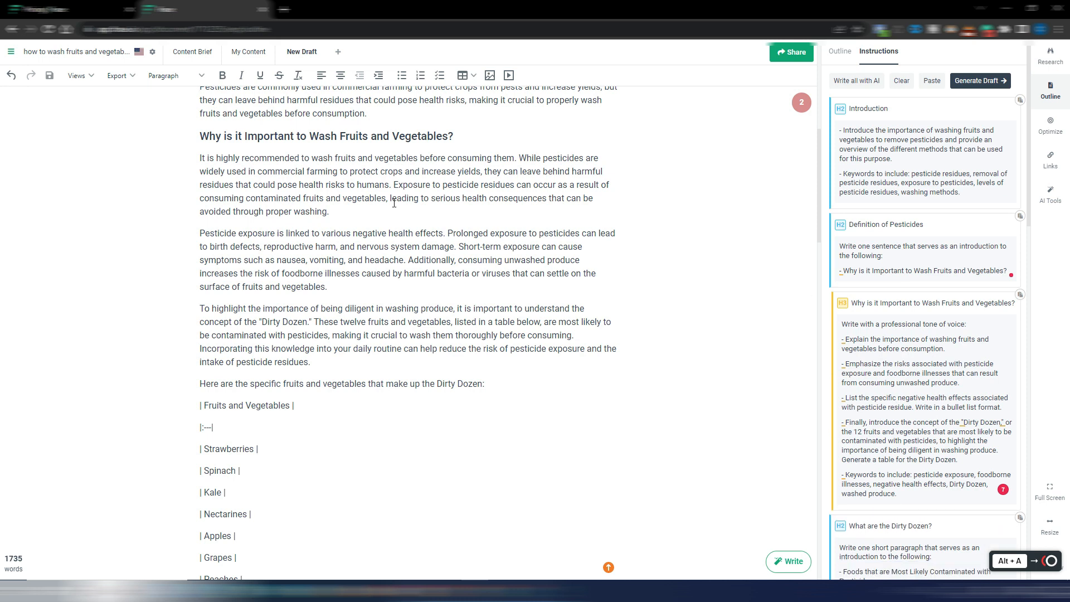
pyautogui.scroll(-3)
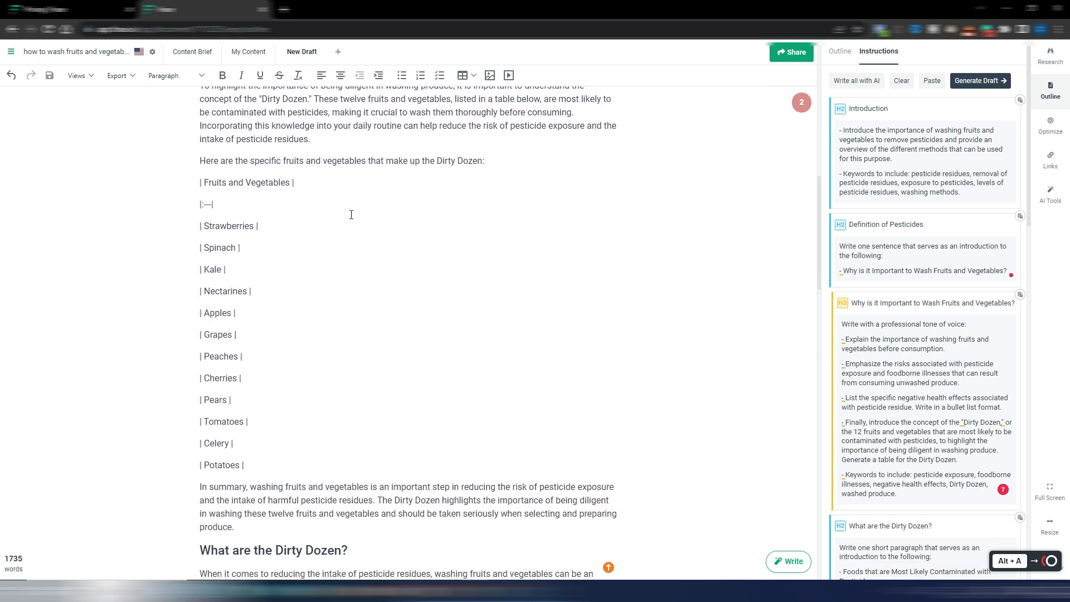
pyautogui.moveTo(270, 360)
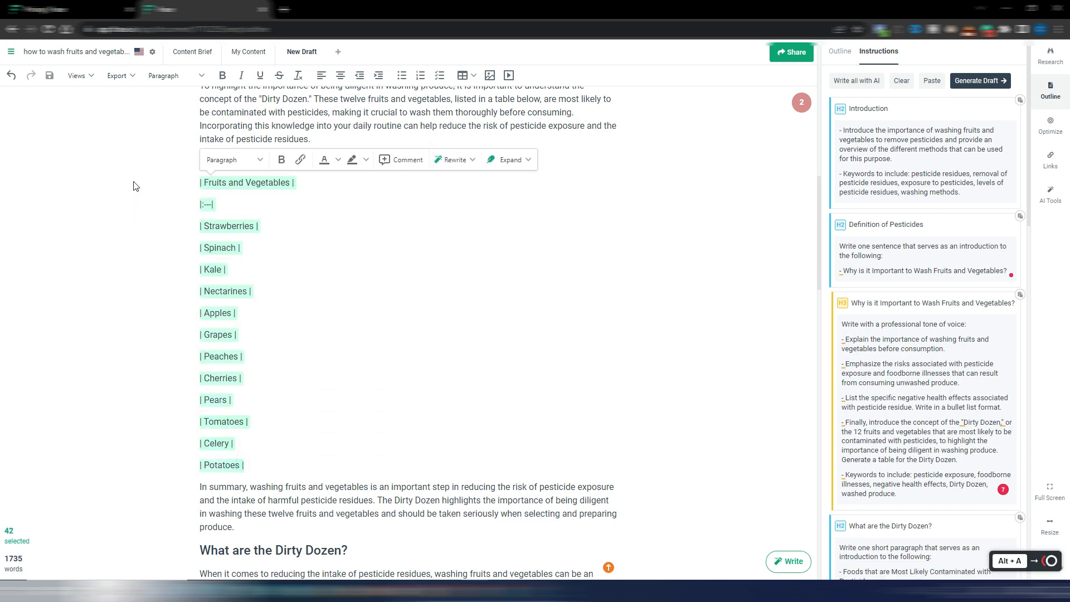
pyautogui.scroll(-3)
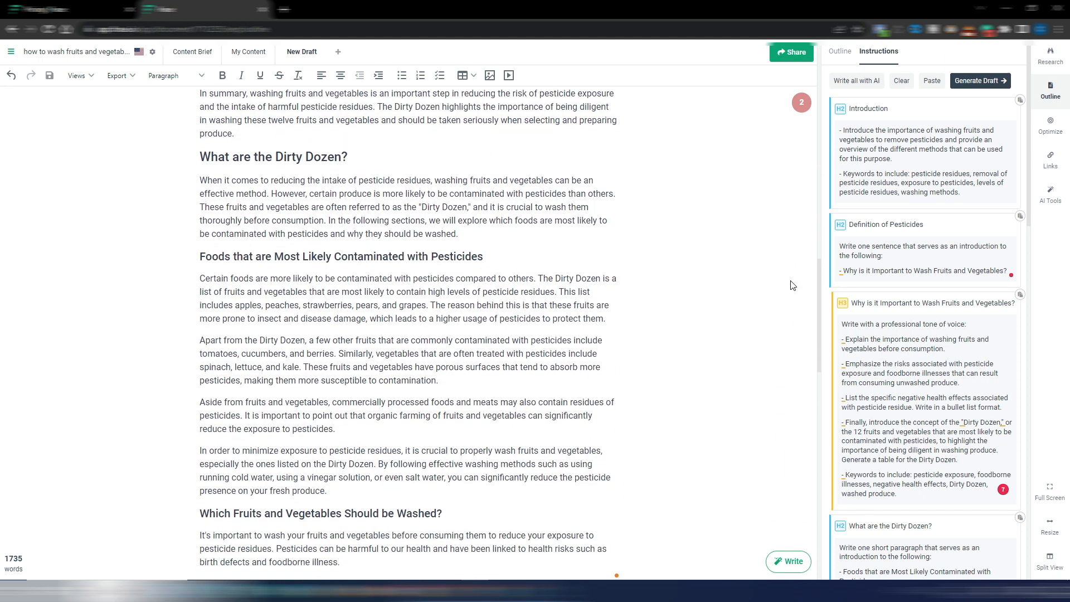
pyautogui.scroll(-3)
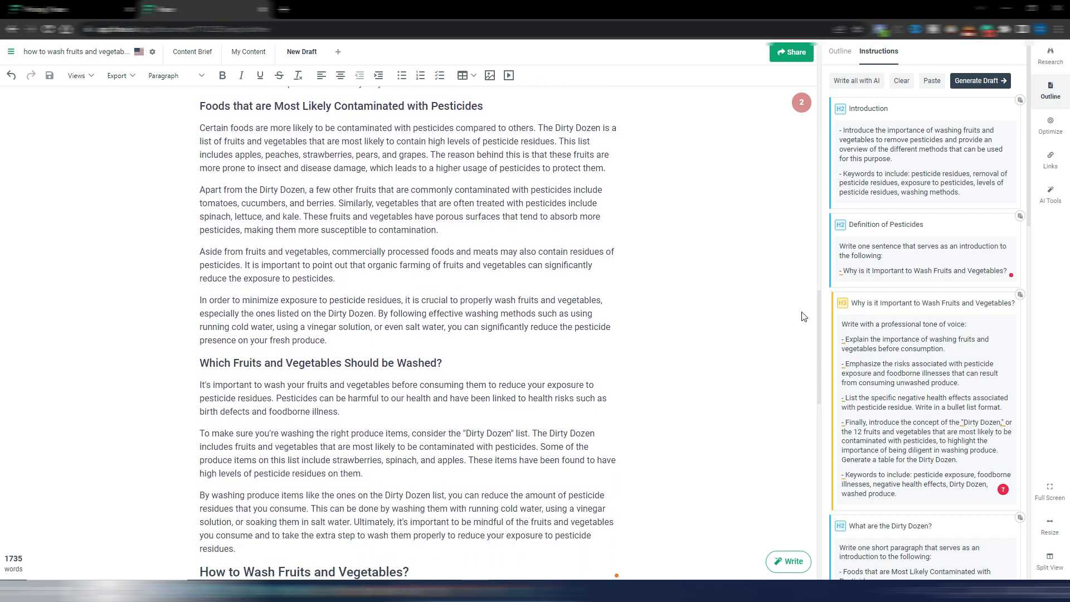
pyautogui.scroll(-3)
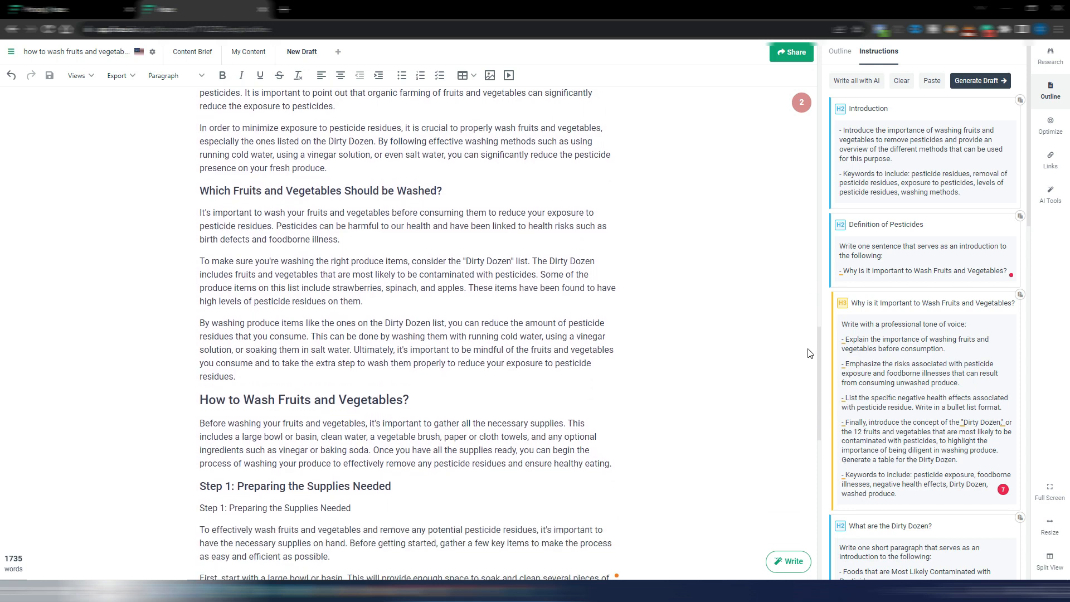
pyautogui.scroll(-3)
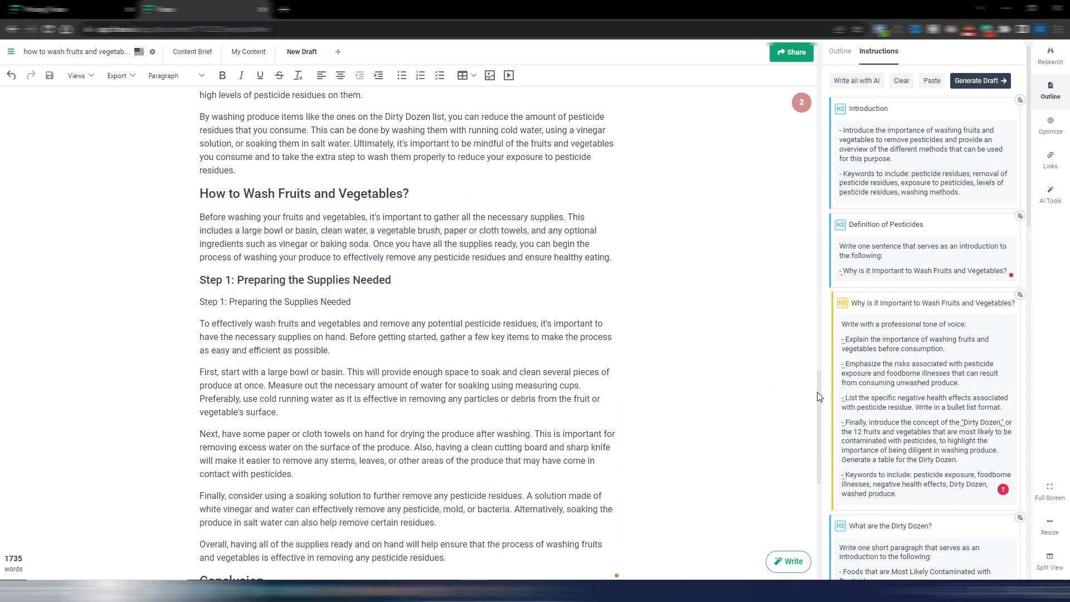
pyautogui.scroll(-3)
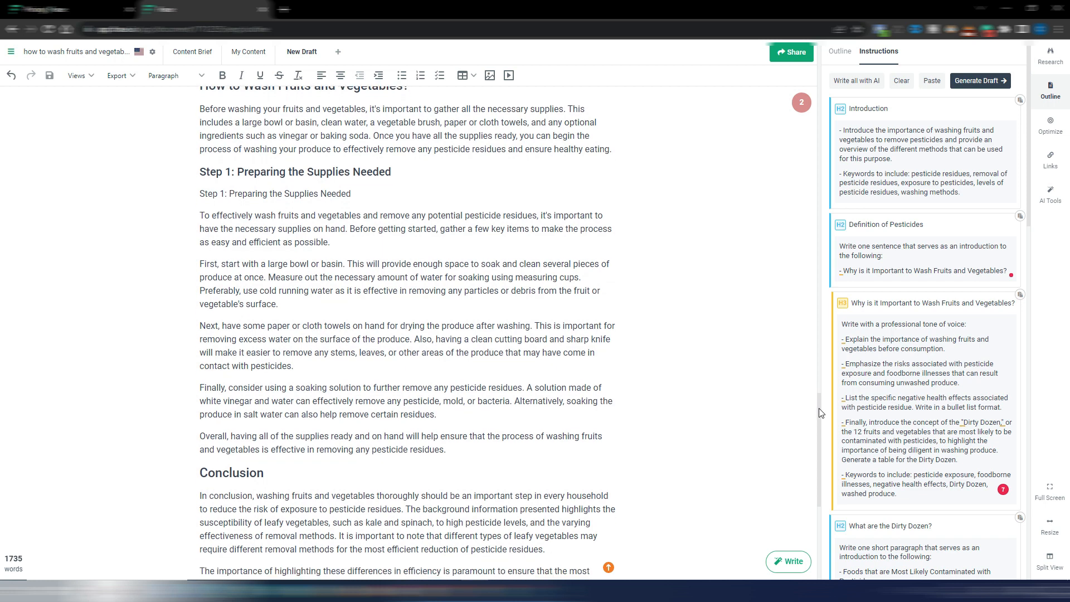
pyautogui.scroll(-3)
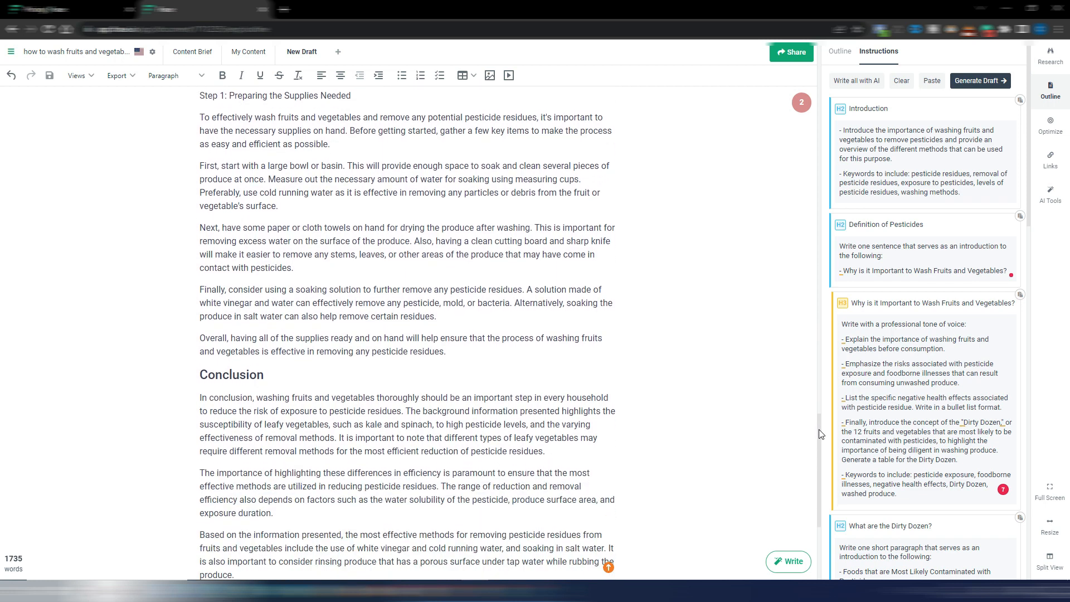
pyautogui.scroll(-3)
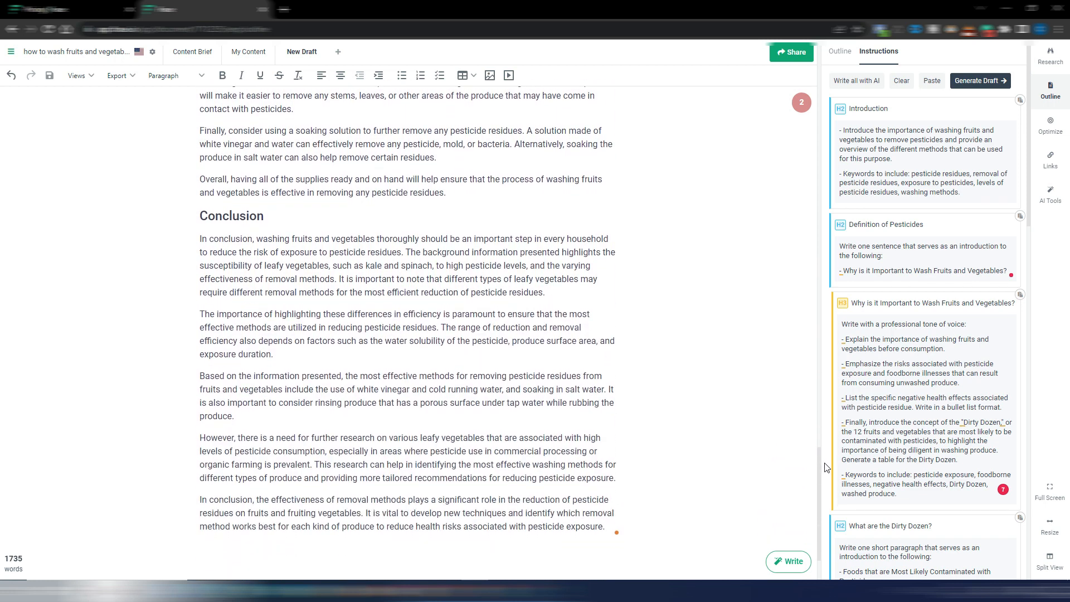
pyautogui.scroll(-3)
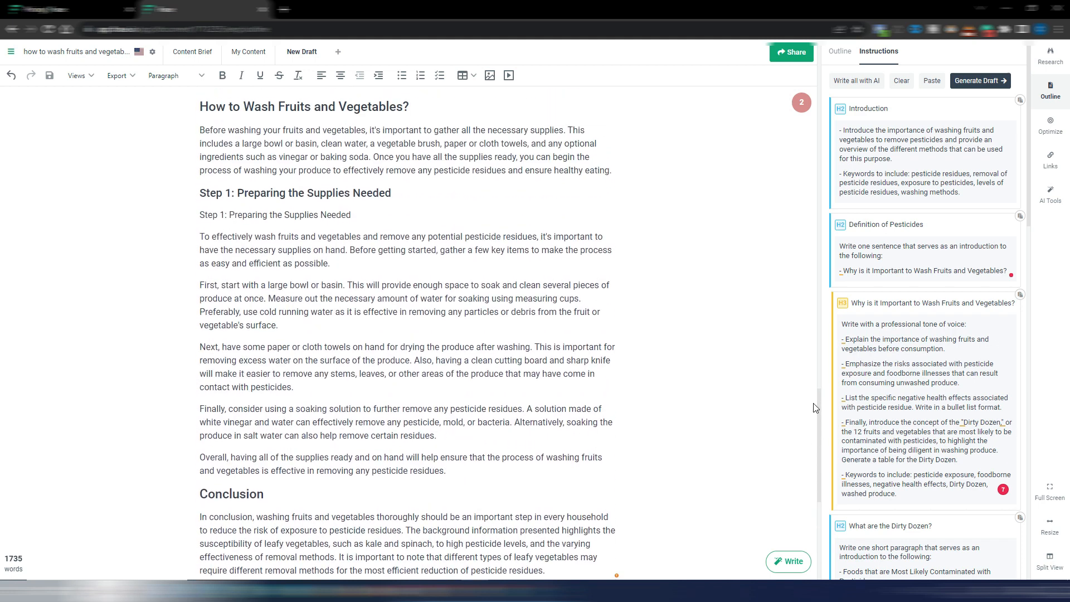
pyautogui.scroll(-3)
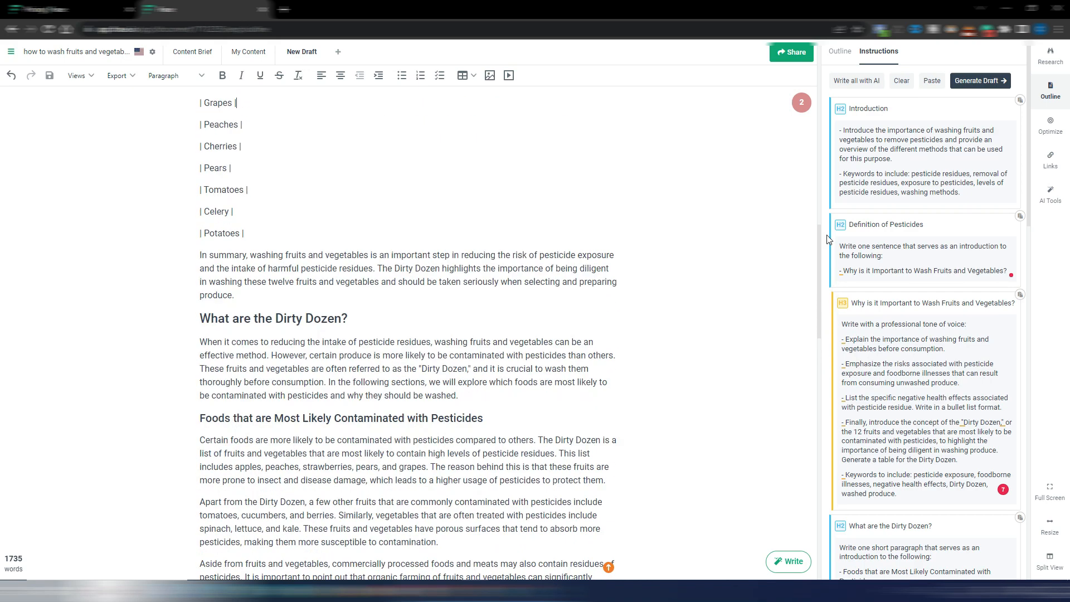
pyautogui.scroll(-3)
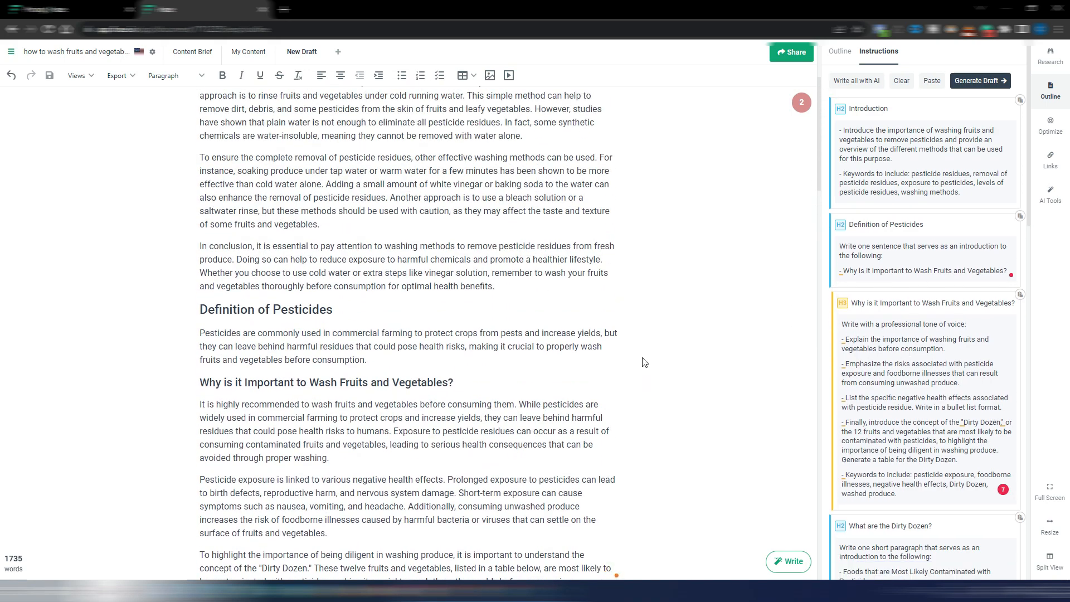
# Request a health-effects bullet list and 12-row Dirty Dozen table in the Why is it Important section
pyautogui.scroll(-3)
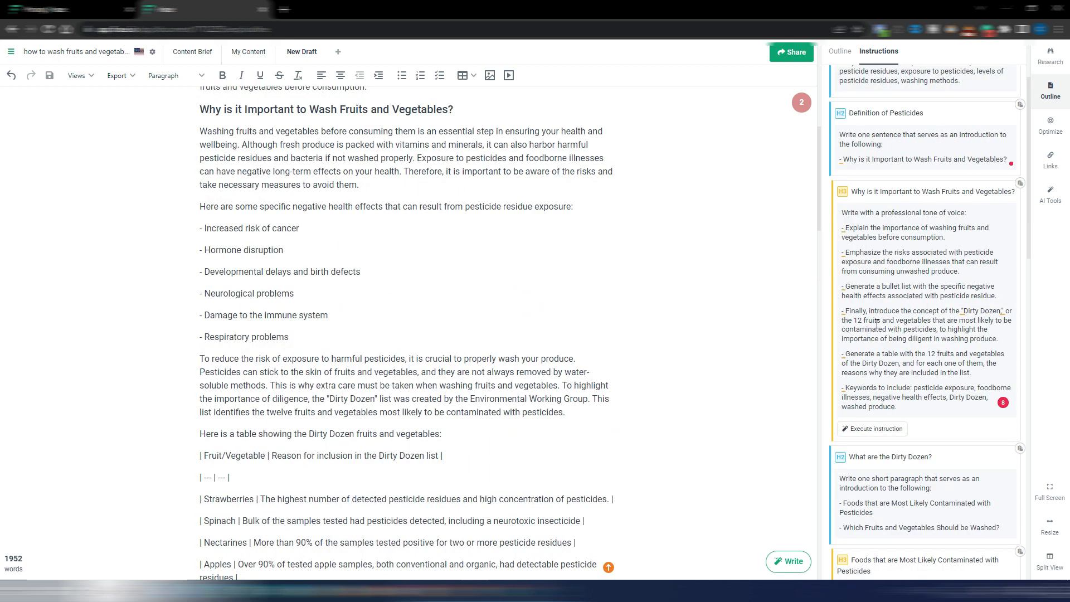
pyautogui.moveTo(859, 285)
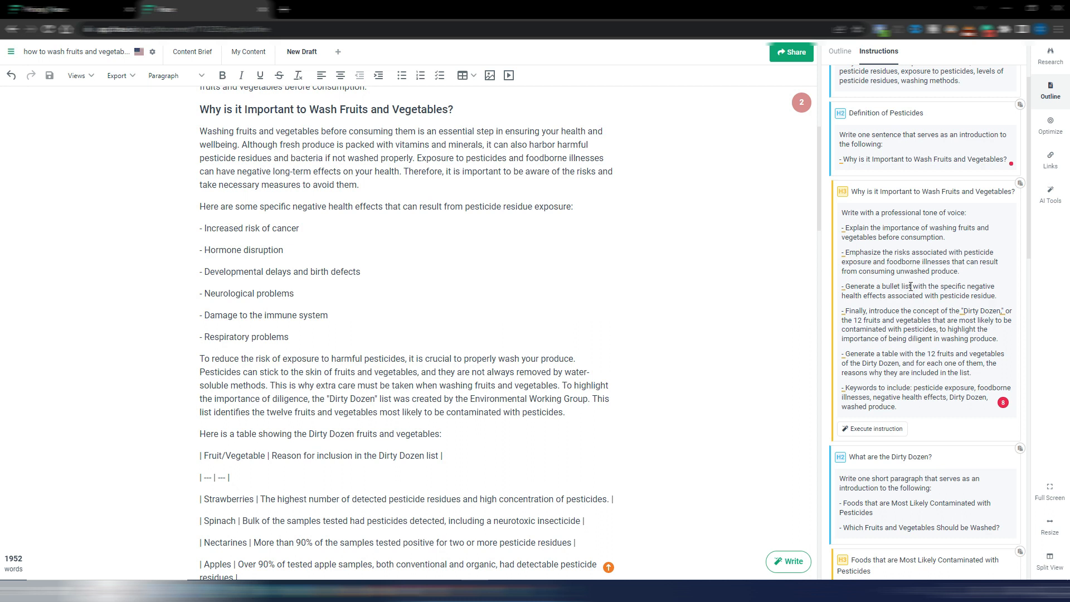
pyautogui.doubleClick(893, 285)
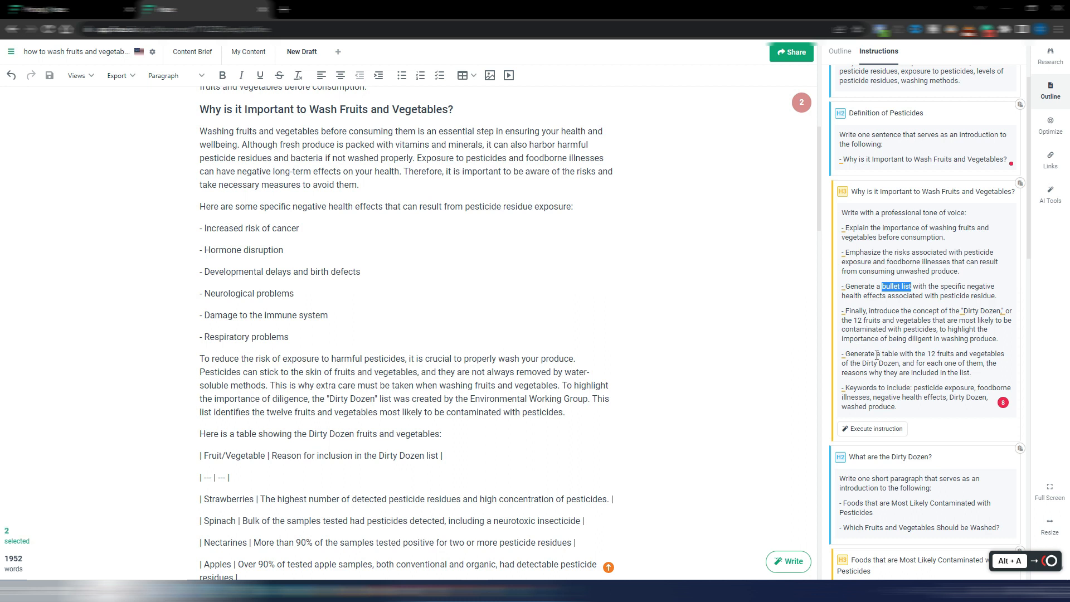
pyautogui.moveTo(971, 351)
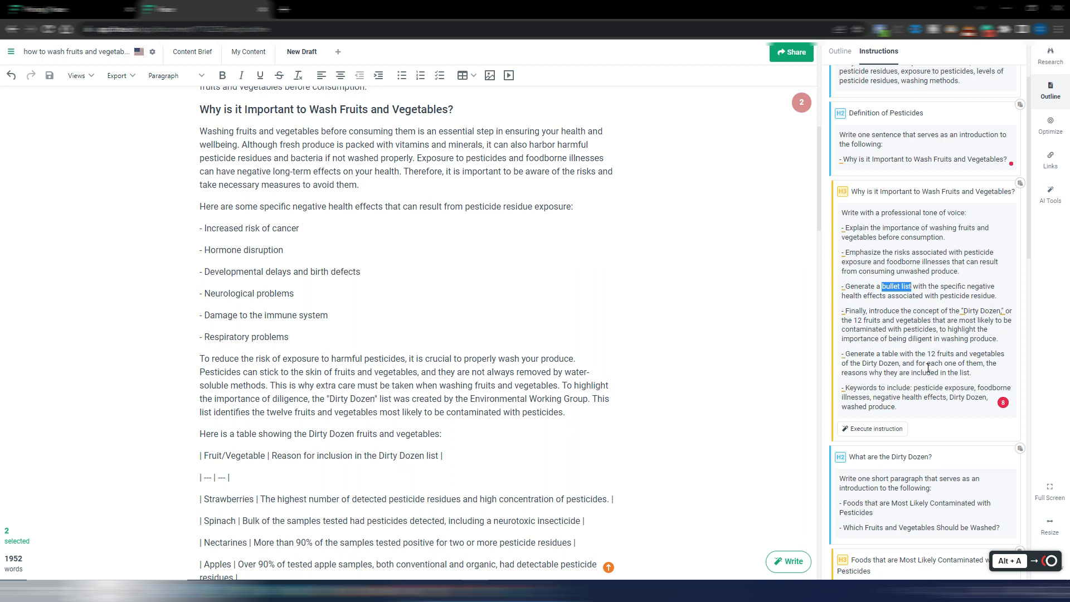
pyautogui.scroll(-3)
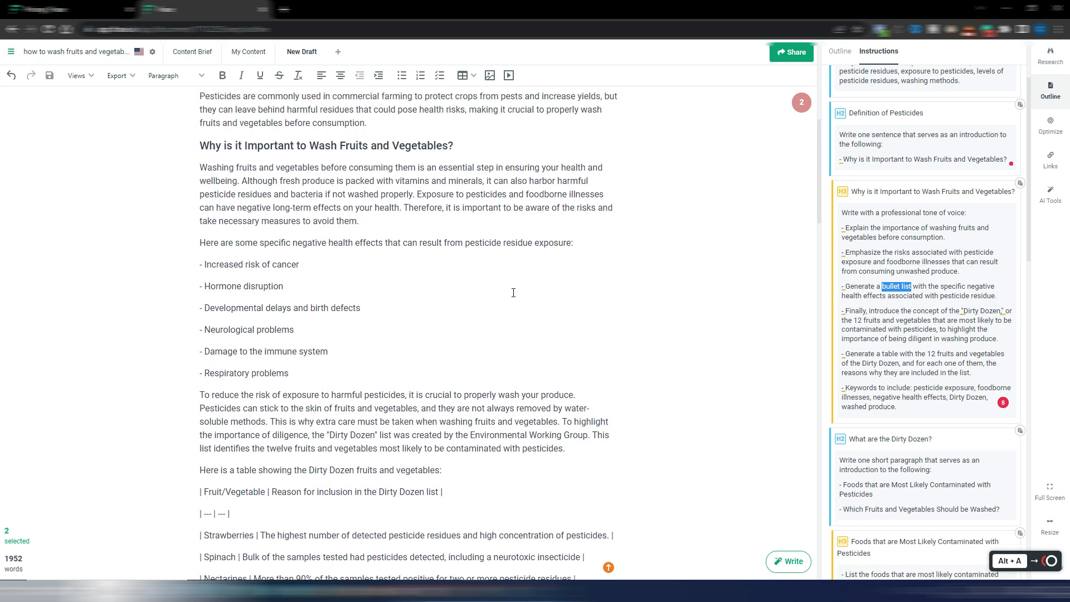
pyautogui.scroll(-3)
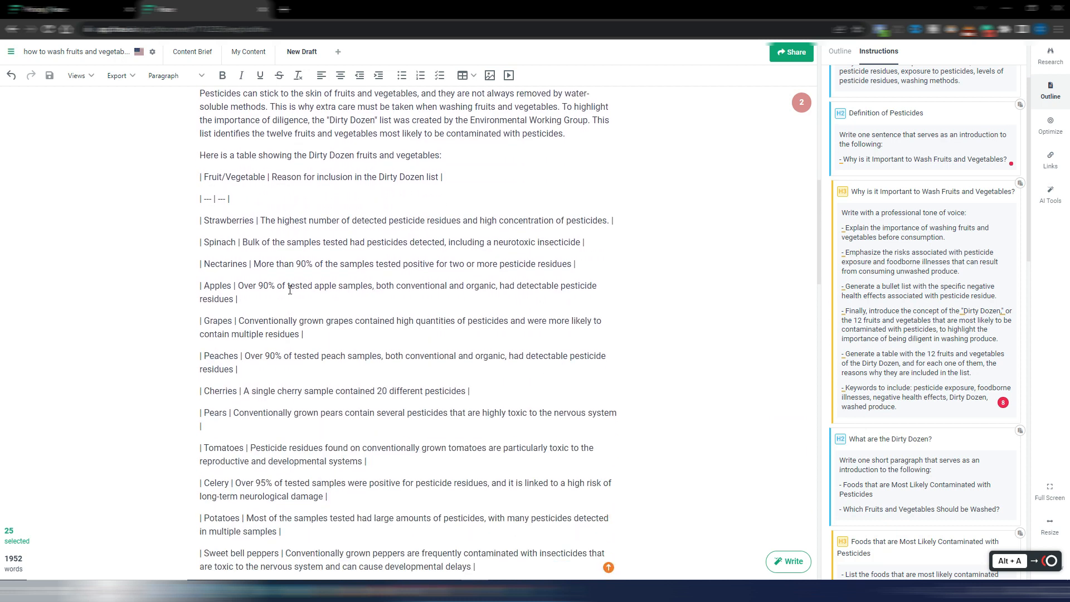
pyautogui.moveTo(403, 350)
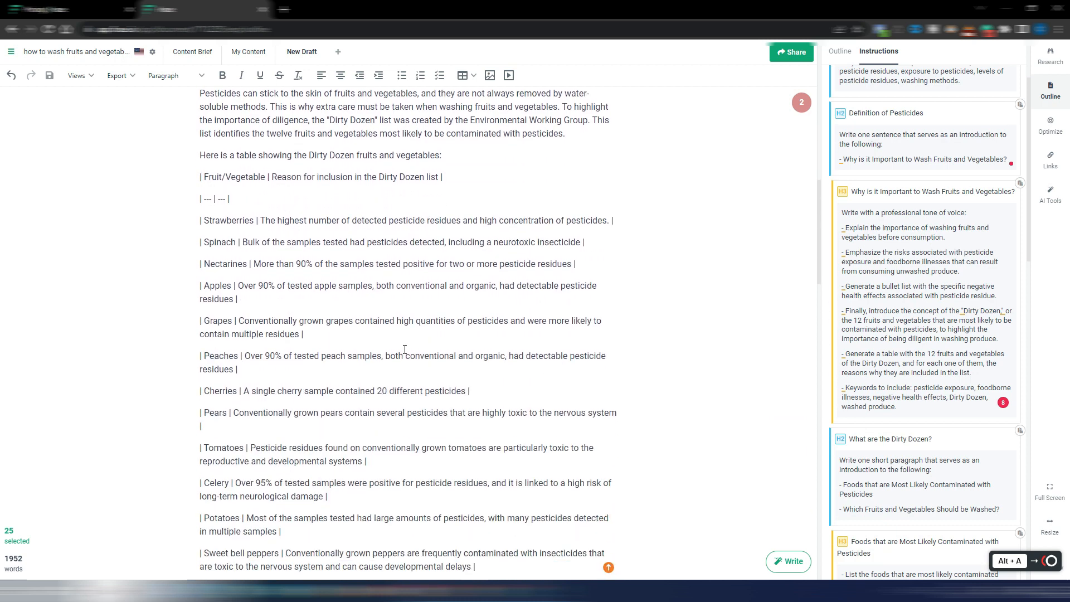
pyautogui.scroll(-3)
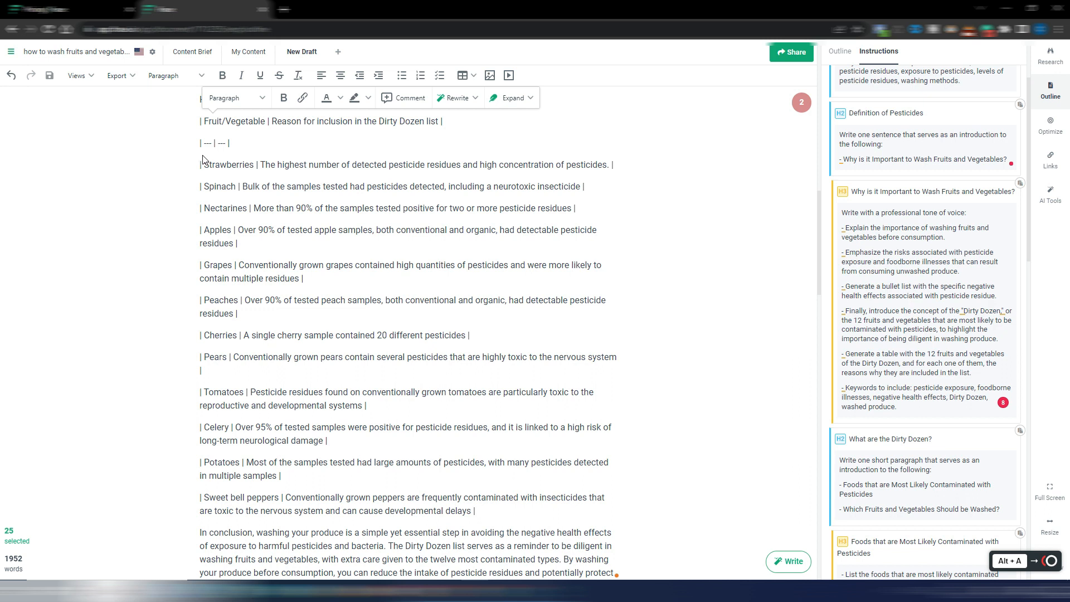
pyautogui.moveTo(330, 294)
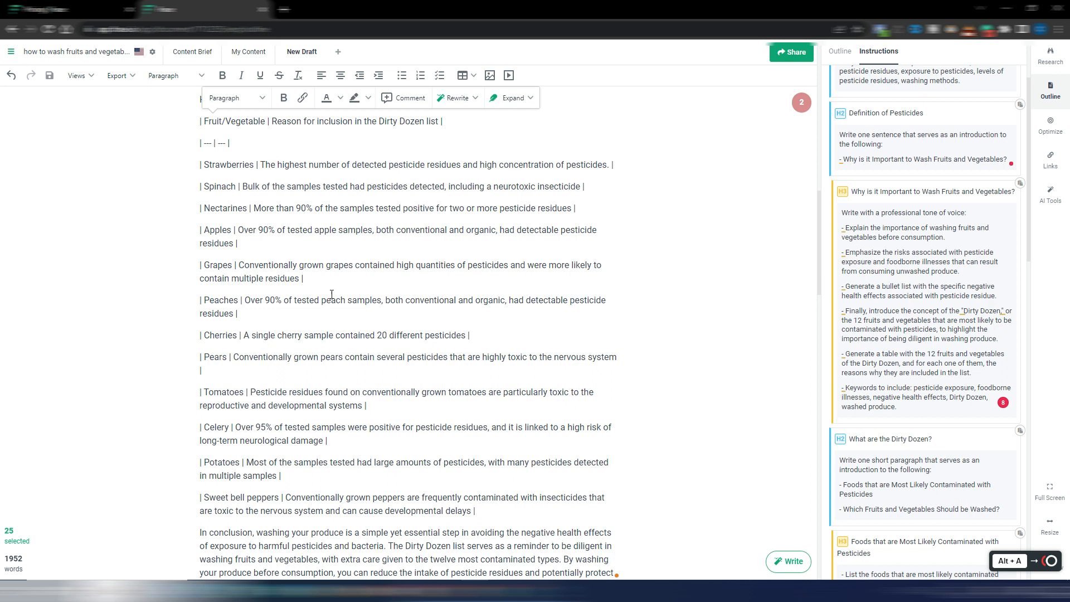
pyautogui.moveTo(237, 220)
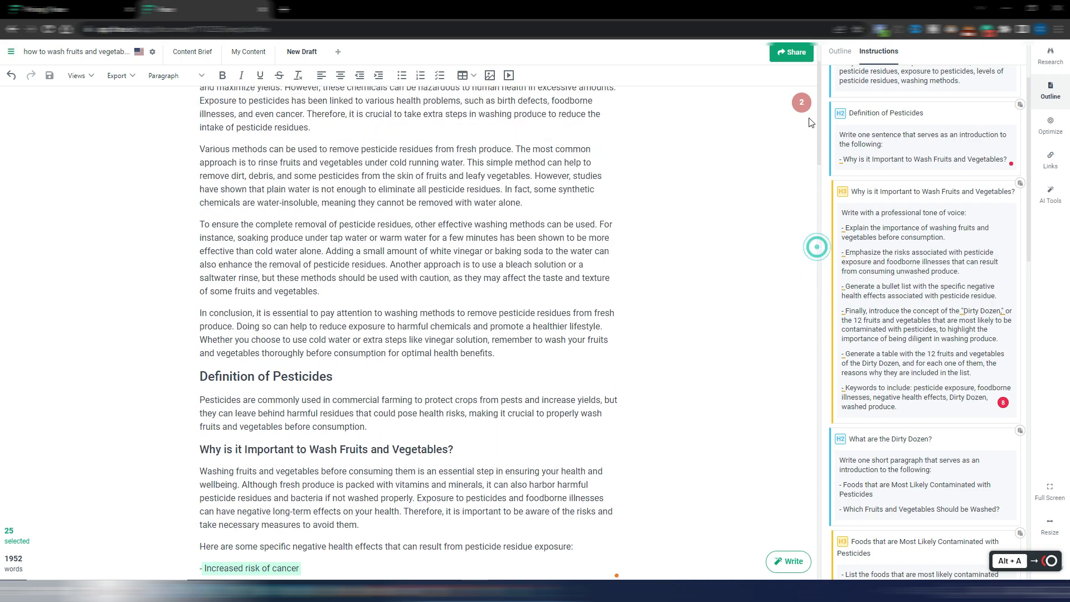
pyautogui.scroll(-3)
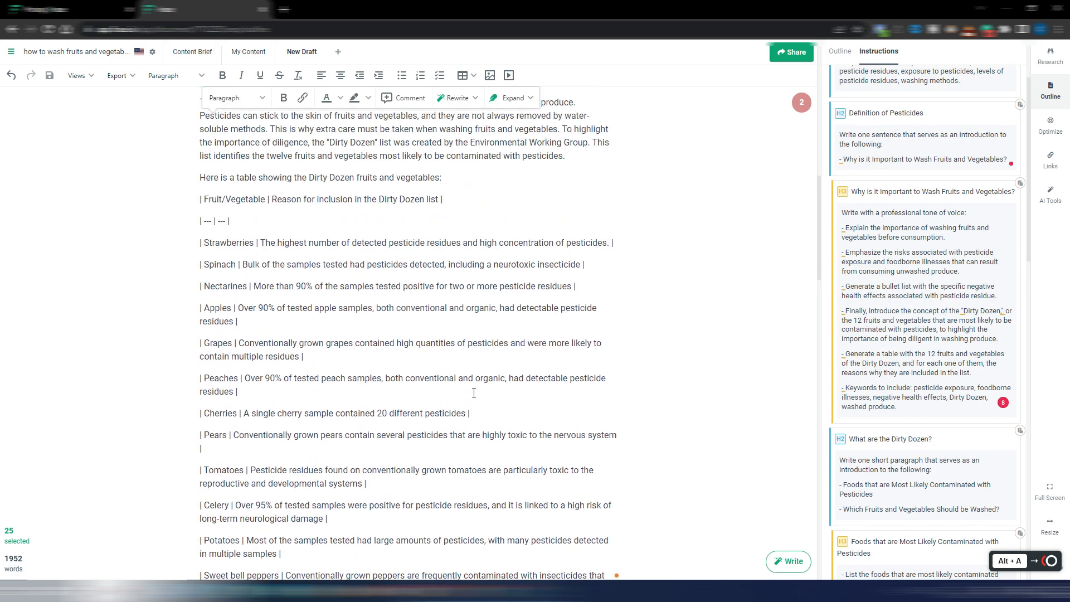
pyautogui.scroll(-3)
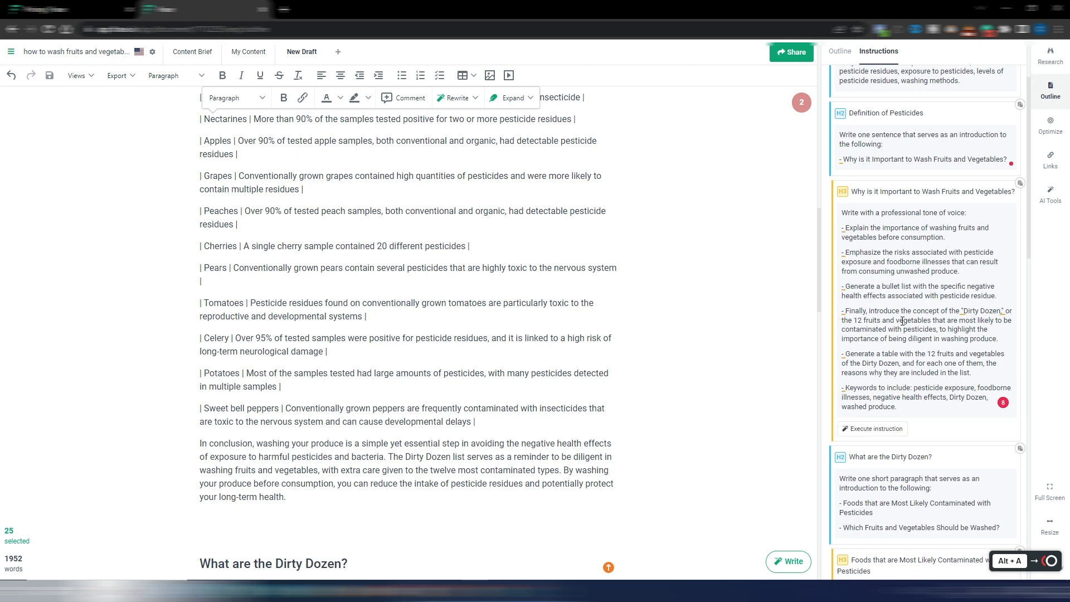
pyautogui.scroll(-3)
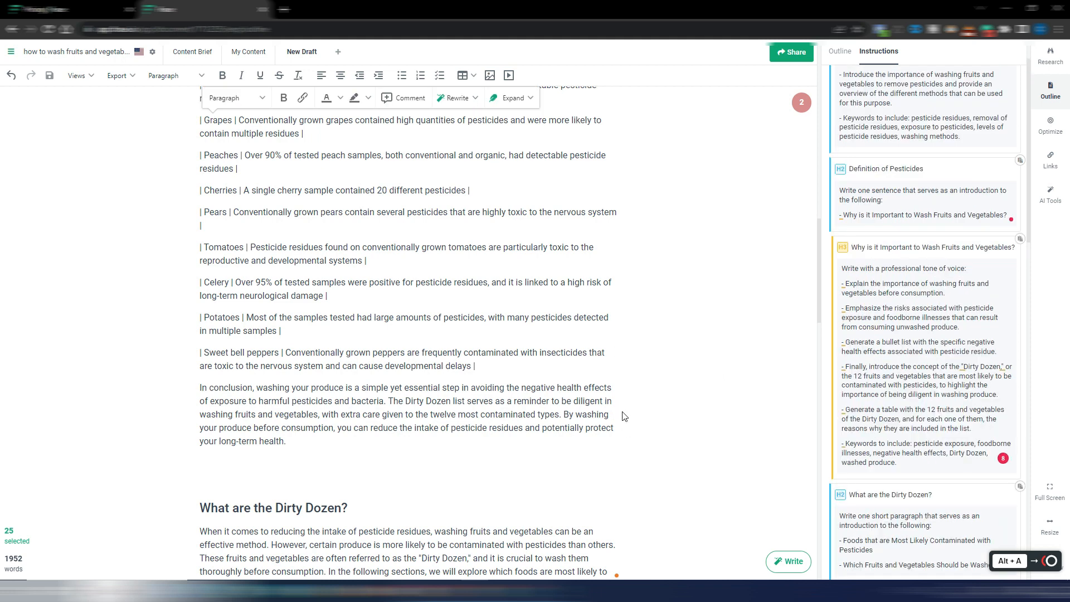
pyautogui.moveTo(595, 502)
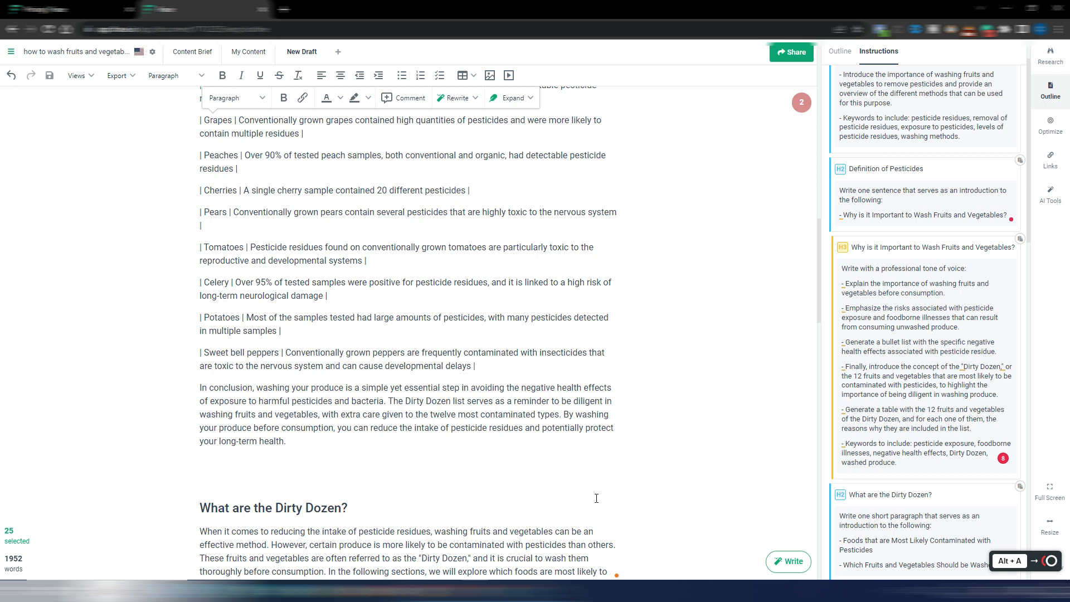
pyautogui.moveTo(675, 411)
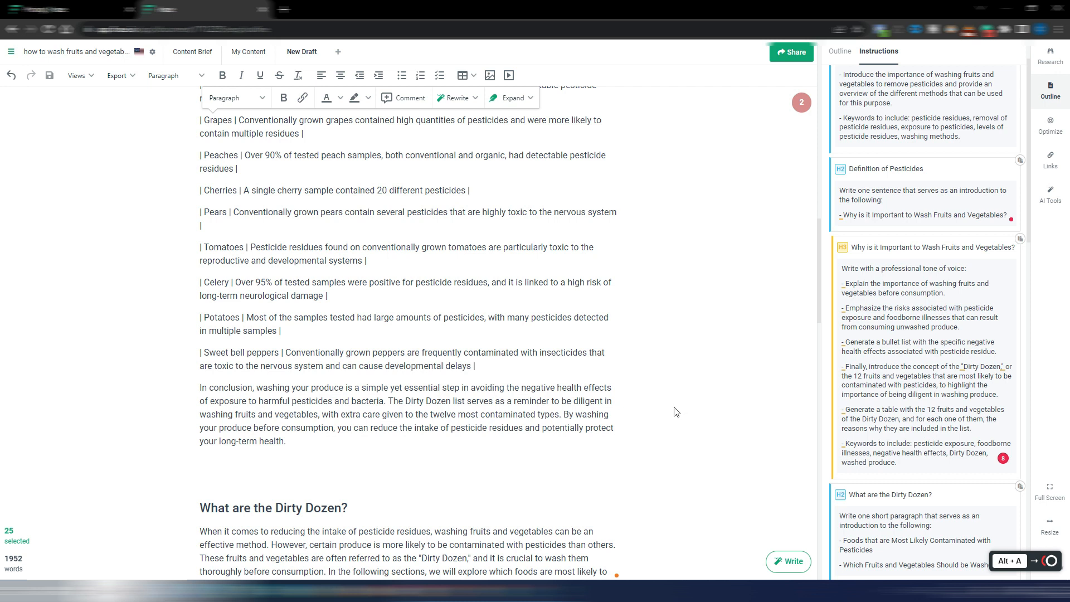
pyautogui.moveTo(750, 314)
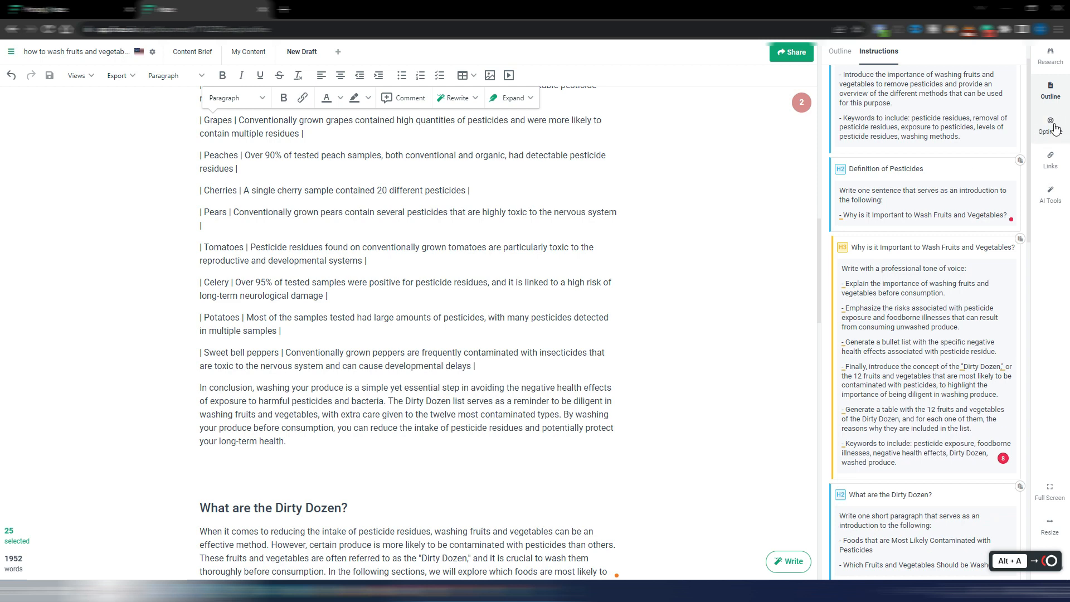
# Check the 98% topic score, view keywords as Clusters then Top Topics, and return to Outline
pyautogui.click(1049, 125)
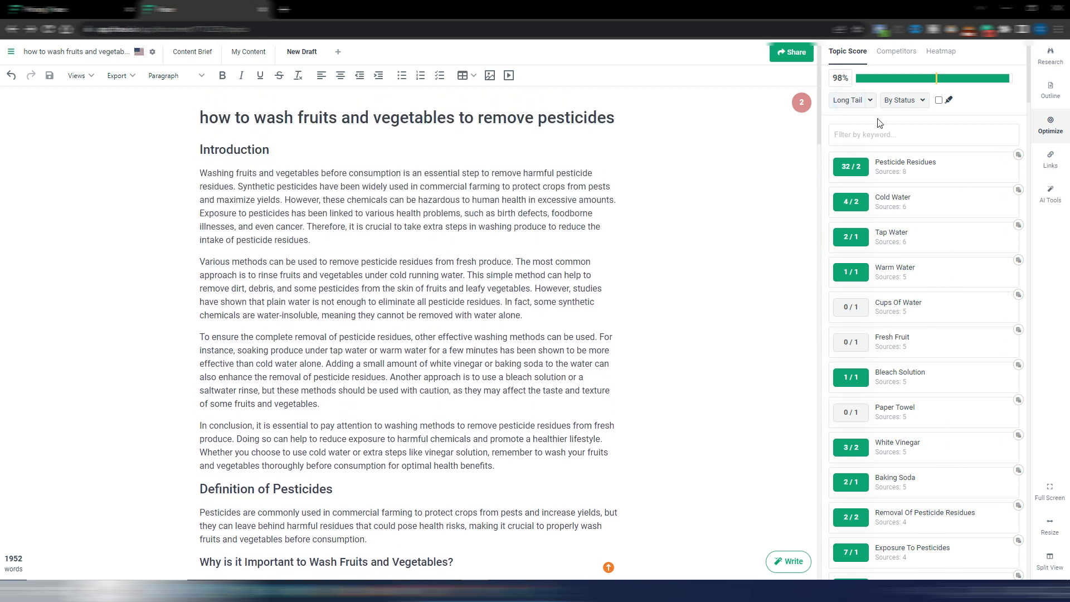
pyautogui.click(849, 100)
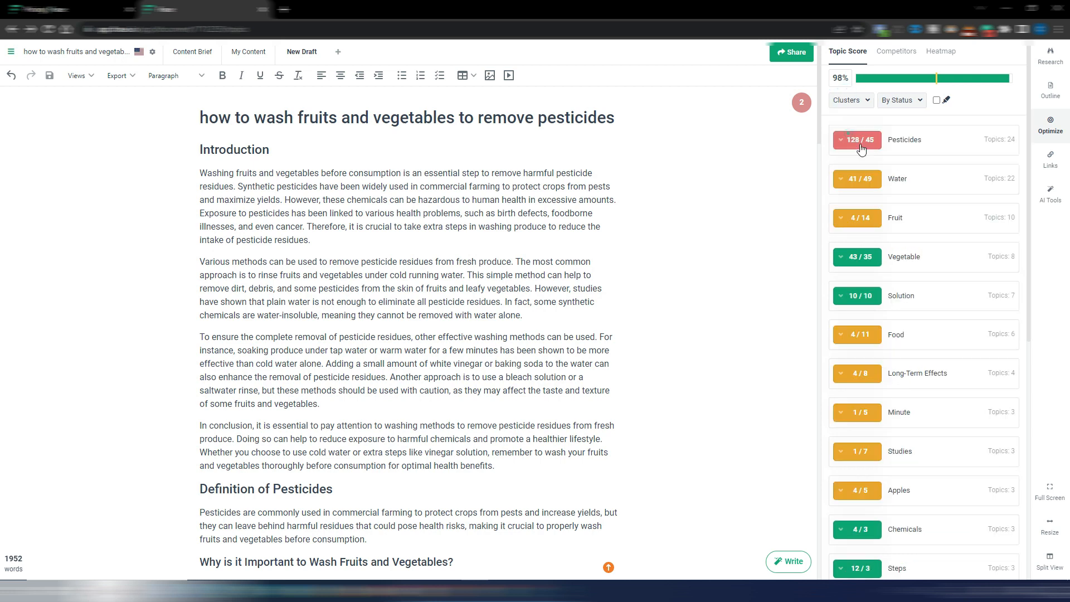
pyautogui.moveTo(940, 295)
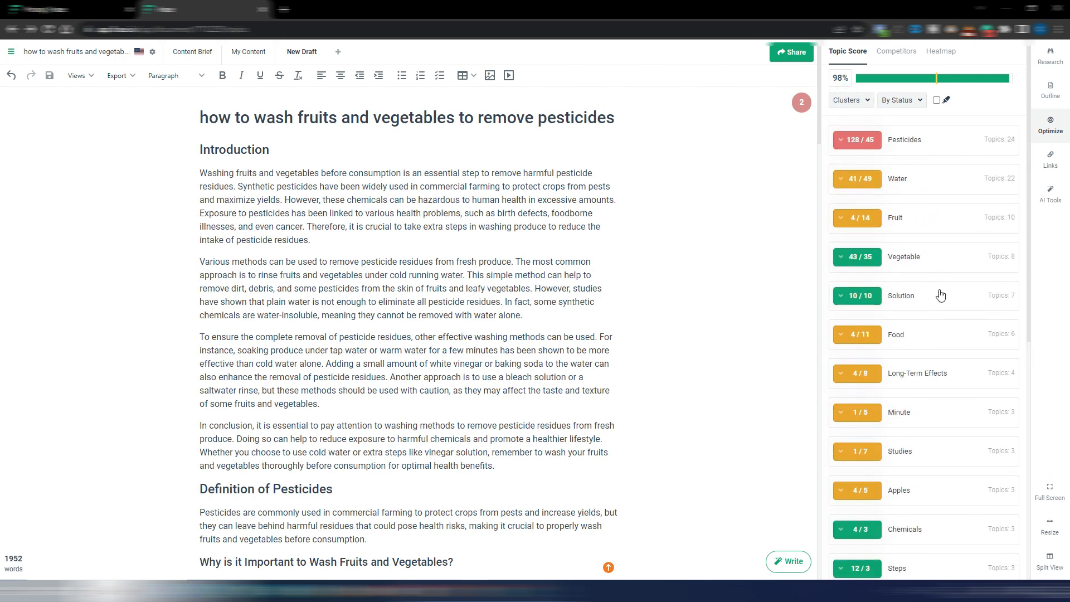
pyautogui.moveTo(926, 217)
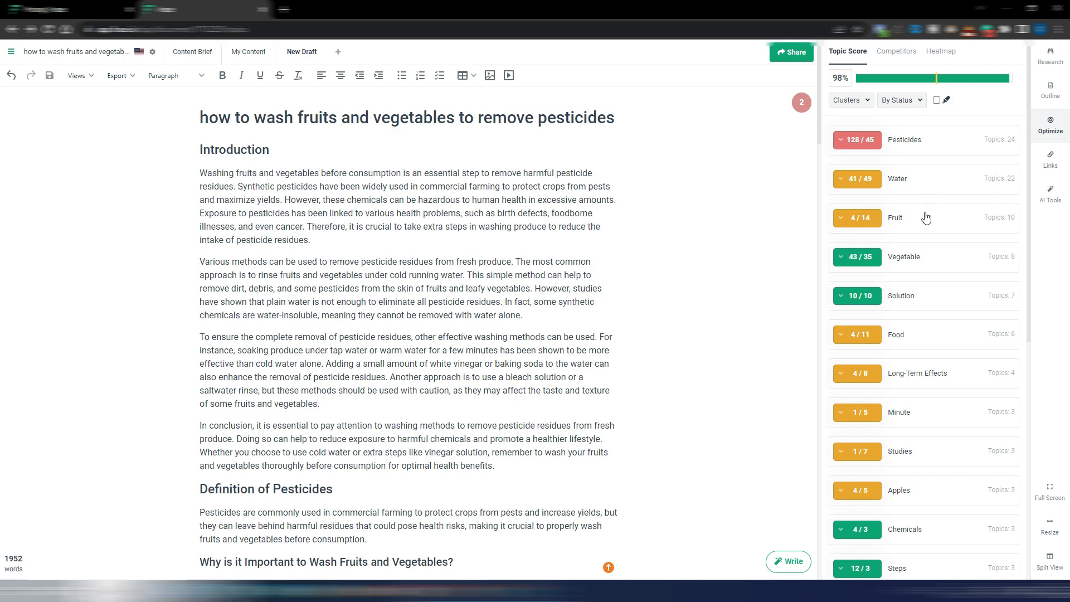
pyautogui.moveTo(860, 103)
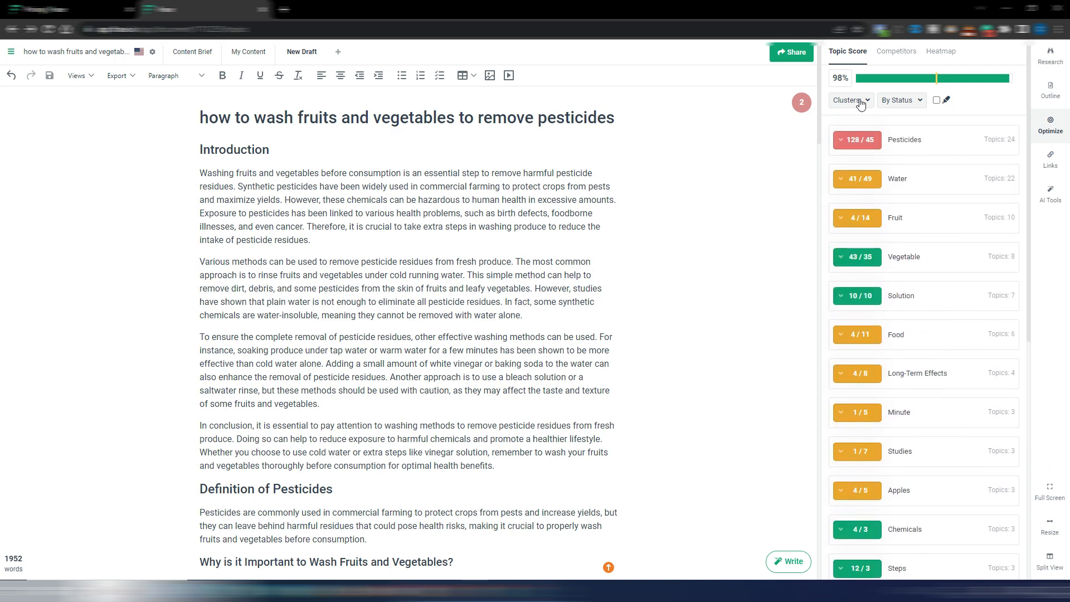
pyautogui.click(849, 100)
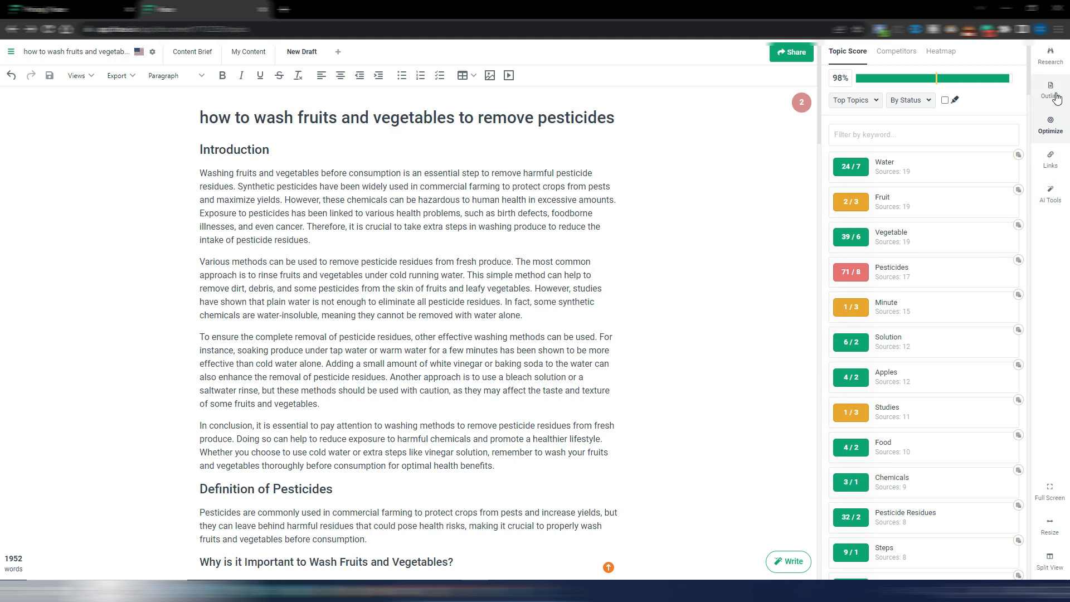
pyautogui.click(1049, 89)
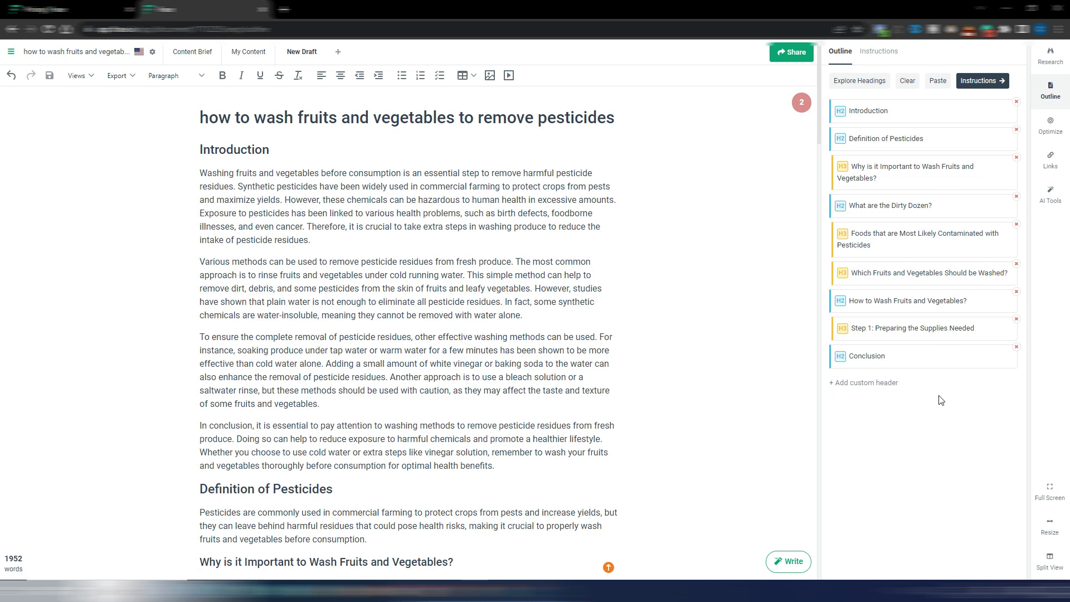
pyautogui.moveTo(729, 326)
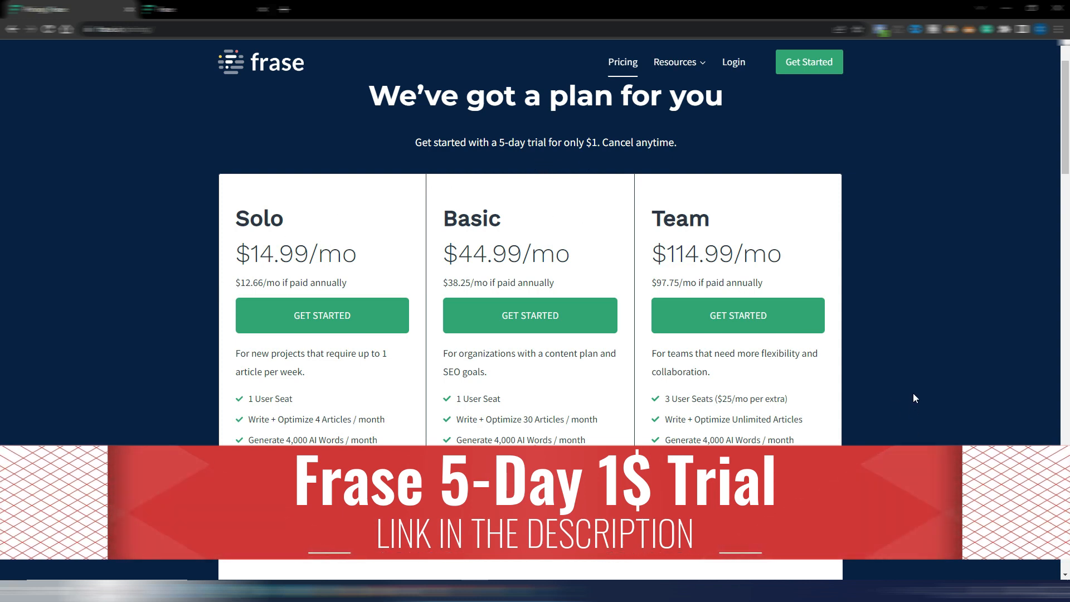
# Scroll the Frase pricing page to the Solo, Basic and Team plans and the $35/mo Pro Add-On
pyautogui.scroll(-3)
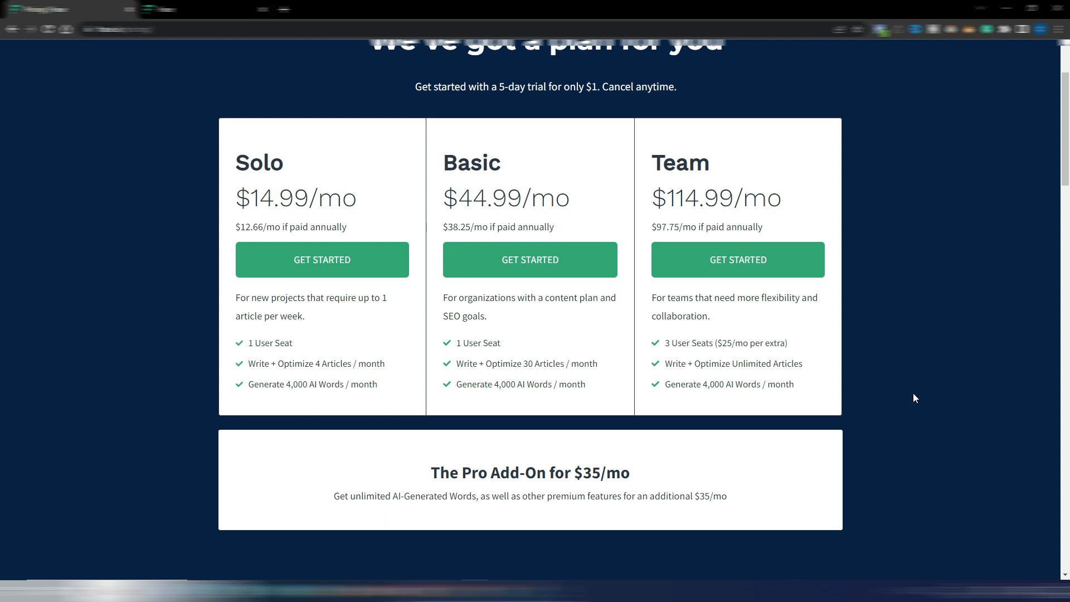
pyautogui.moveTo(612, 511)
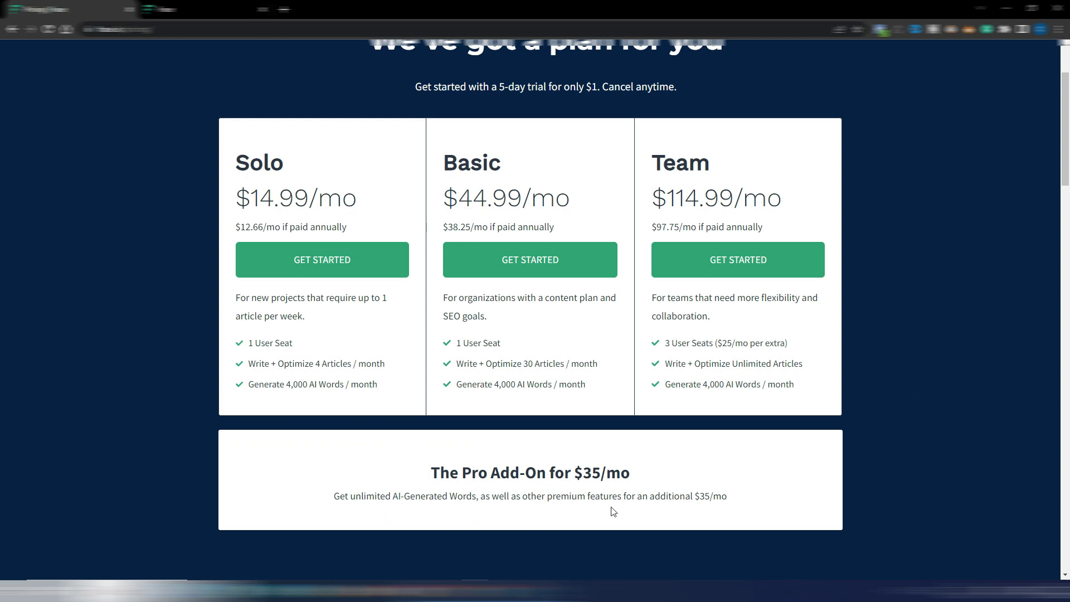